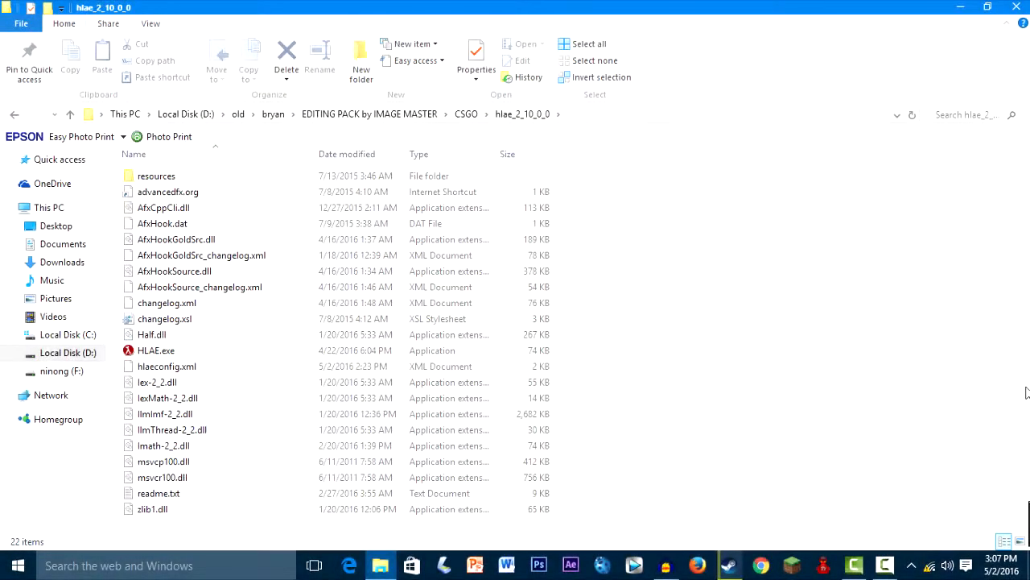
pyautogui.moveTo(837, 325)
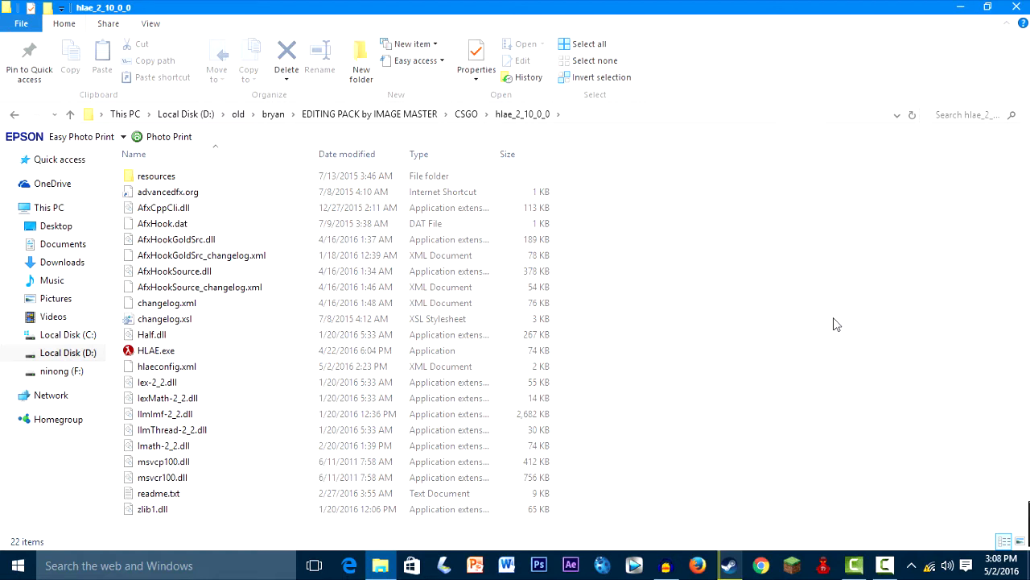
pyautogui.moveTo(831, 331)
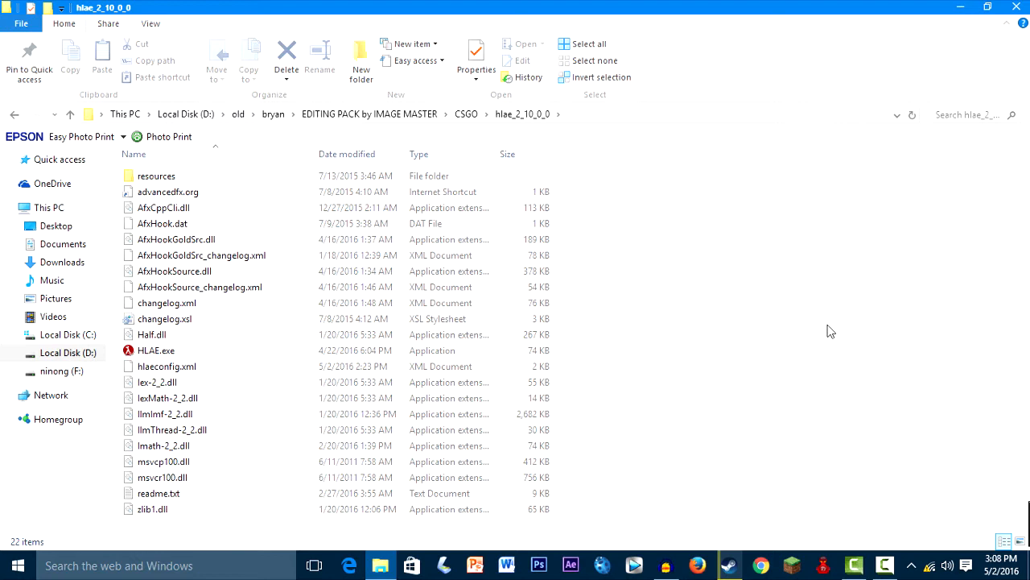
pyautogui.moveTo(696, 363)
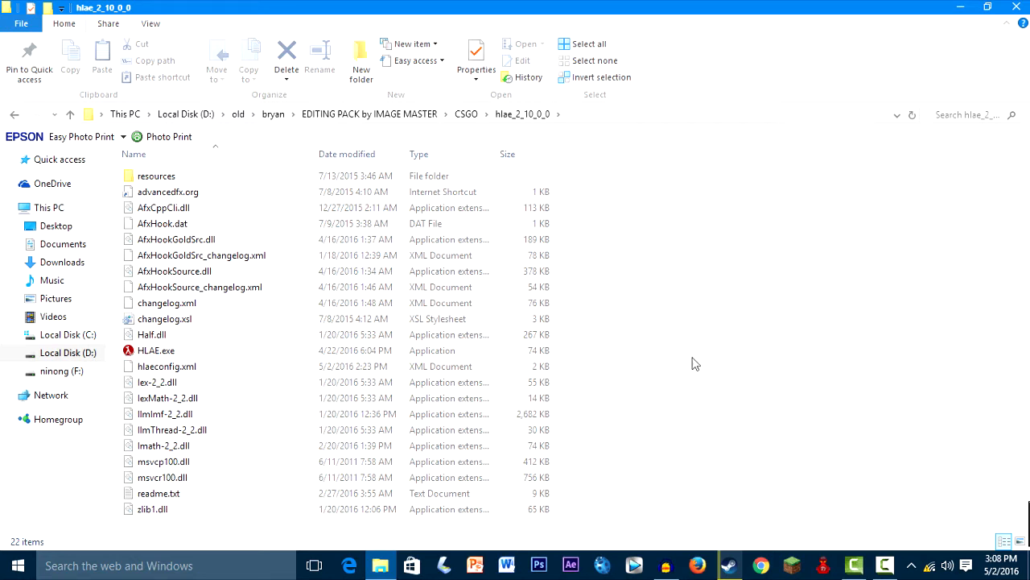
pyautogui.moveTo(541, 309)
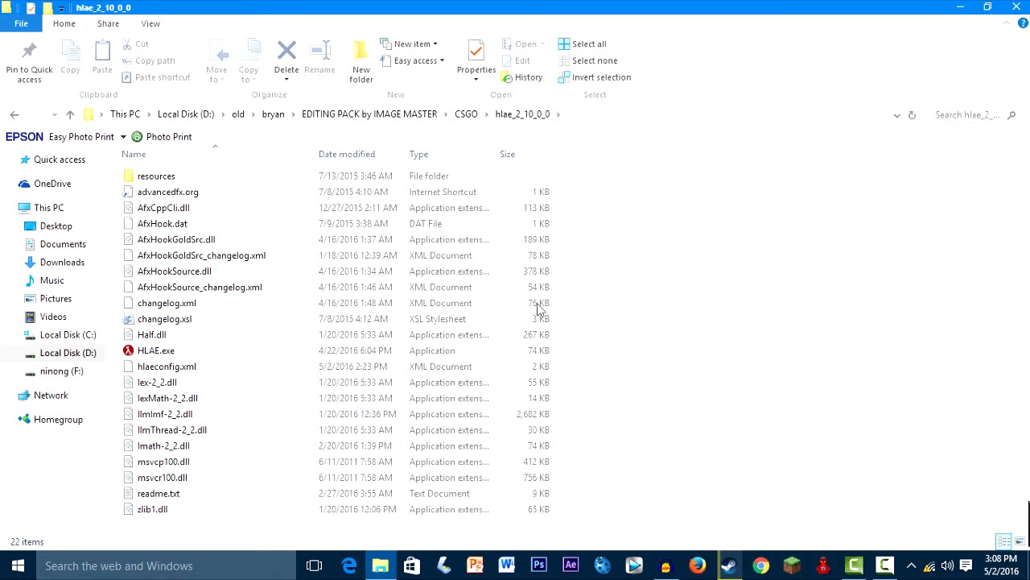
pyautogui.moveTo(155, 351)
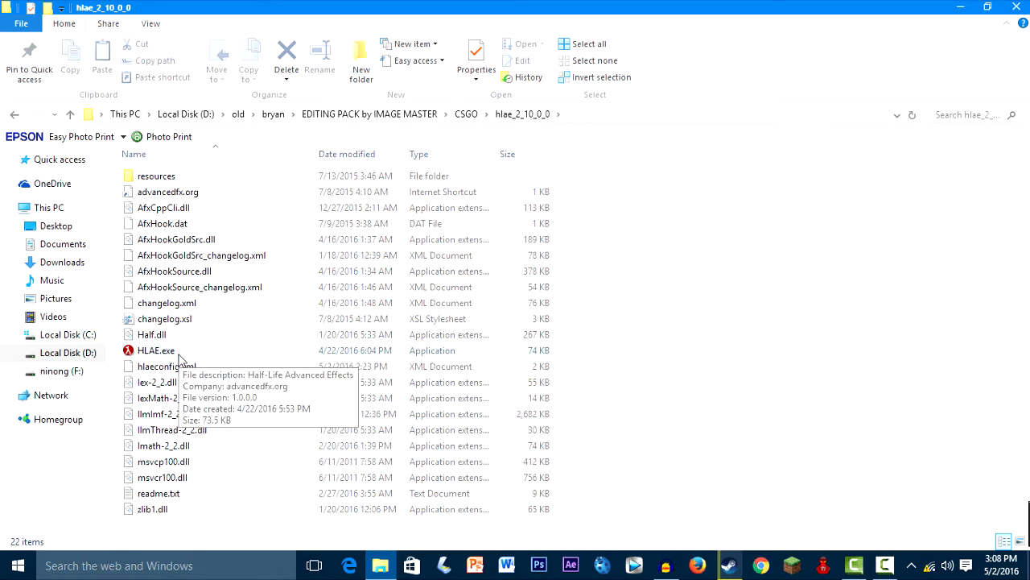
# Launch HLAE.exe from the hlae_2_10_0_0 folder.
pyautogui.click(154, 351)
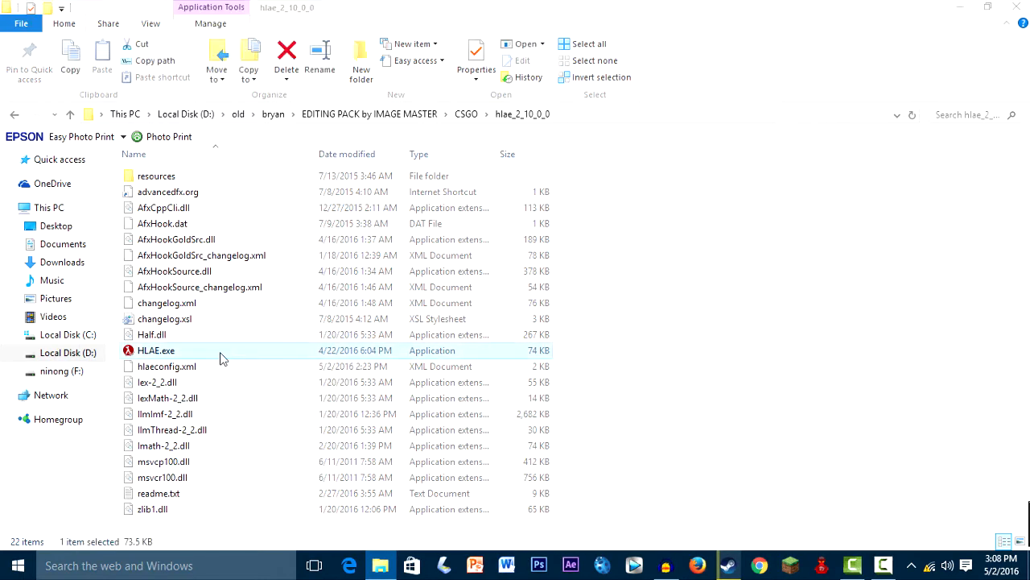
pyautogui.doubleClick(155, 351)
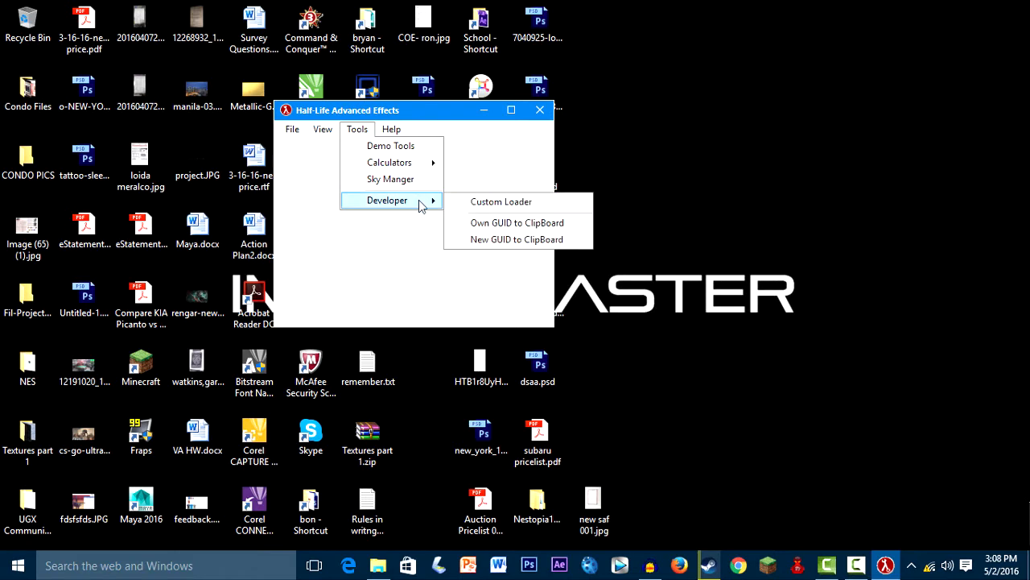
# Browse the Help menu, then bring up Tools > Developer > Custom Loader.
pyautogui.click(392, 128)
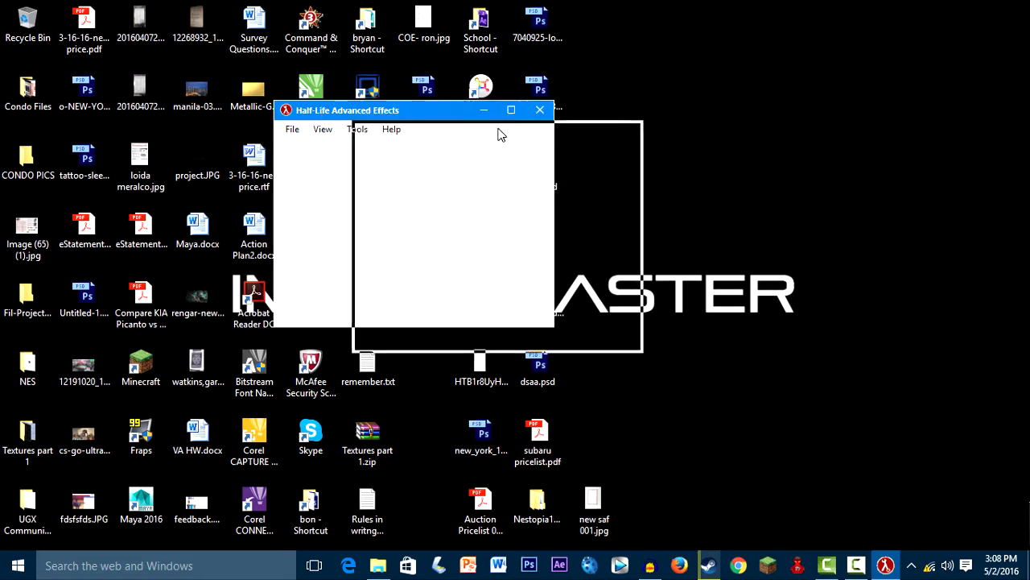
pyautogui.click(475, 148)
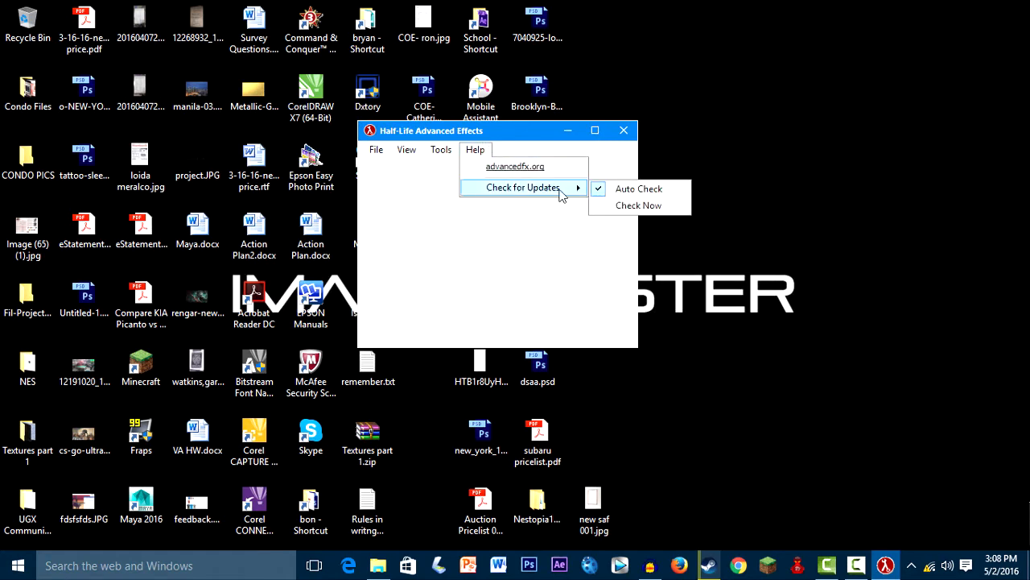
pyautogui.moveTo(638, 188)
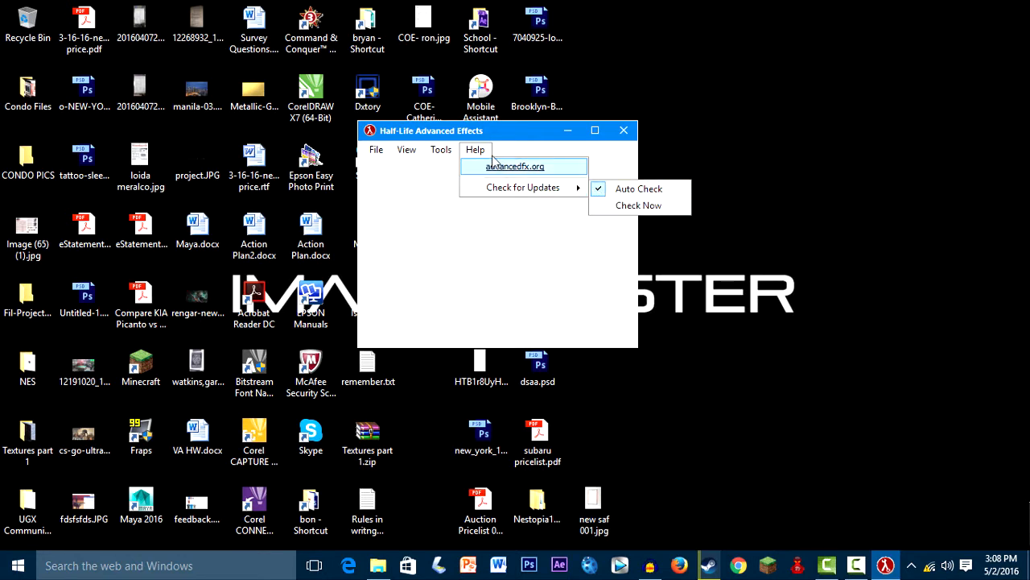
pyautogui.click(475, 148)
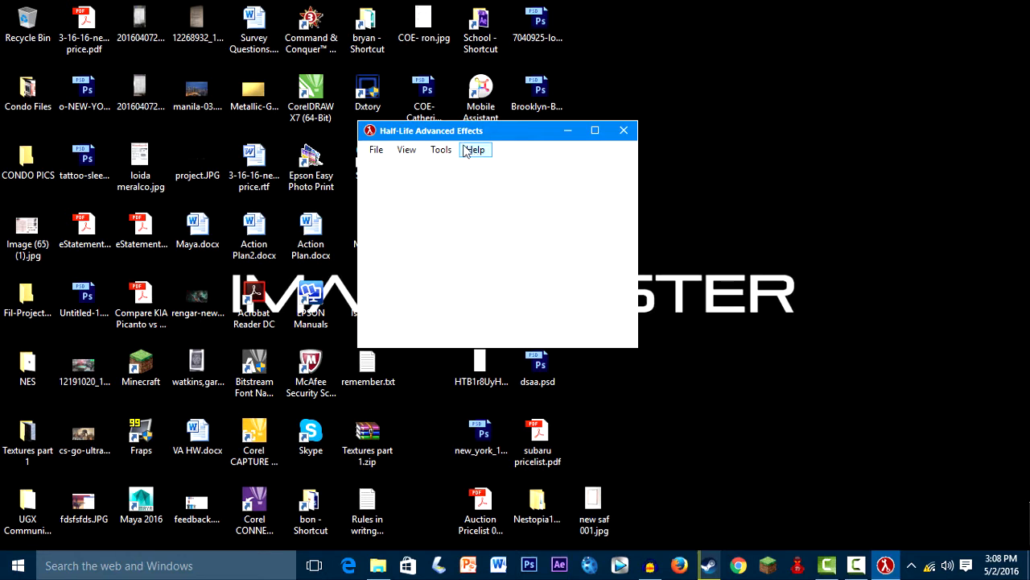
pyautogui.click(441, 148)
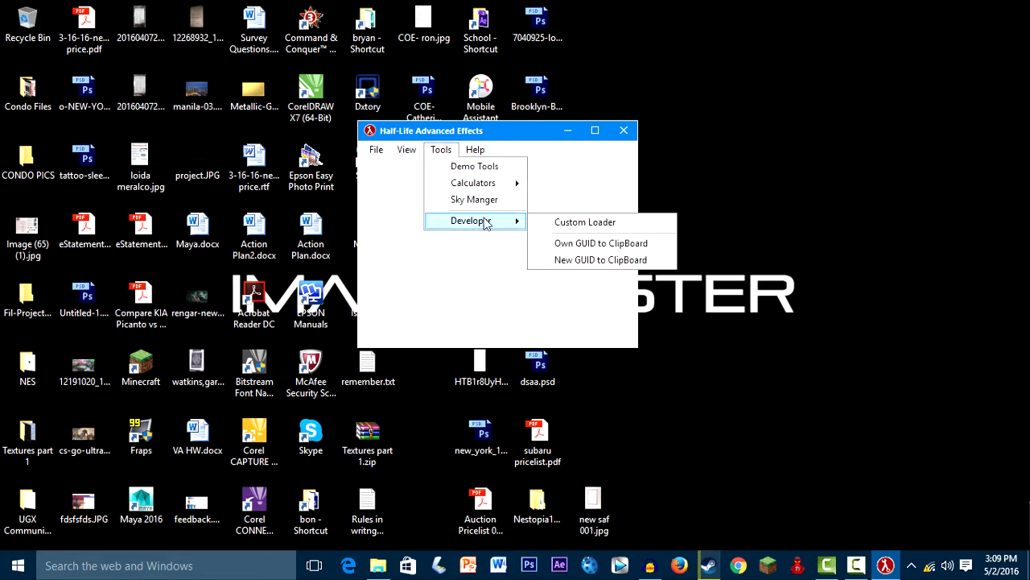
pyautogui.click(587, 223)
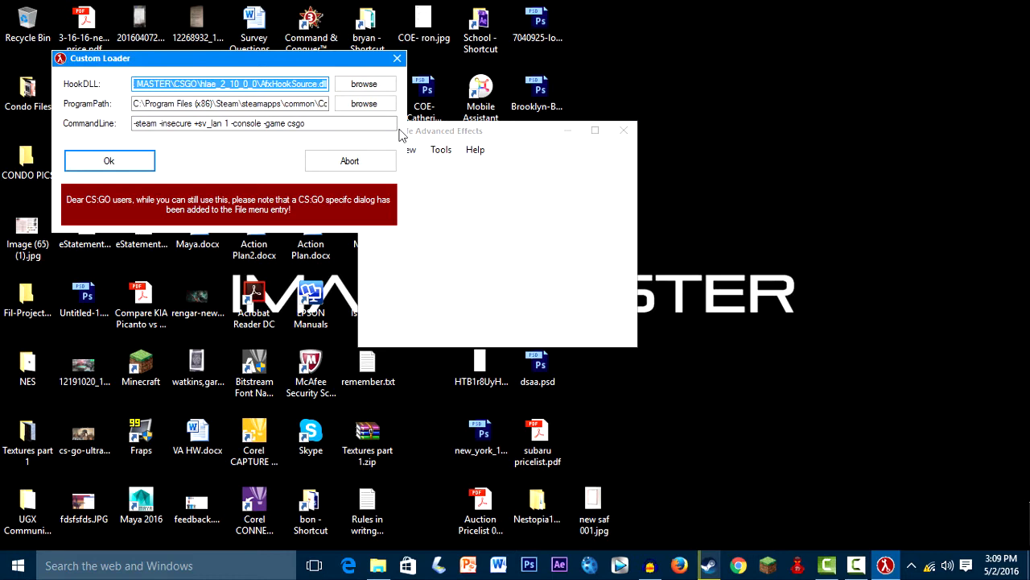
pyautogui.moveTo(364, 84)
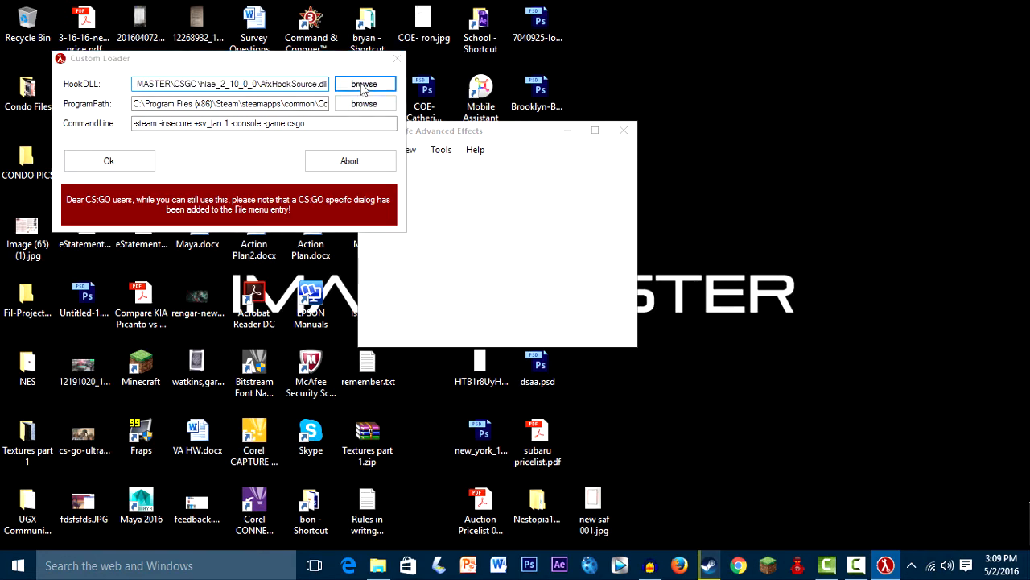
# Browse for and confirm AfxHookSource.dll as the Custom Loader's hook DLL.
pyautogui.click(364, 83)
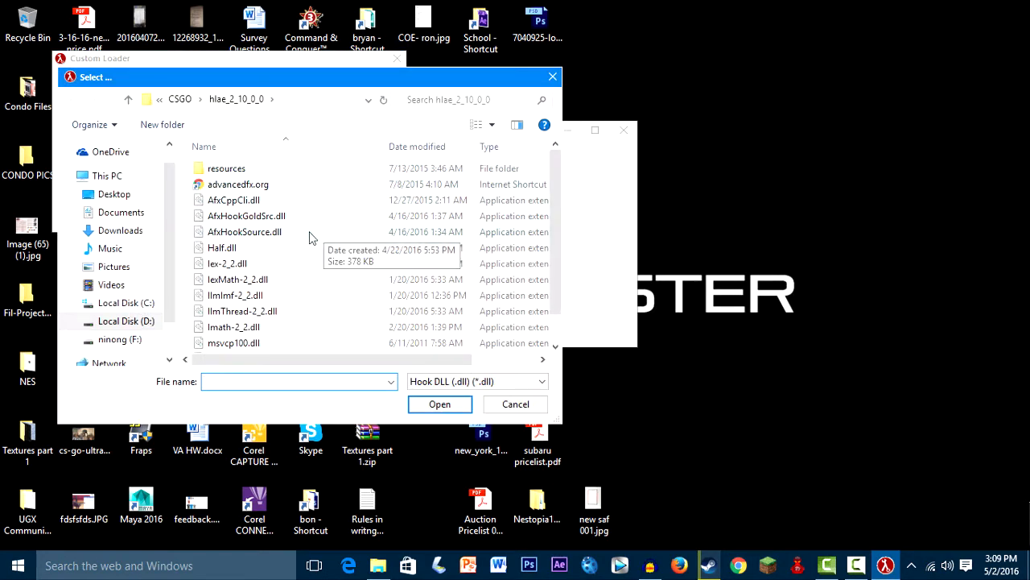
pyautogui.click(245, 231)
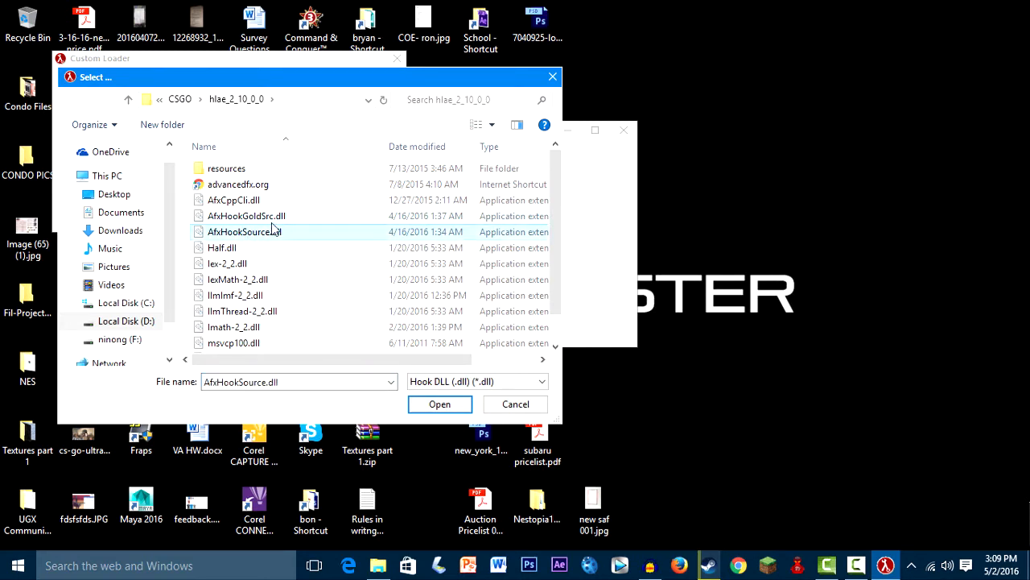
pyautogui.moveTo(271, 226)
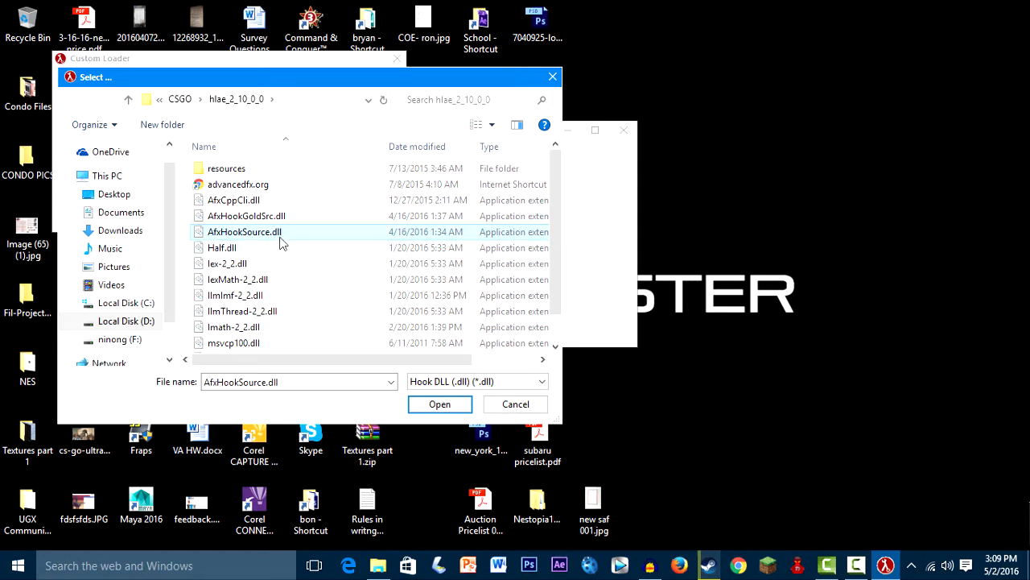
pyautogui.click(439, 403)
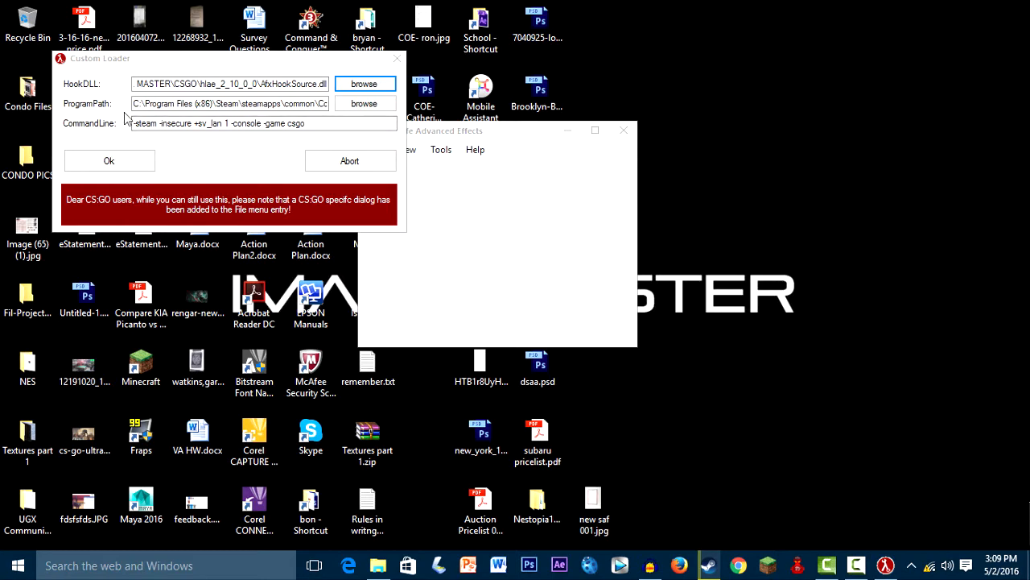
# Browse to the Counter-Strike Global Offensive folder on C: and confirm csgo.exe as the program path.
pyautogui.click(364, 83)
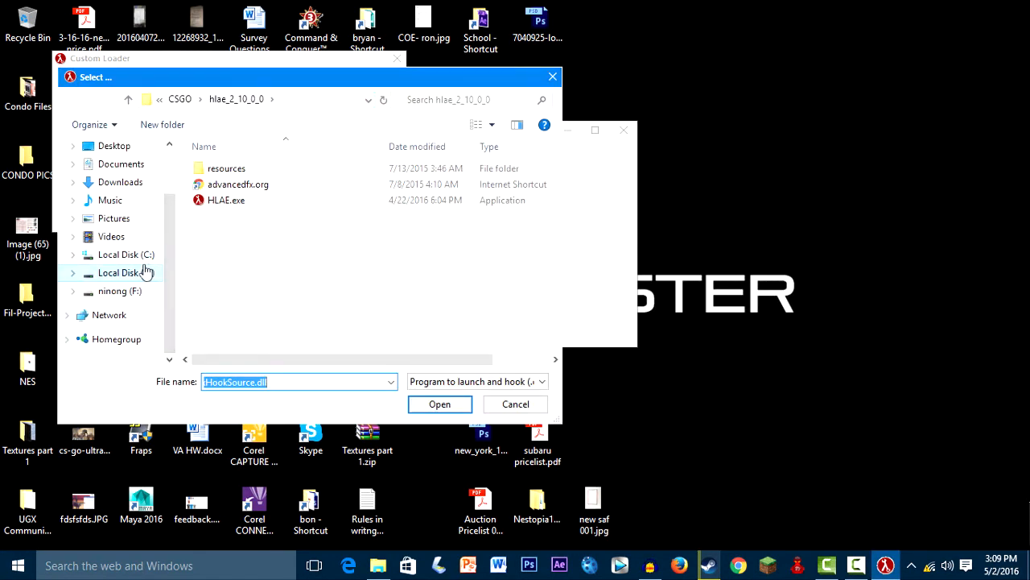
pyautogui.click(125, 272)
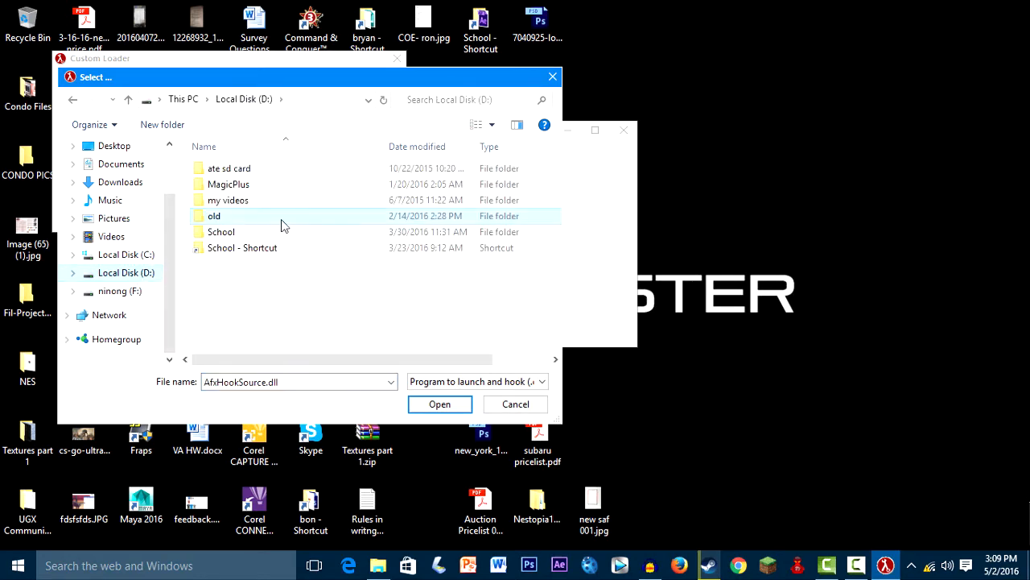
pyautogui.click(126, 255)
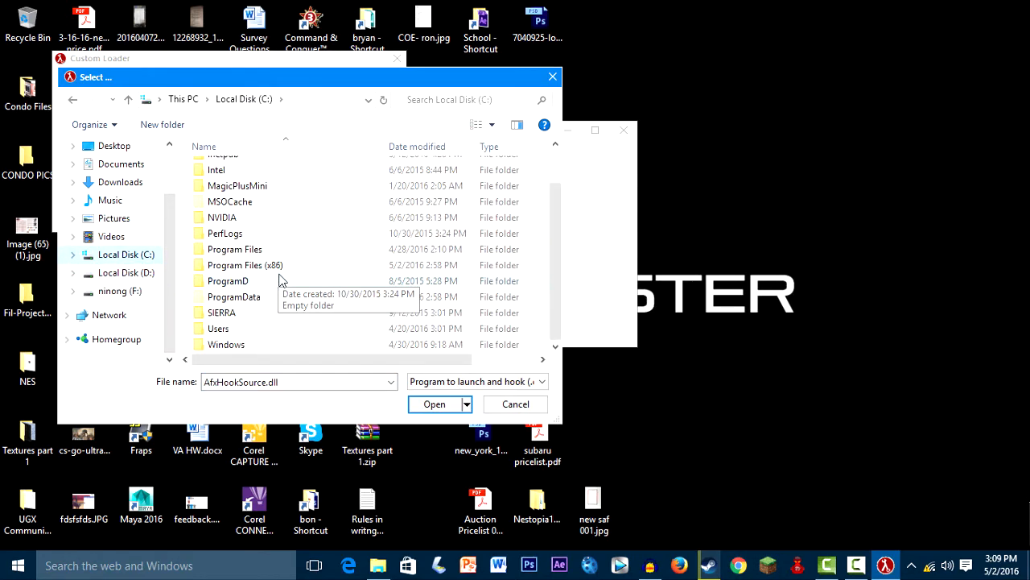
pyautogui.doubleClick(245, 265)
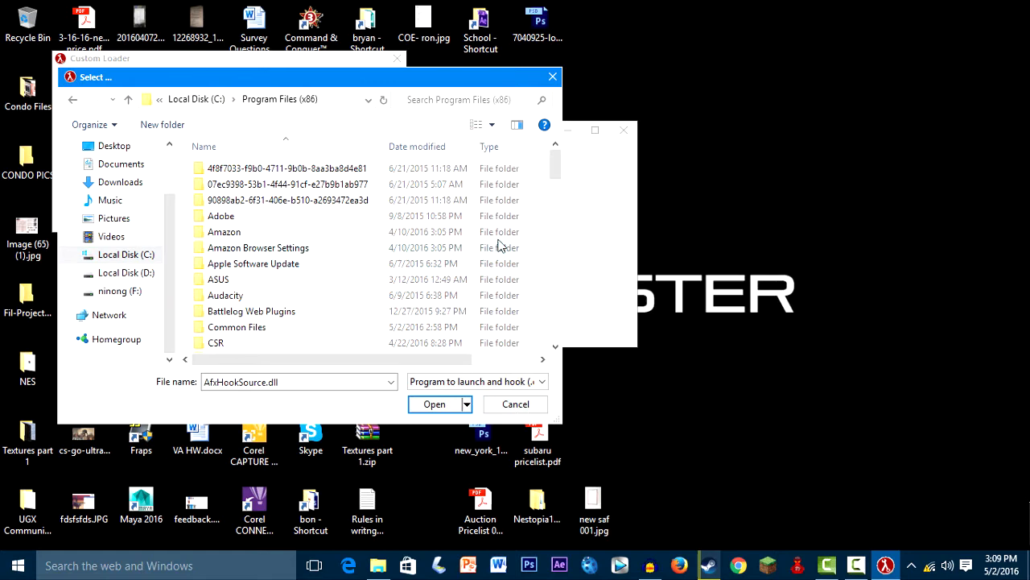
pyautogui.scroll(-3)
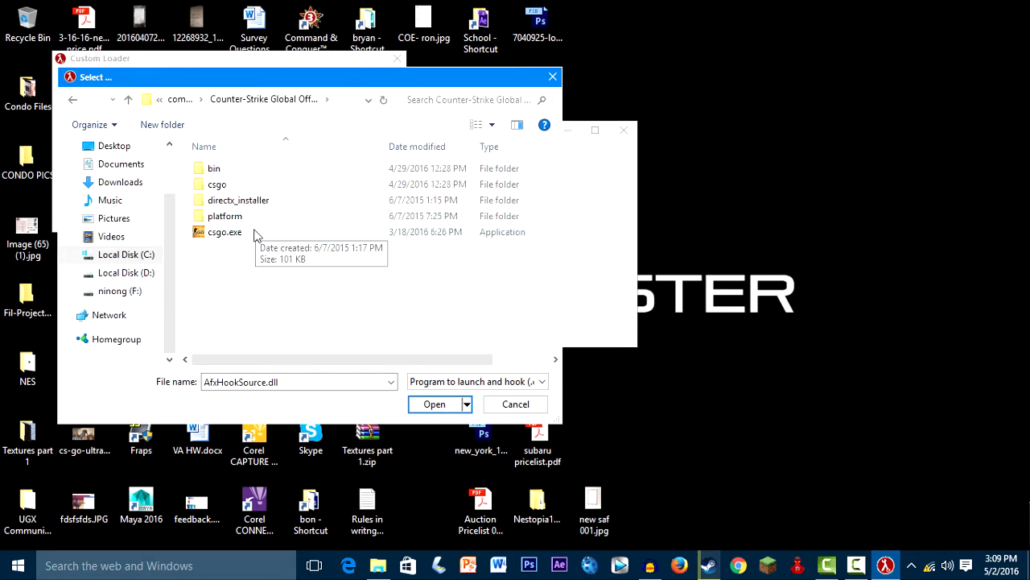
pyautogui.click(226, 232)
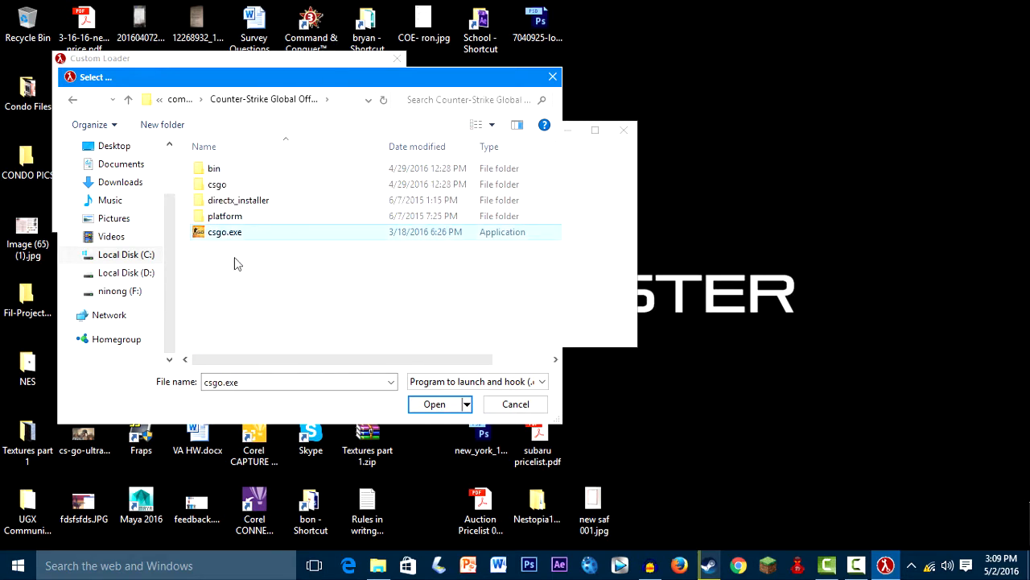
pyautogui.click(435, 402)
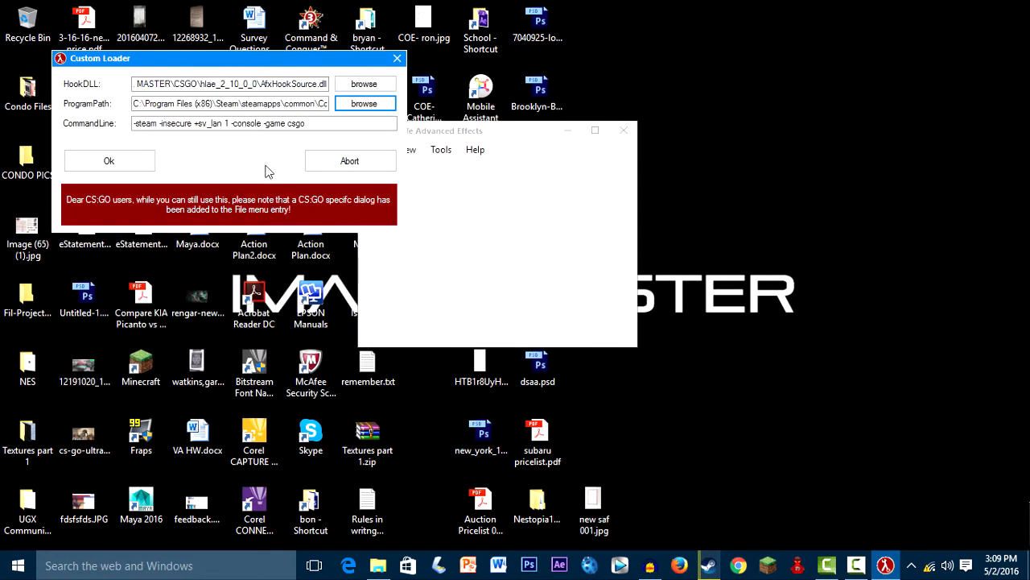
pyautogui.click(264, 122)
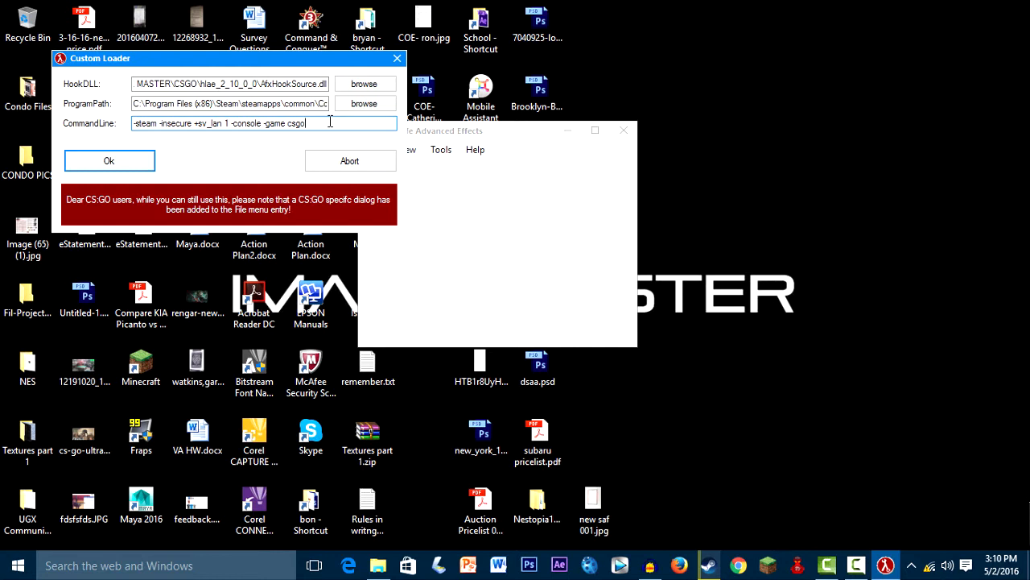
pyautogui.write('-')
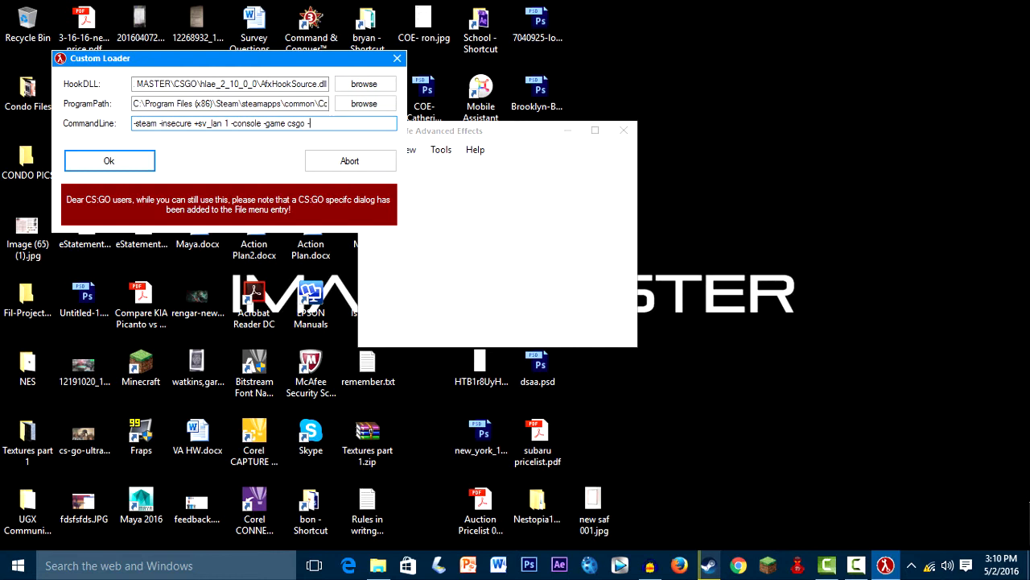
pyautogui.write('windowed')
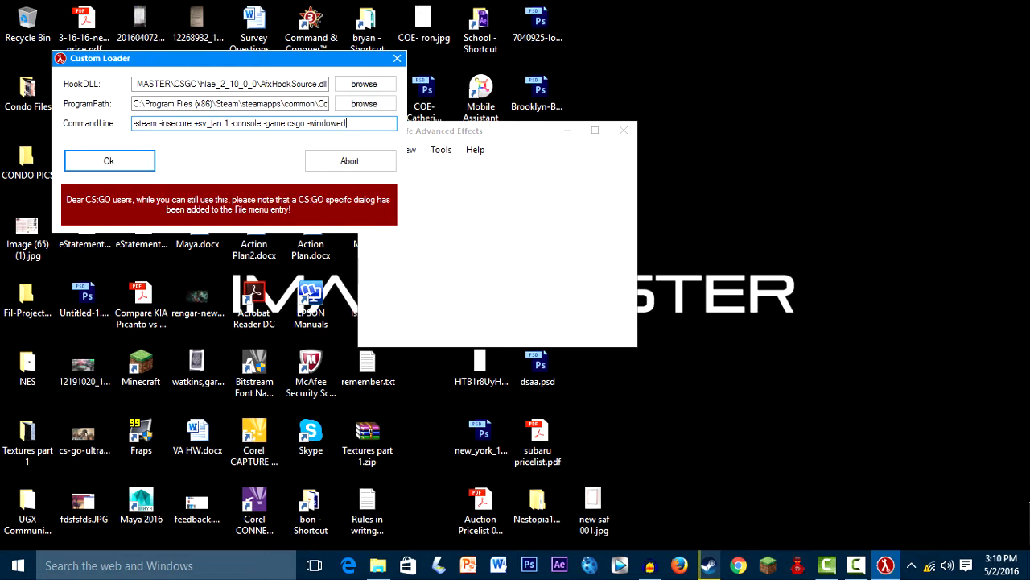
pyautogui.press('BackSpace')
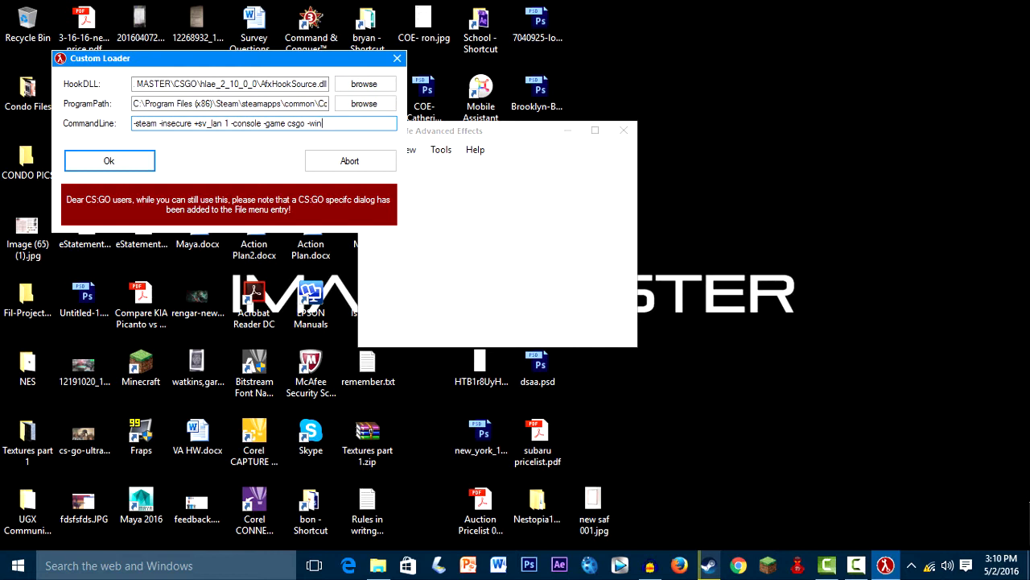
pyautogui.press('backspace')
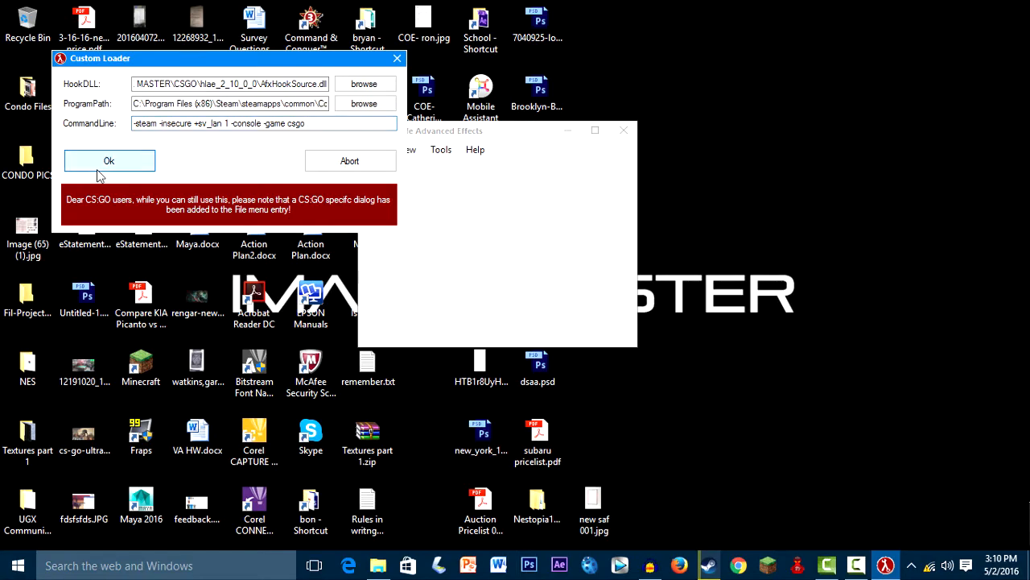
# Launch CS:GO through the loader, close the console and dismiss the insecure-mode VAC warning.
pyautogui.click(109, 161)
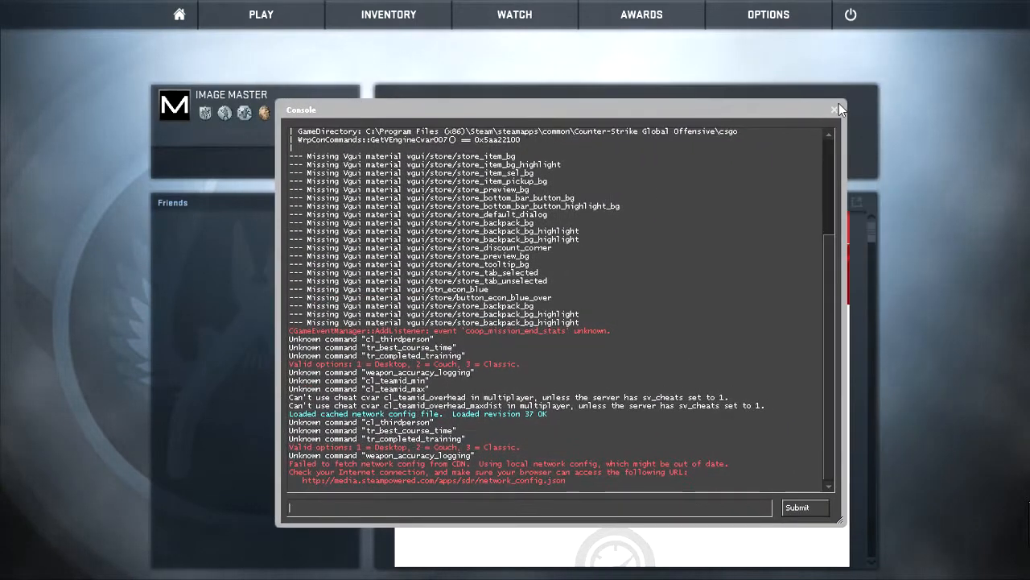
pyautogui.click(834, 109)
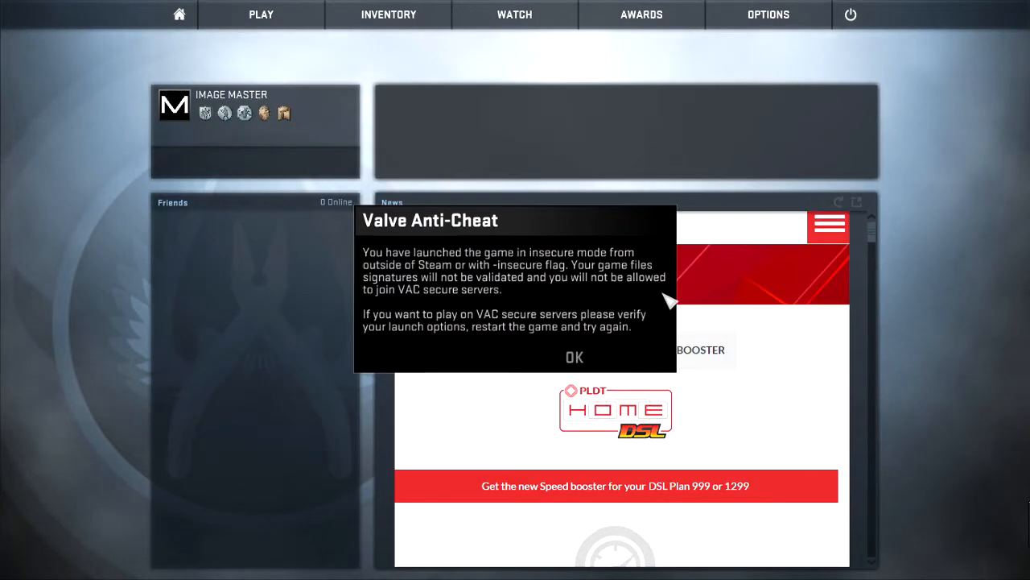
pyautogui.moveTo(422, 245)
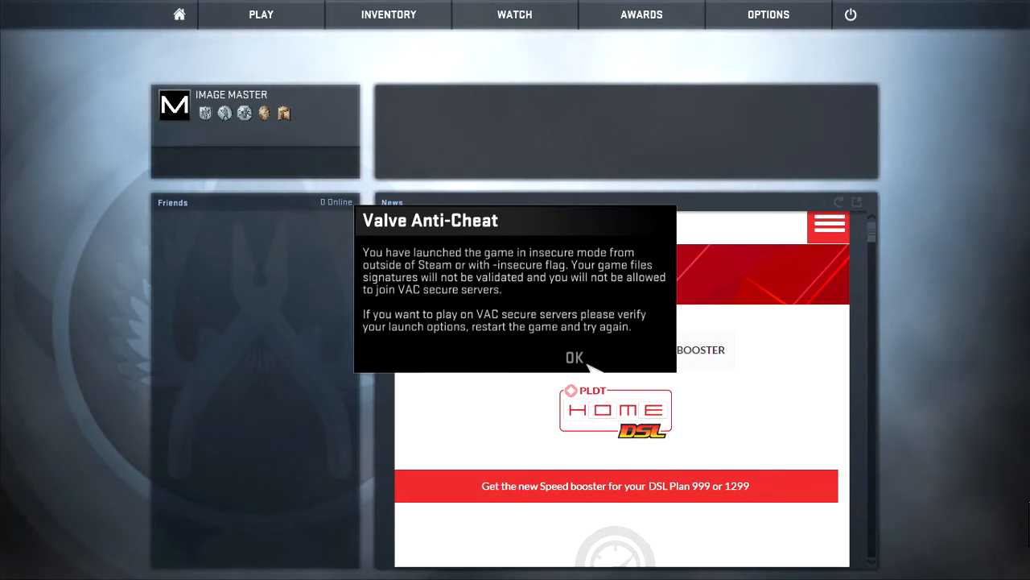
pyautogui.click(573, 358)
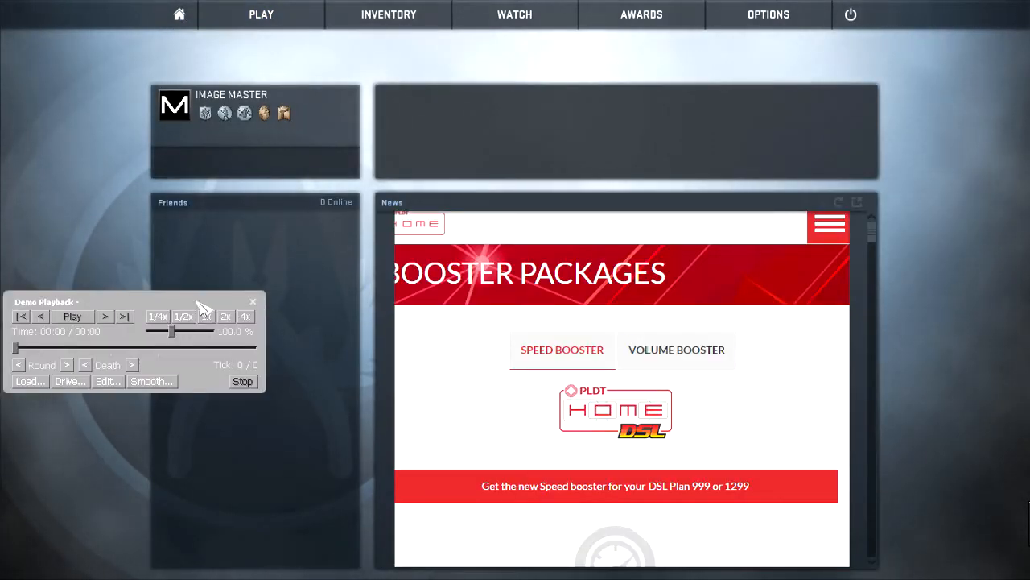
# Start playback of the recorded match demo from the Demo Playback panel.
pyautogui.click(29, 380)
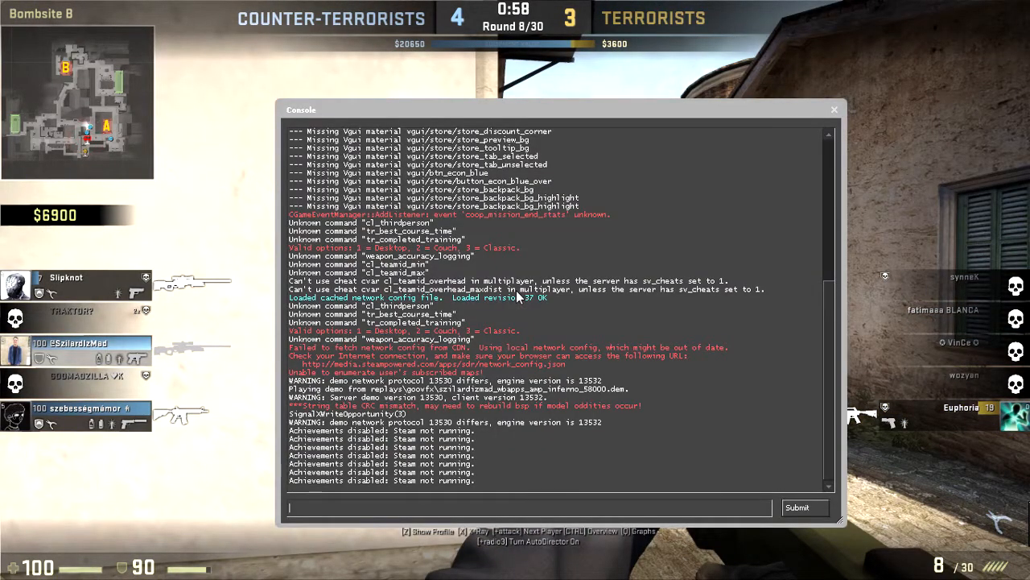
# Enter exec afx/updateWorkaround in the console to run the advancedfx workaround config.
pyautogui.write('exec')
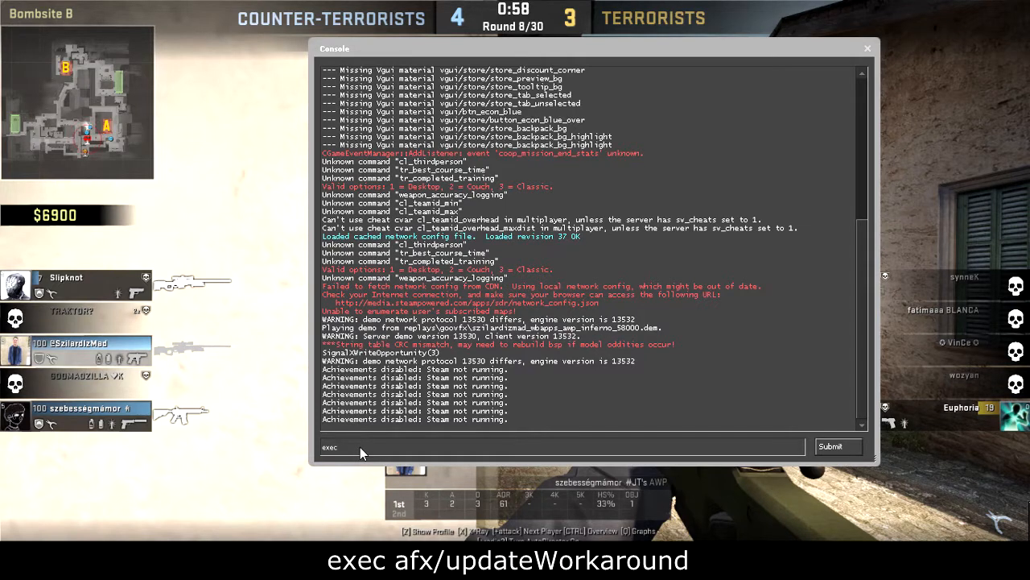
pyautogui.write('afx')
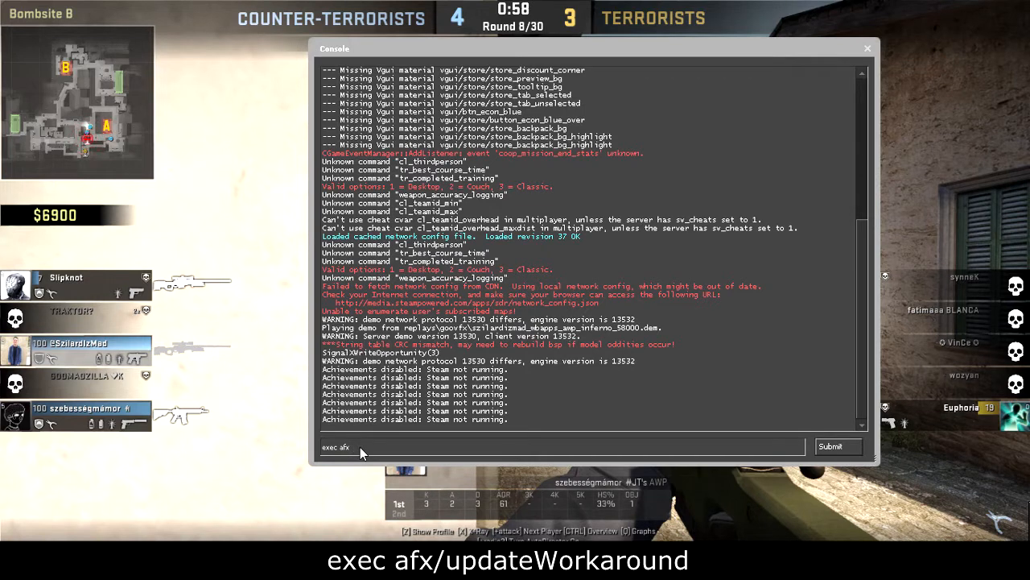
pyautogui.write('/')
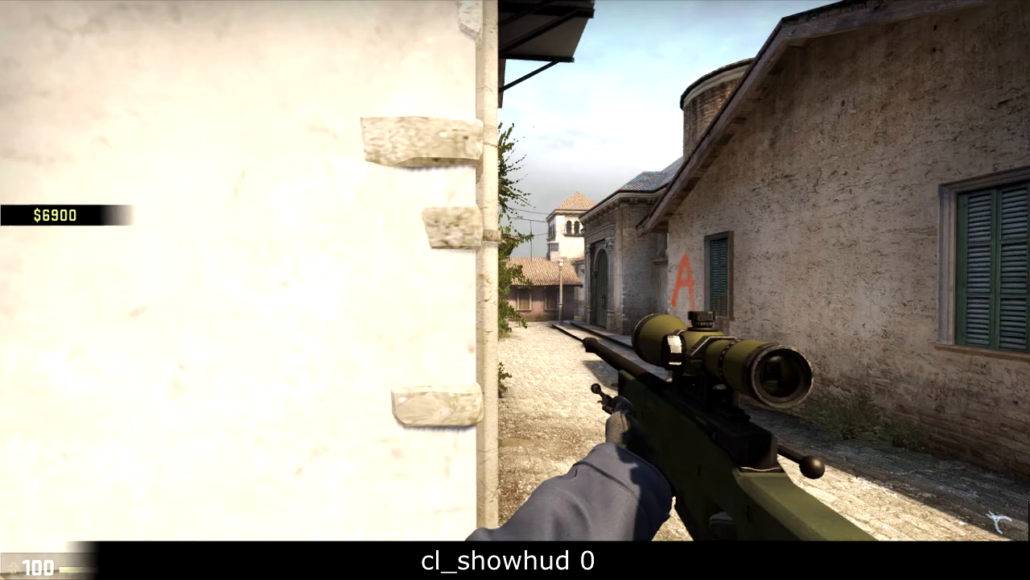
# Enter mirv_streams preview myDepth in the console to show the grayscale depth stream.
pyautogui.press('`')
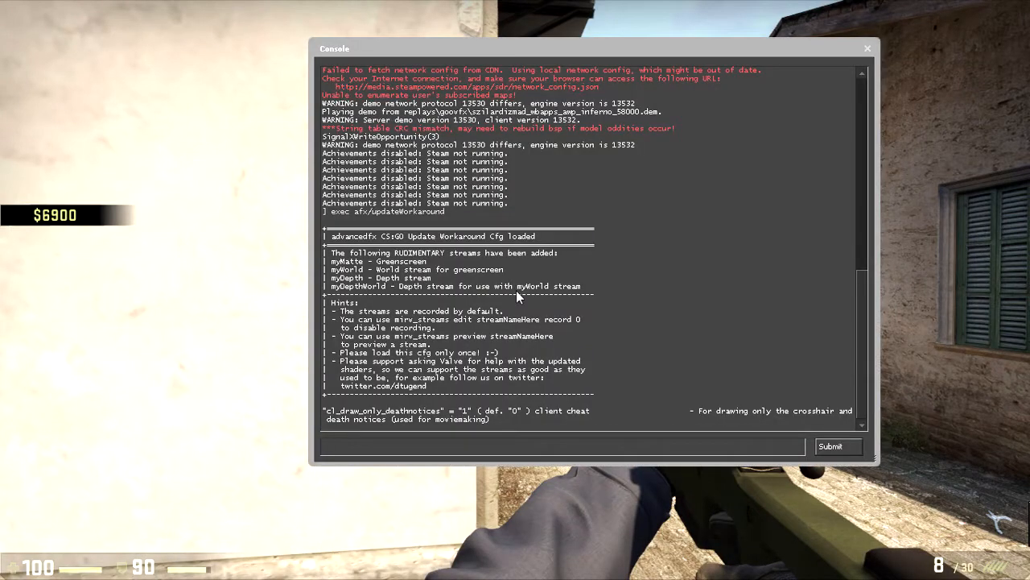
pyautogui.write('mirv_streams')
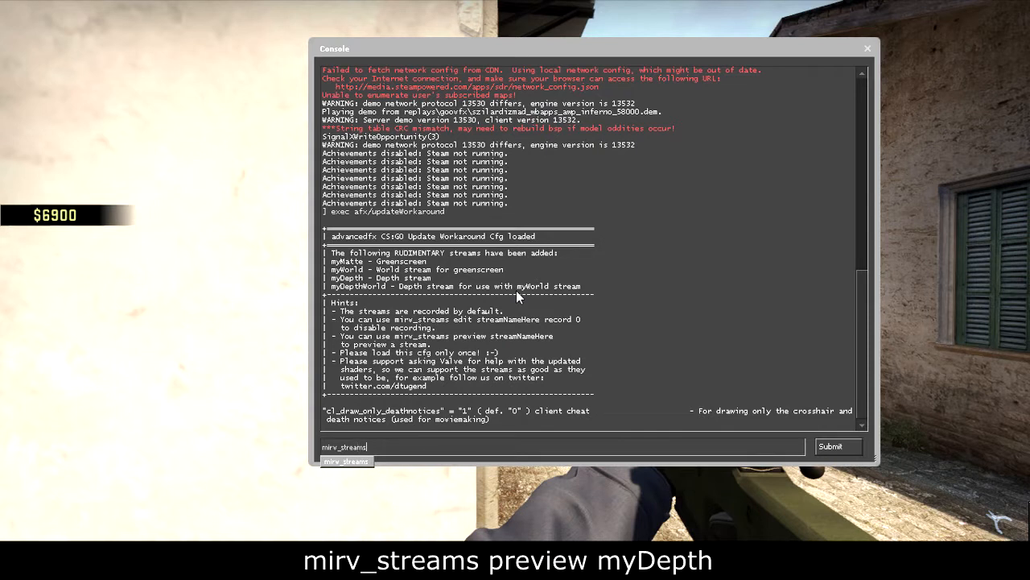
pyautogui.write('prec')
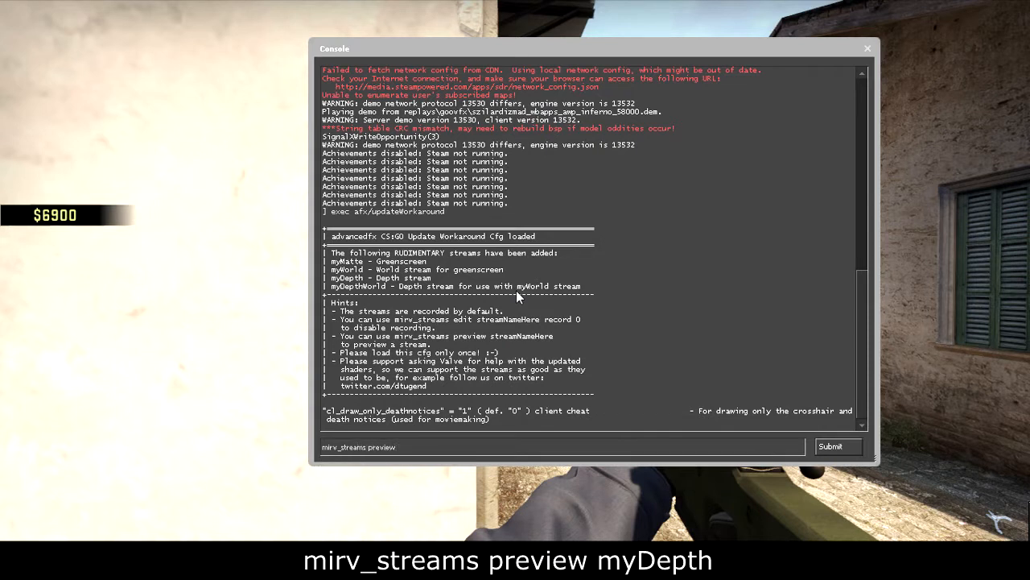
pyautogui.write('m')
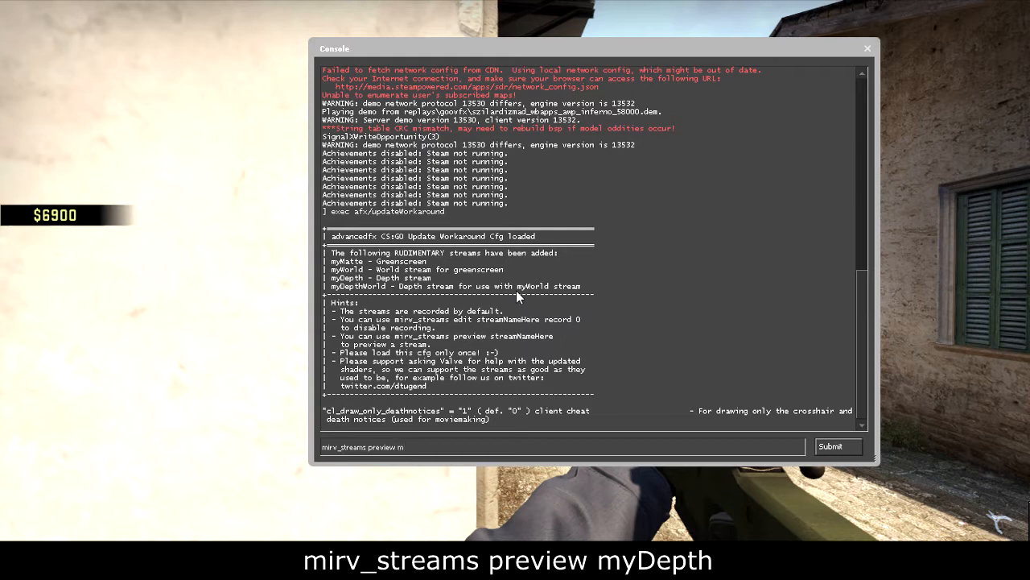
pyautogui.write('yDep')
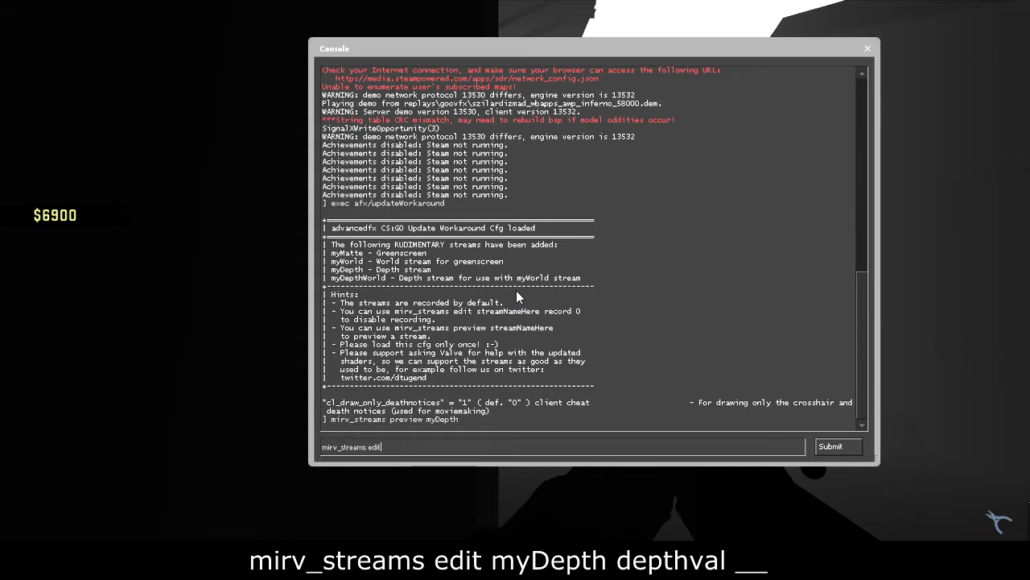
# Enter mirv_streams edit myDepth to print the stream's editable settings.
pyautogui.write('My')
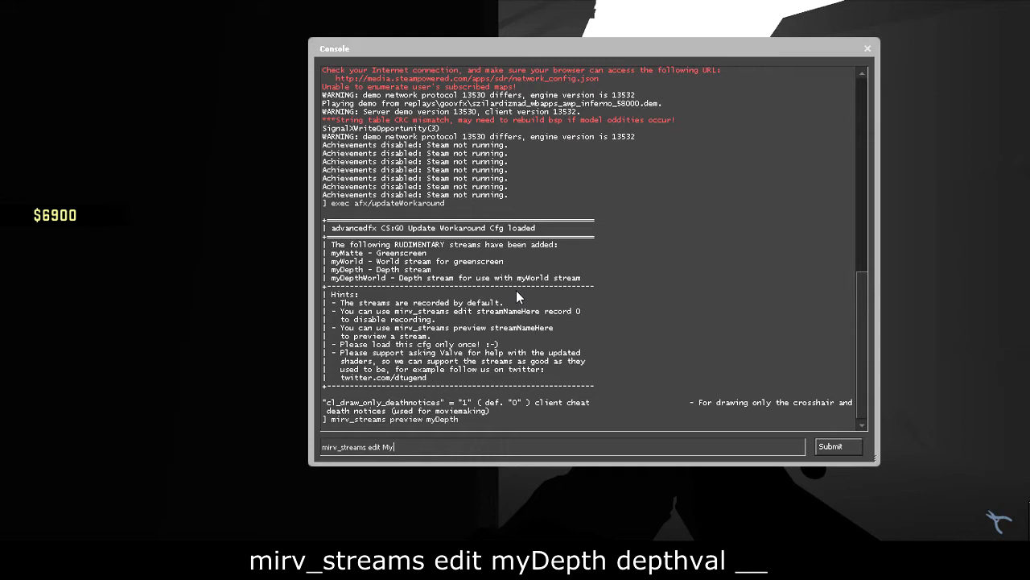
pyautogui.write('Dept')
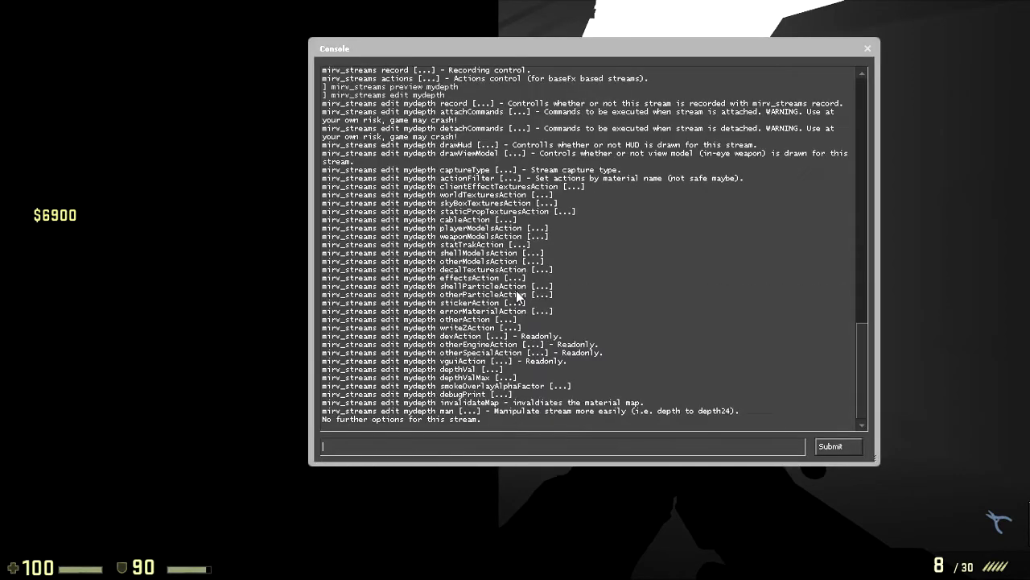
pyautogui.moveTo(395, 186)
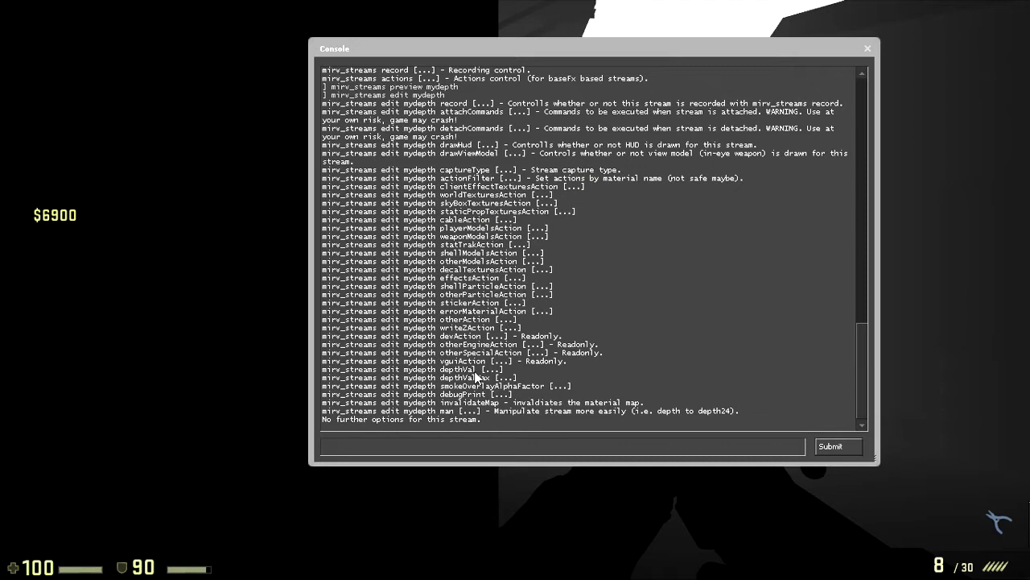
pyautogui.moveTo(478, 373)
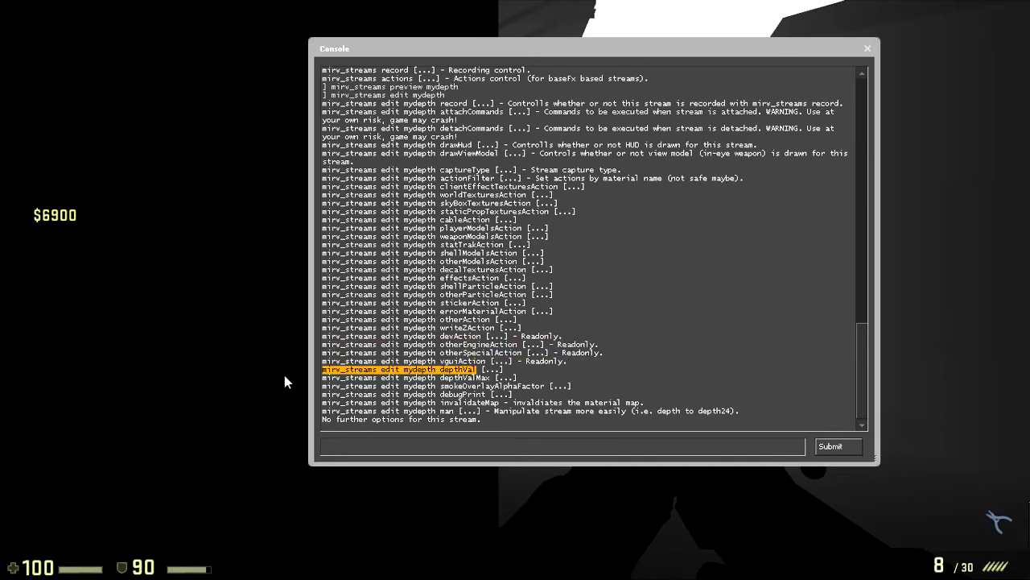
# Set myDepth's depthVal to 100, then re-enter the command with depthVal 150.
pyautogui.click(563, 446)
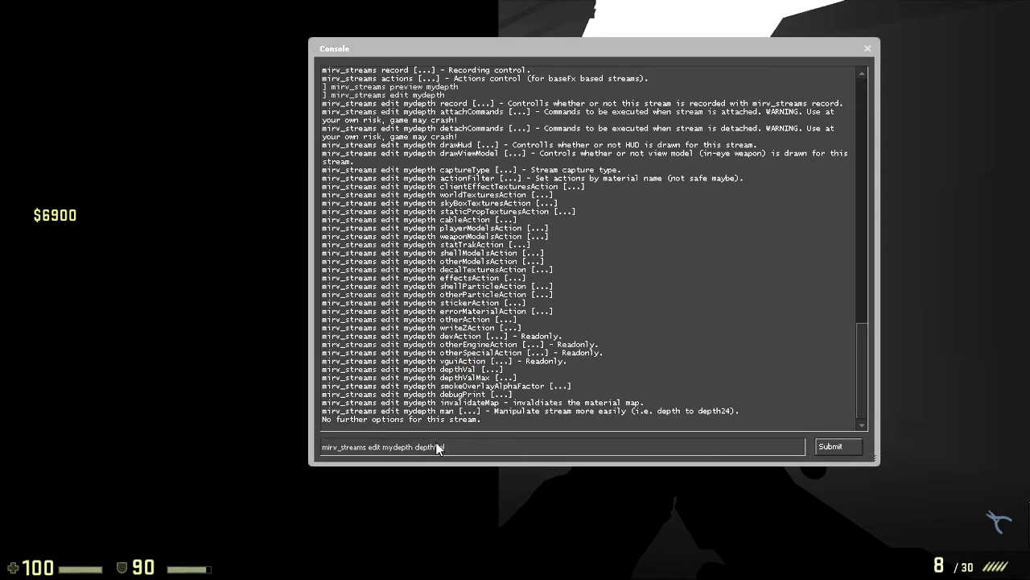
pyautogui.write('10')
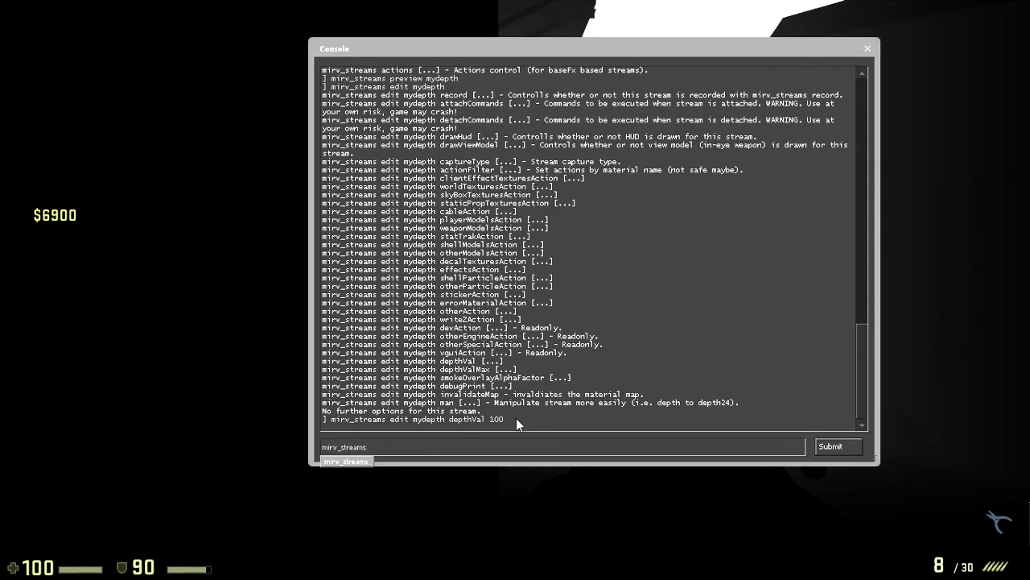
pyautogui.write('mirv_streams edit mydepth depthVal 1')
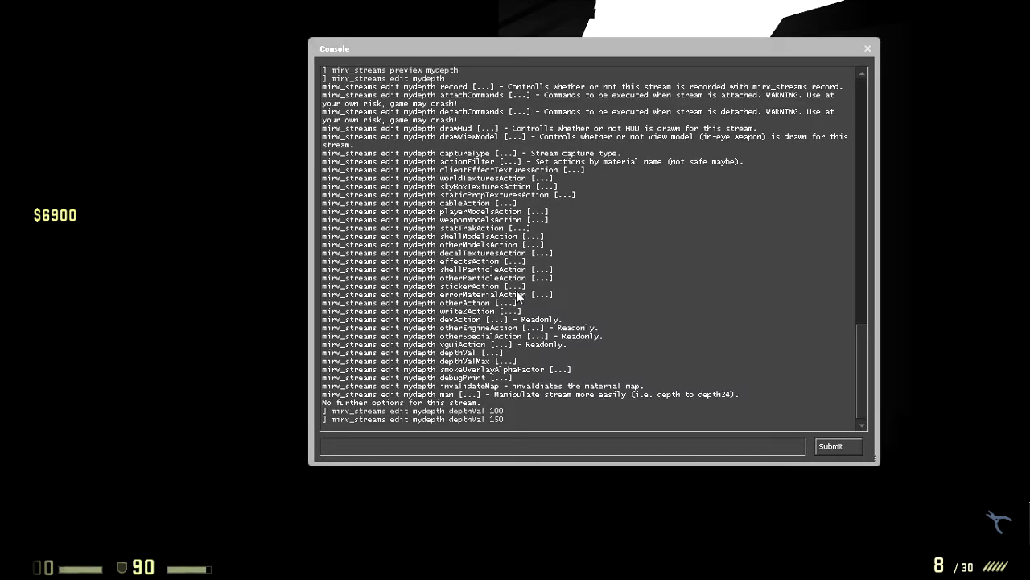
pyautogui.write('mirv_streams mymat')
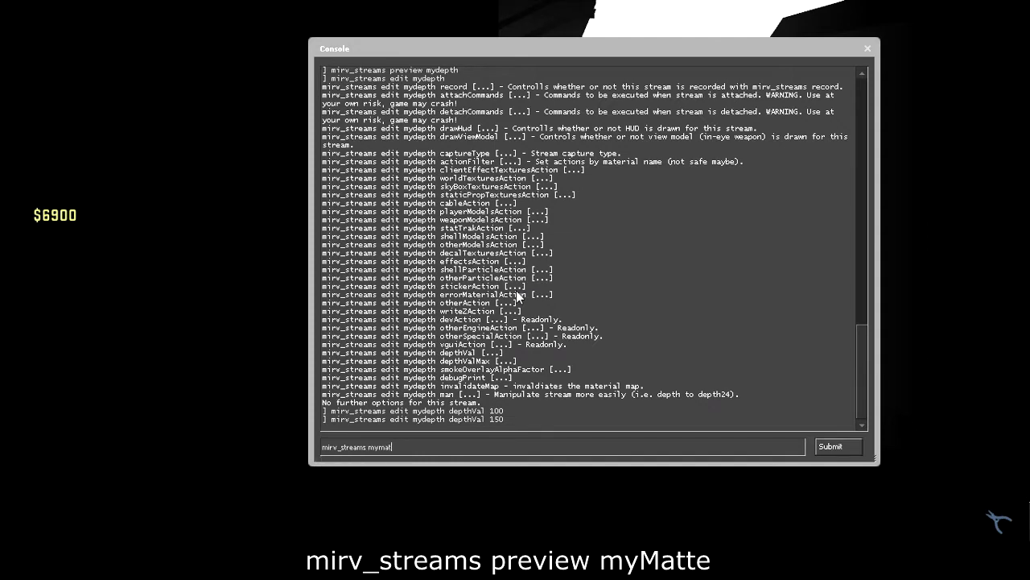
# Preview the myMatte stream with mirv_streams preview, then clear the preview to restore the game view.
pyautogui.write('m')
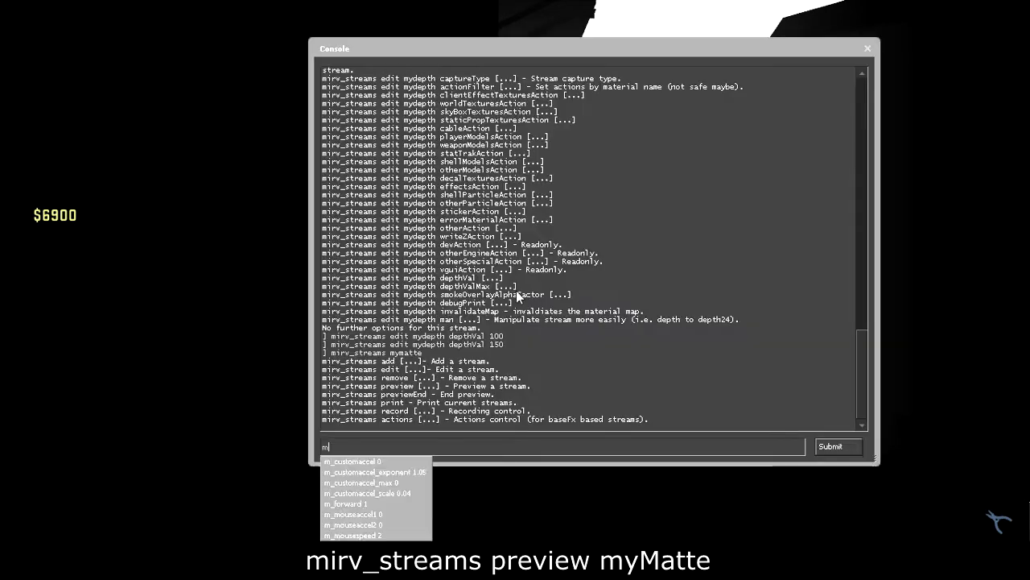
pyautogui.write('irv_streams')
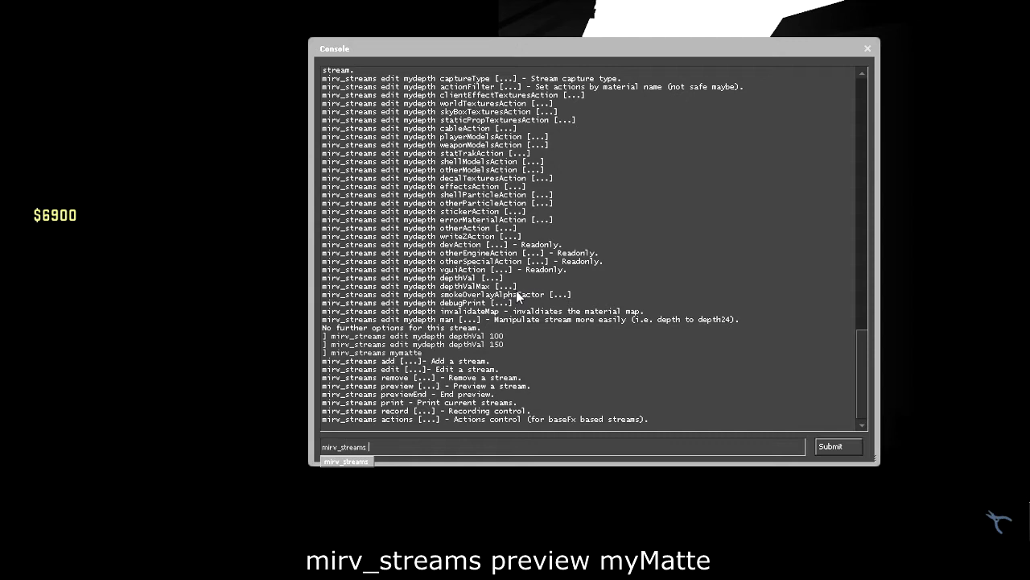
pyautogui.write('preview')
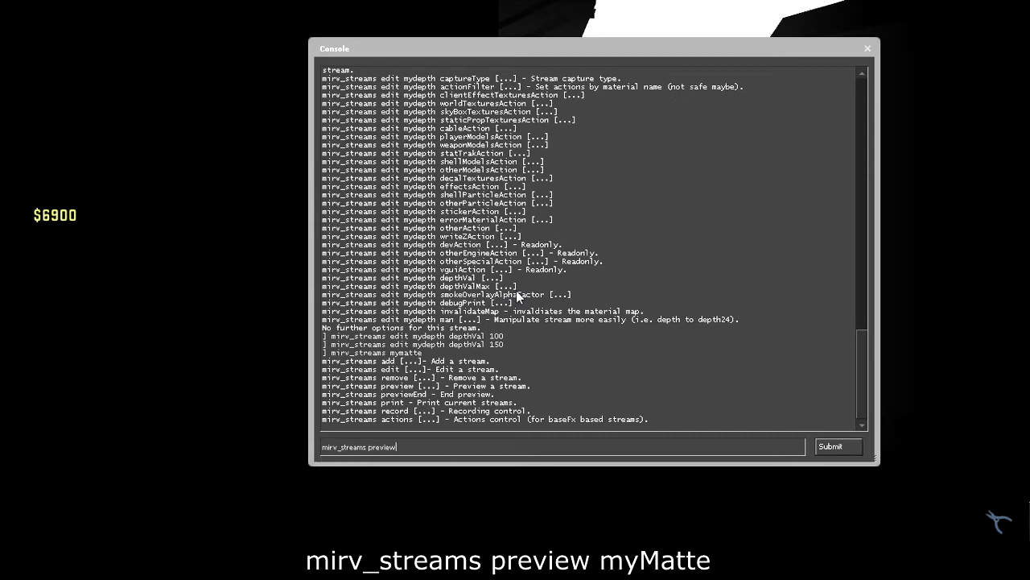
pyautogui.write('mymatte')
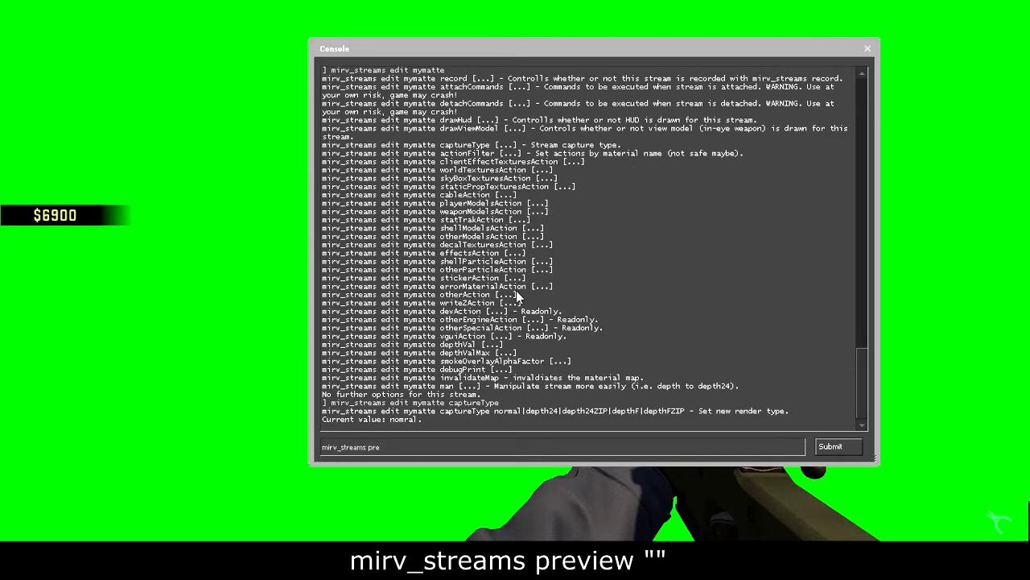
pyautogui.write('view')
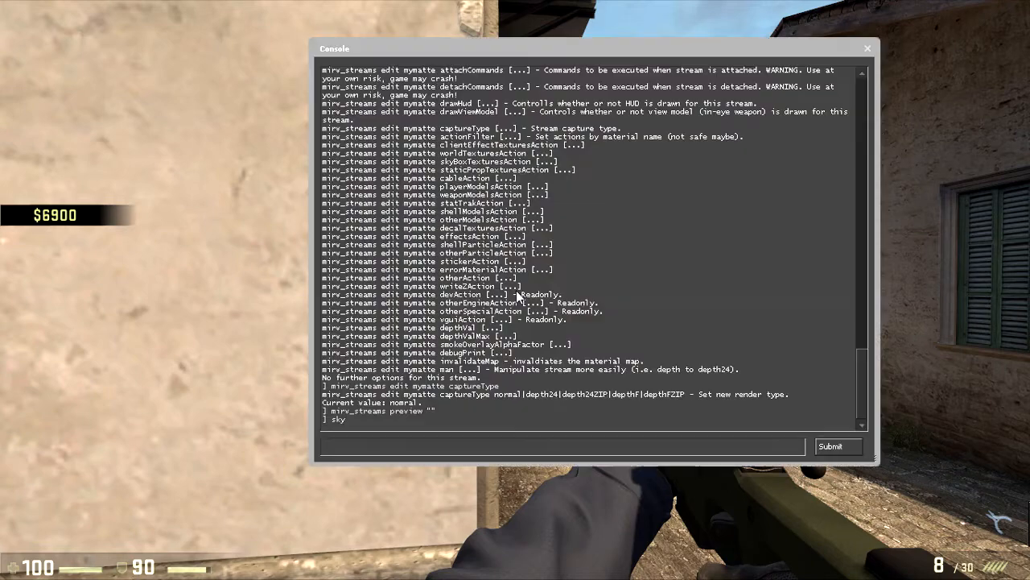
pyautogui.write('mirv_streams p')
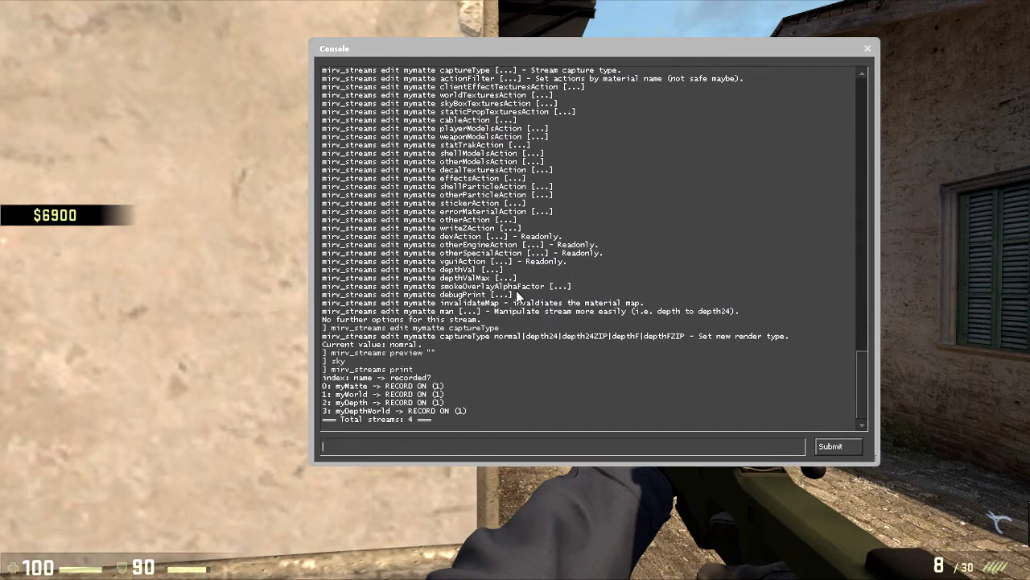
pyautogui.moveTo(475, 419)
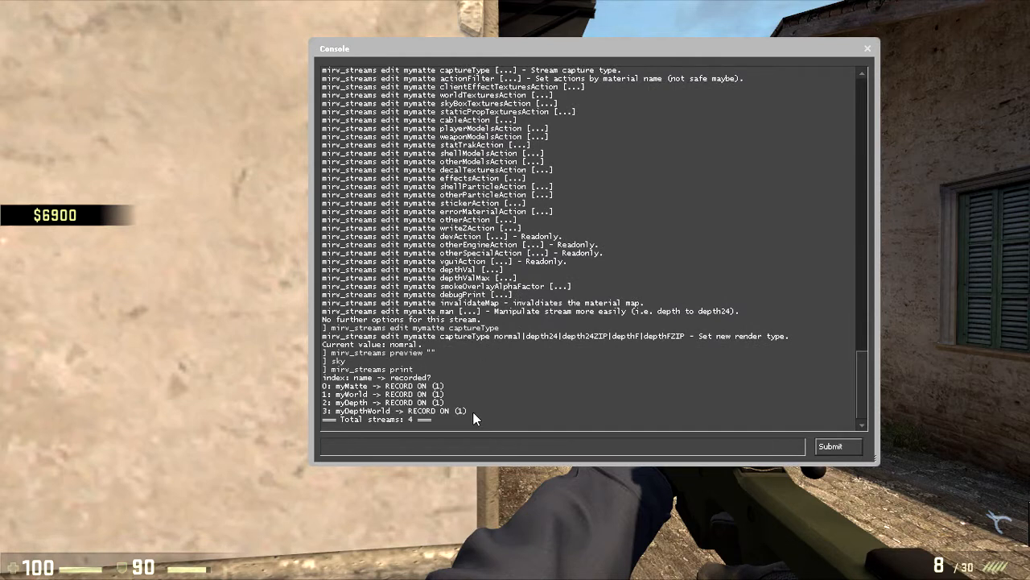
# Set myDepthWorld to record 0 and reprint the stream list showing three streams recording.
pyautogui.doubleClick(361, 412)
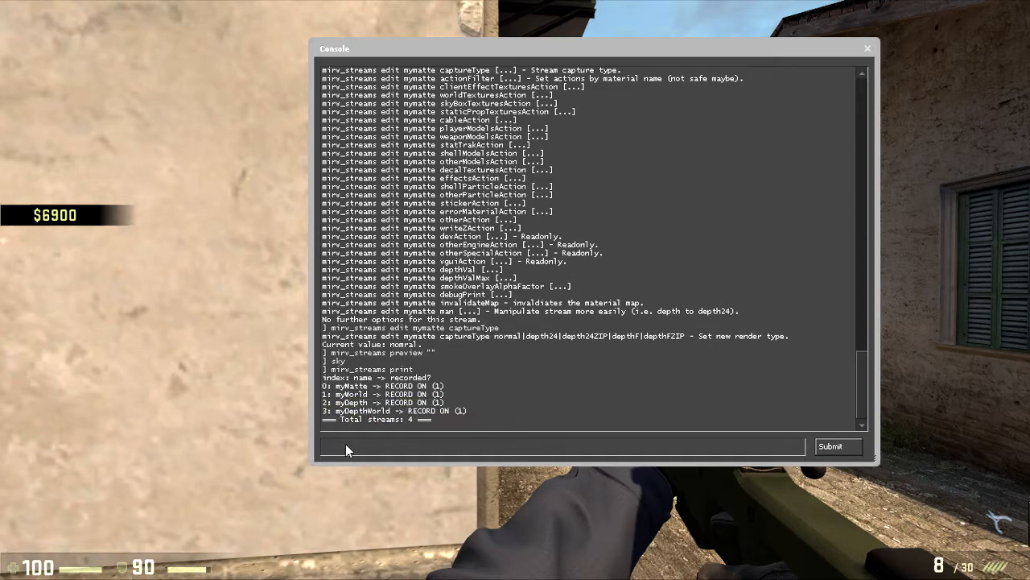
pyautogui.write('mirv_streams edit M')
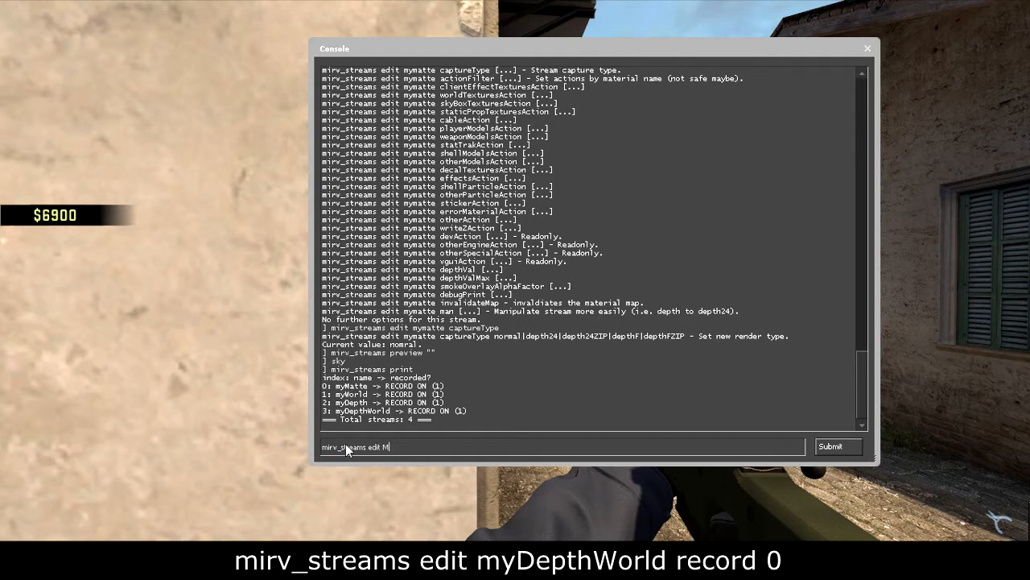
pyautogui.write('yDepthW')
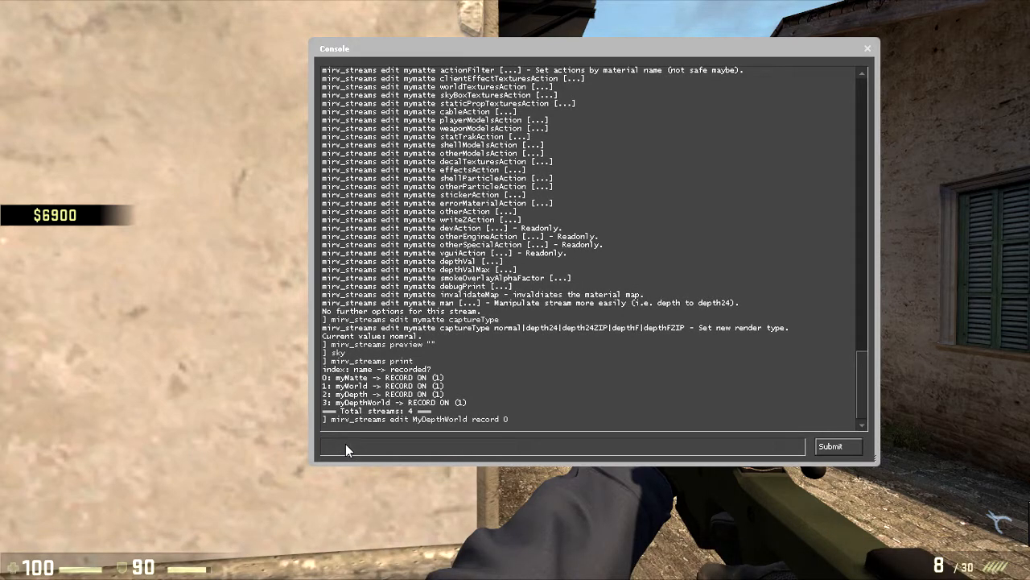
pyautogui.write('mirv_streams')
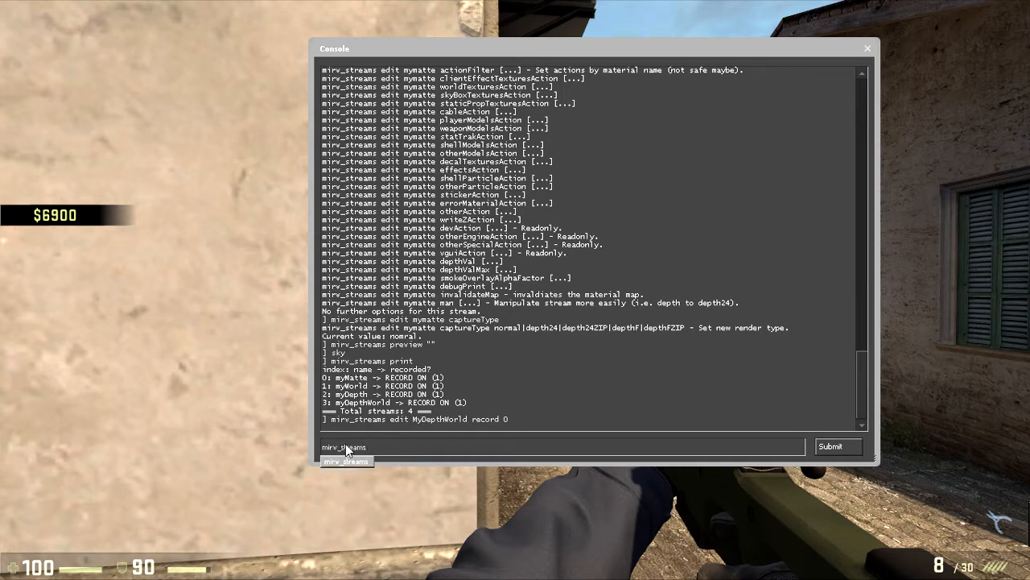
pyautogui.write('print')
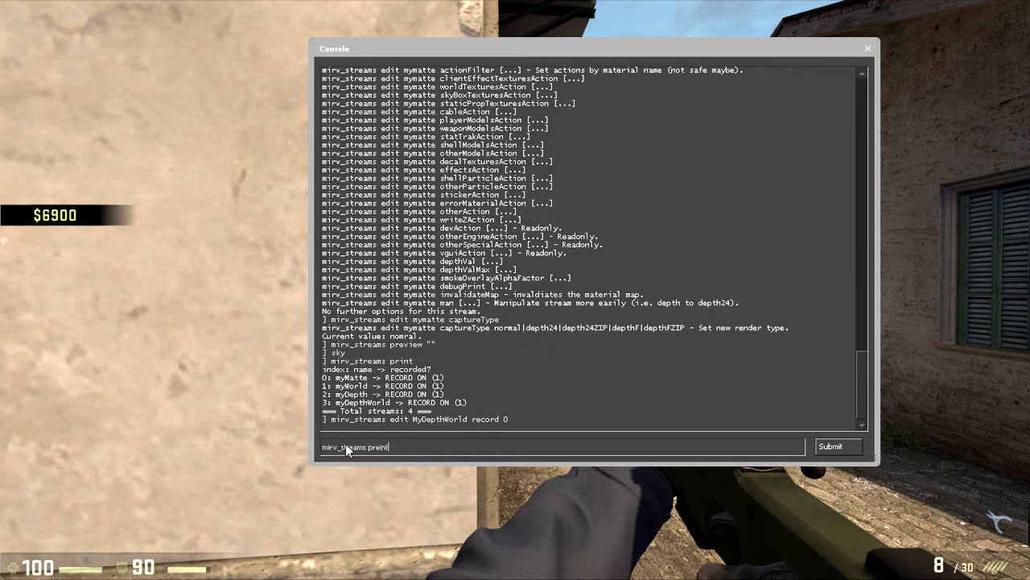
pyautogui.press('BackSpace')
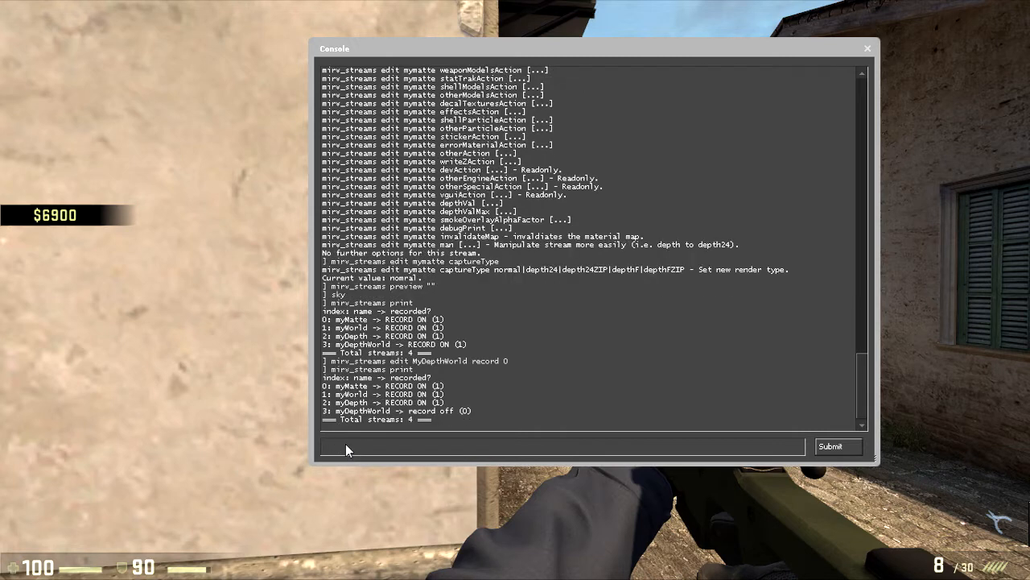
# Set host_timescale 0 and host_framerate 60 in the console.
pyautogui.doubleClick(354, 412)
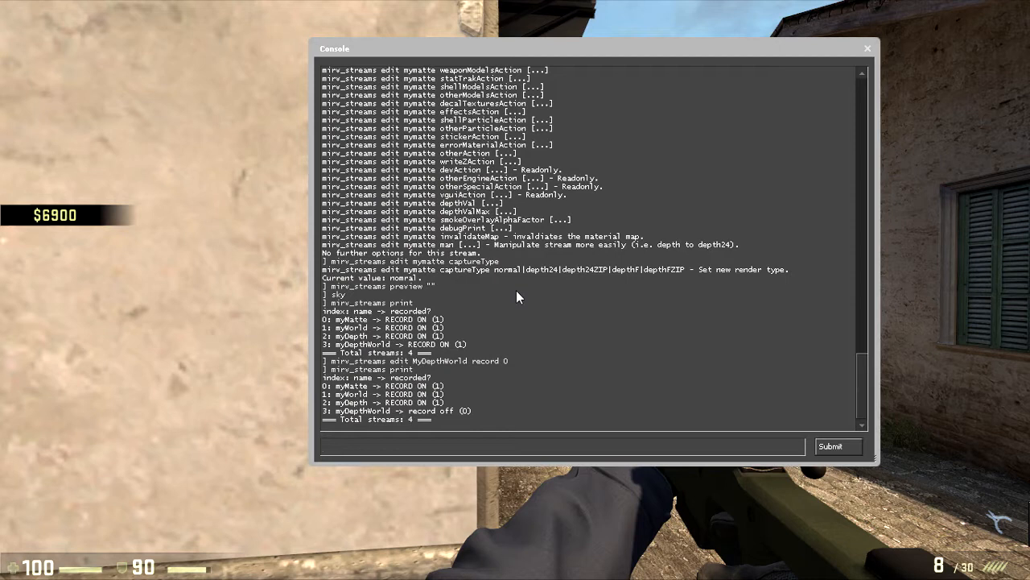
pyautogui.write('host')
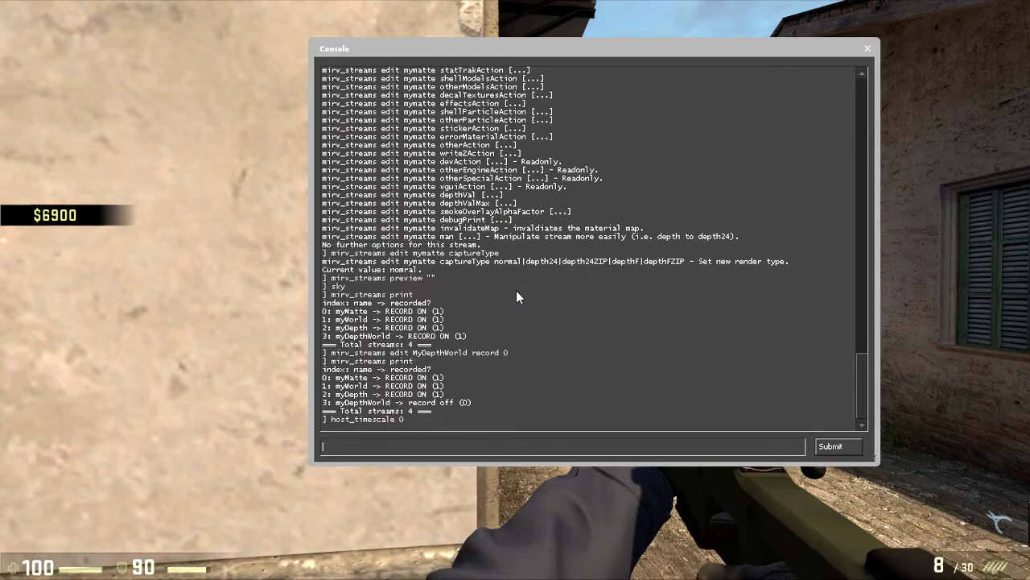
pyautogui.write('host_')
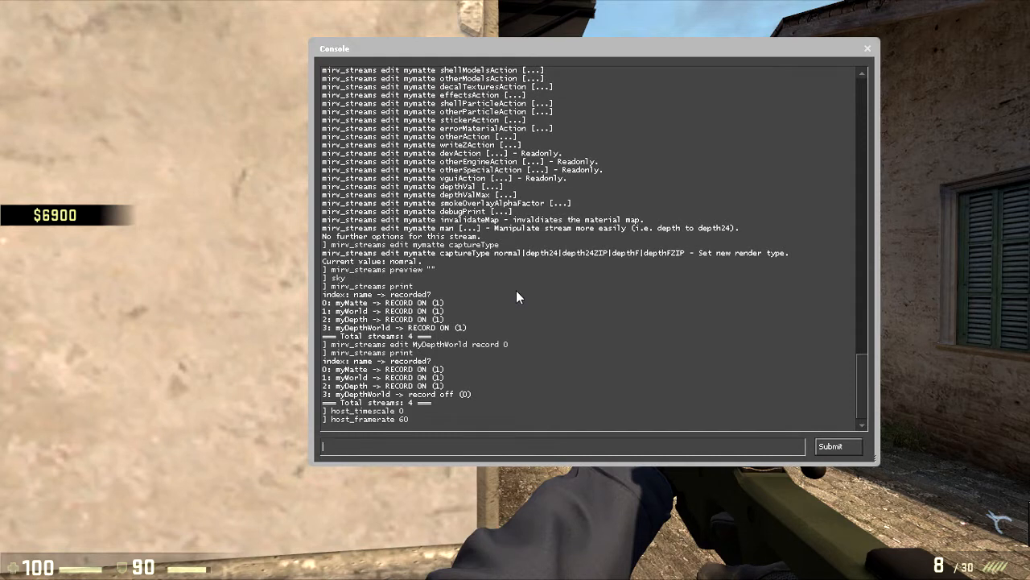
pyautogui.write('mirv_streams record forma')
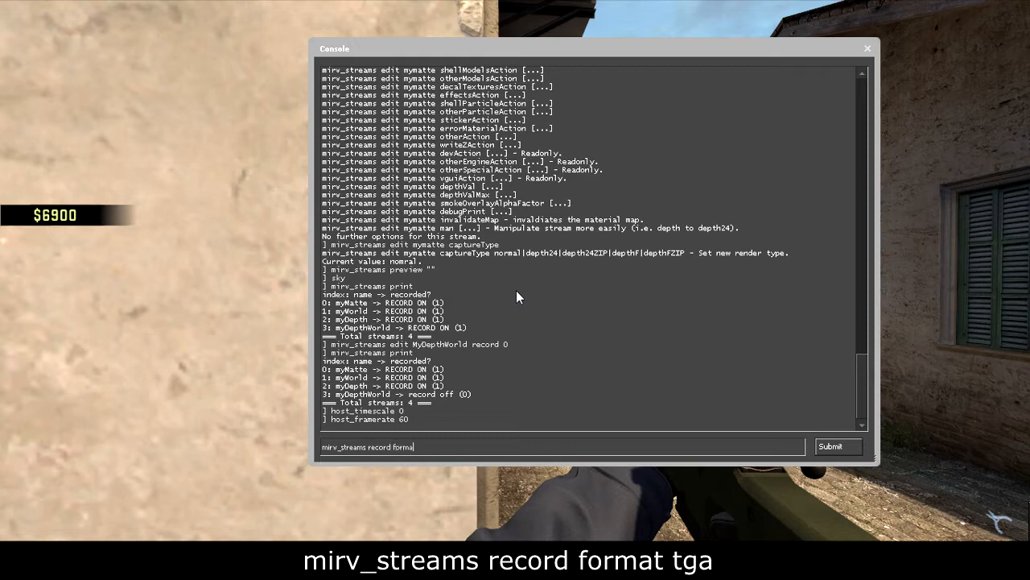
# Set the stream record format to TGA and point mirv_streams record name at the D: recordings folder.
pyautogui.write('t')
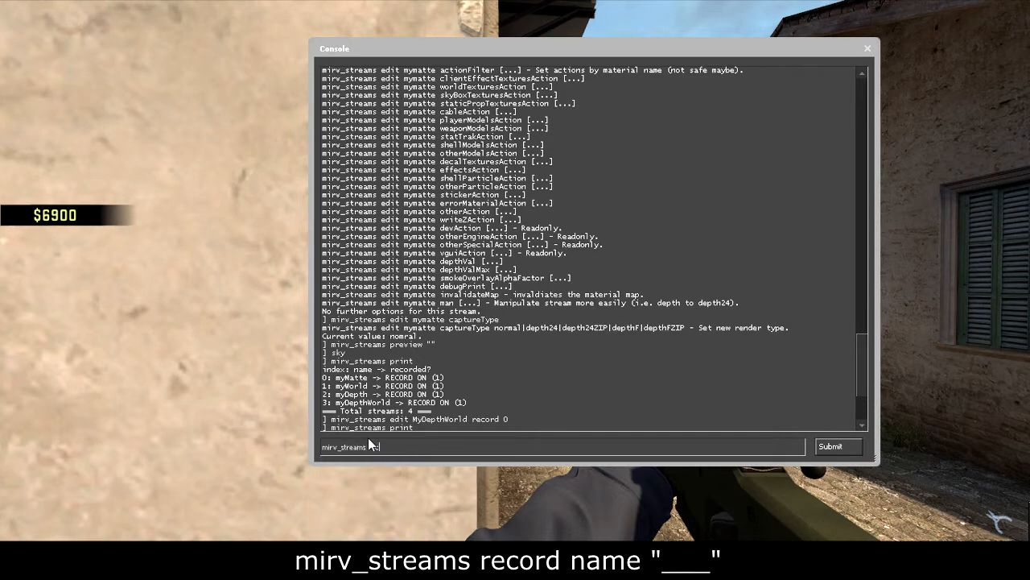
pyautogui.write('record')
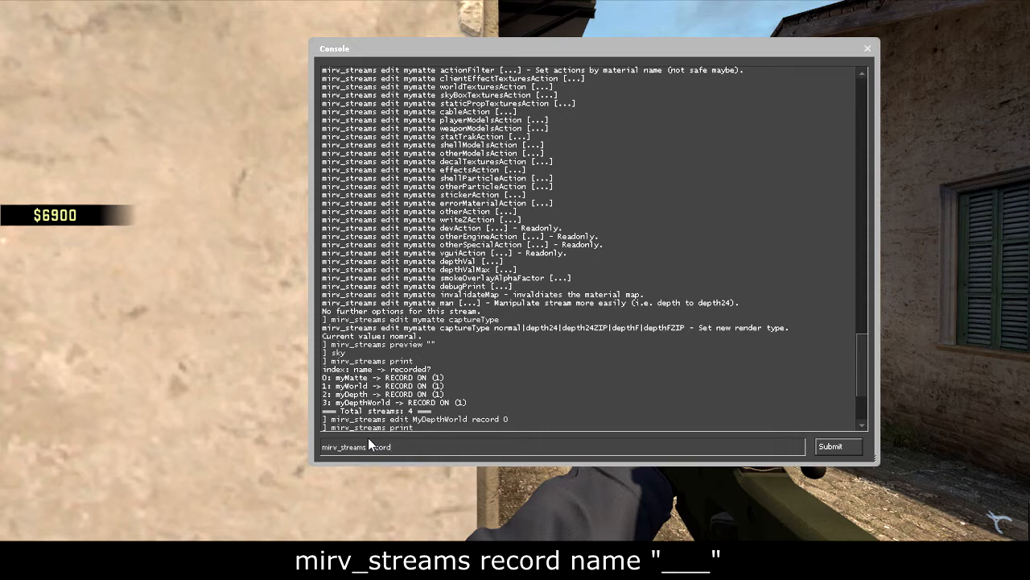
pyautogui.write('name')
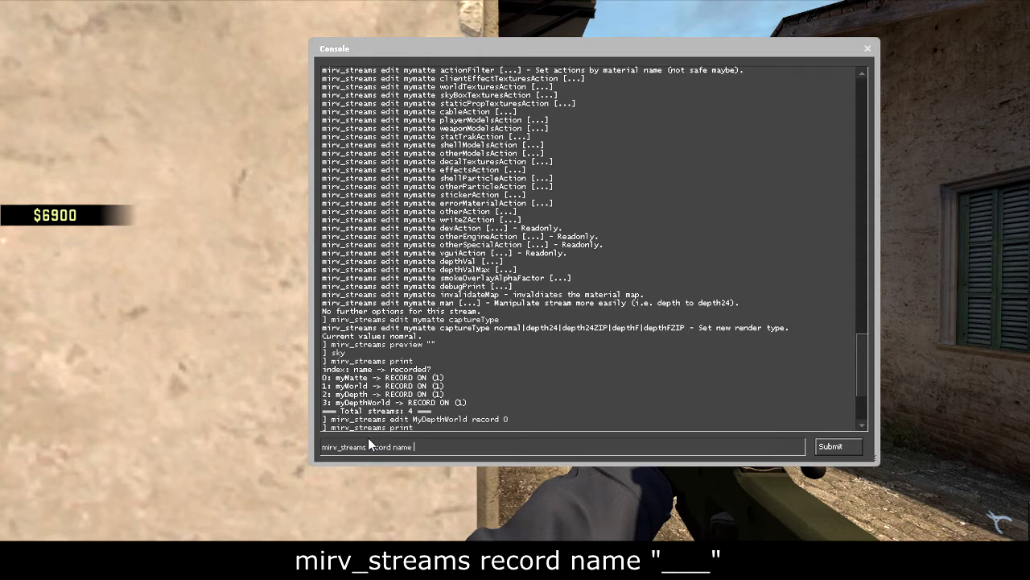
pyautogui.write('""')
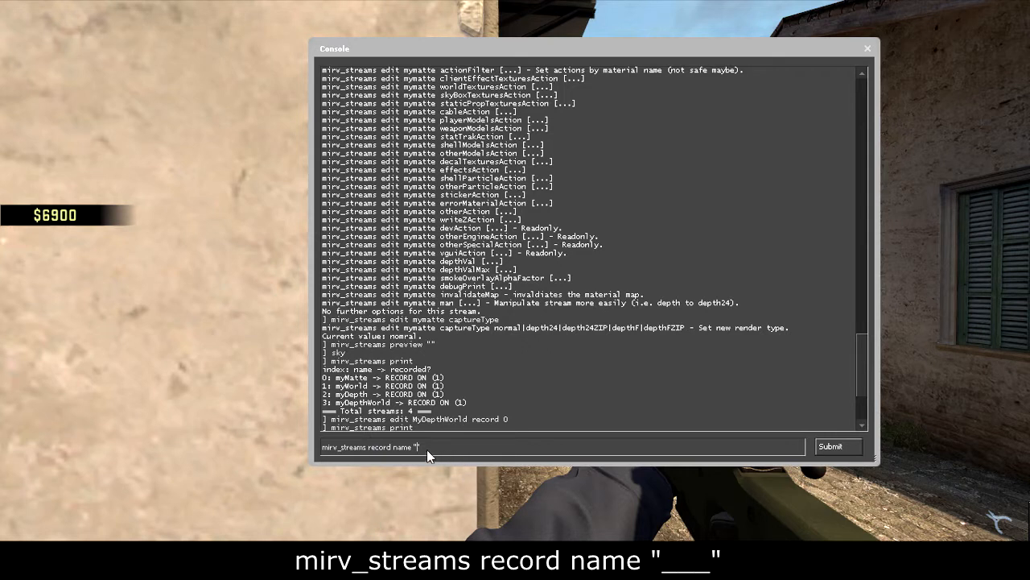
pyautogui.moveTo(421, 449)
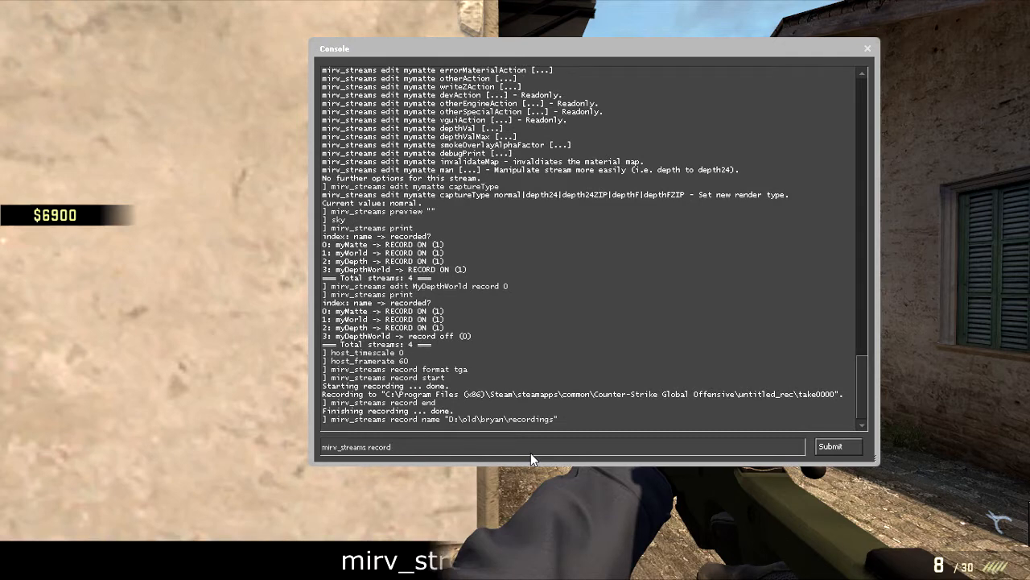
# Record a take with mirv_streams record start/end, producing take0000 in the recordings folder.
pyautogui.write('s')
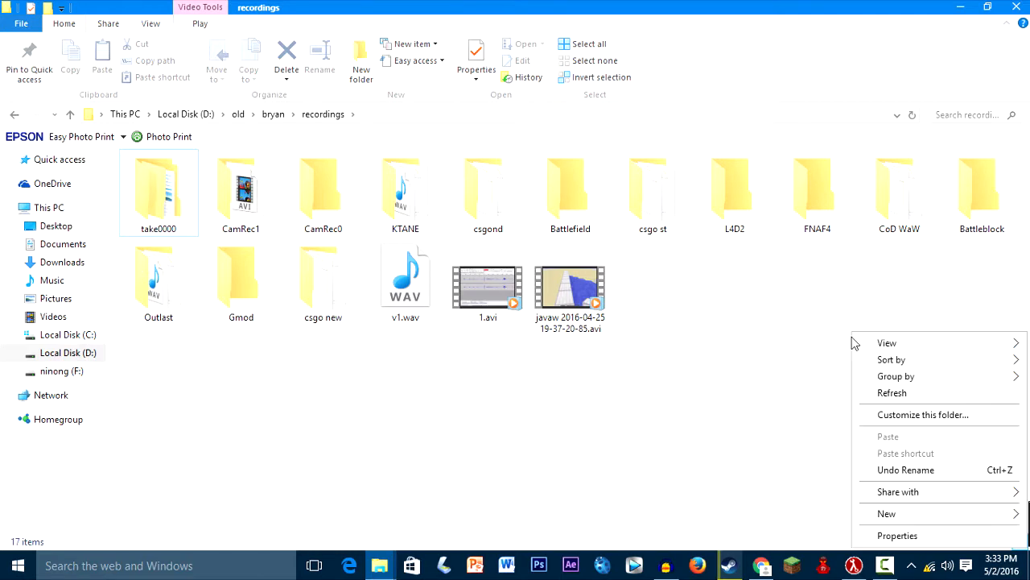
# Open the take0000 folder under D:\old\bryan\recordings.
pyautogui.click(879, 388)
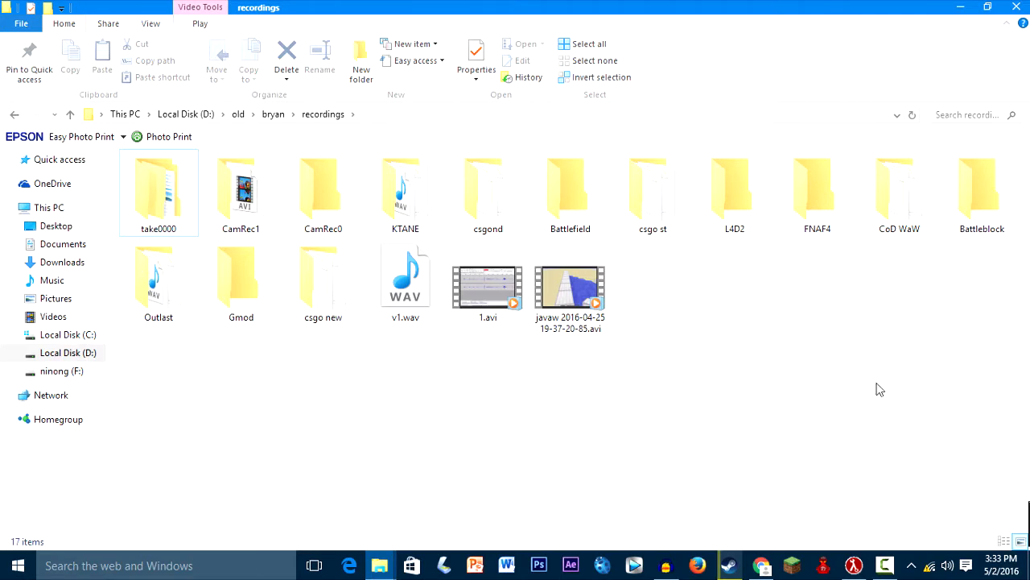
pyautogui.moveTo(321, 138)
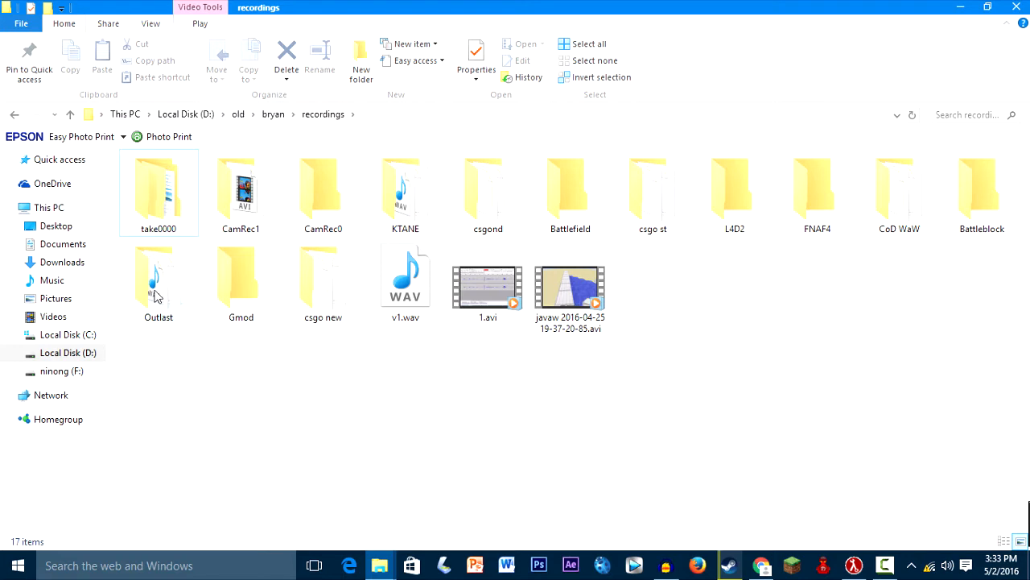
pyautogui.click(158, 191)
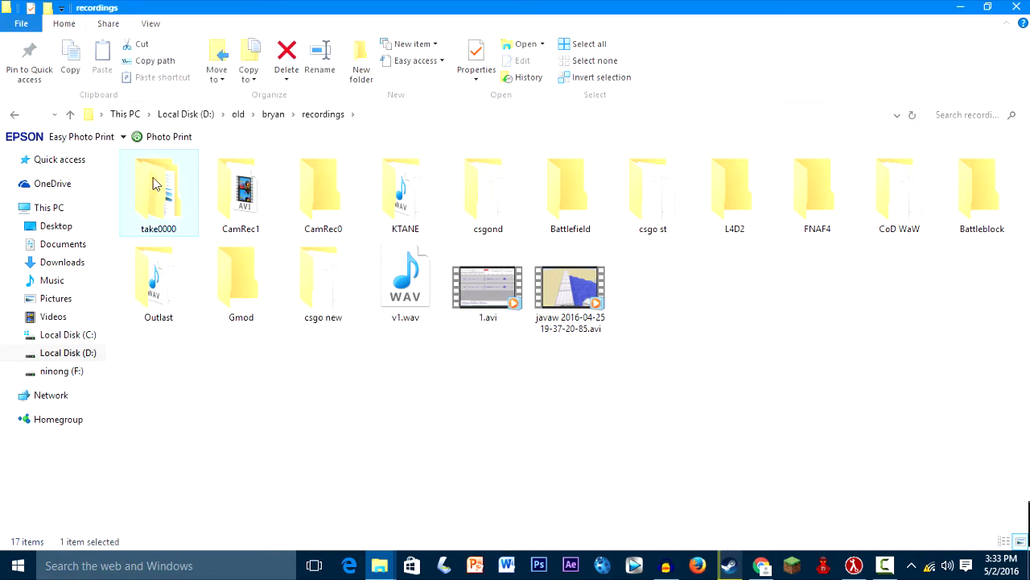
pyautogui.moveTo(155, 193)
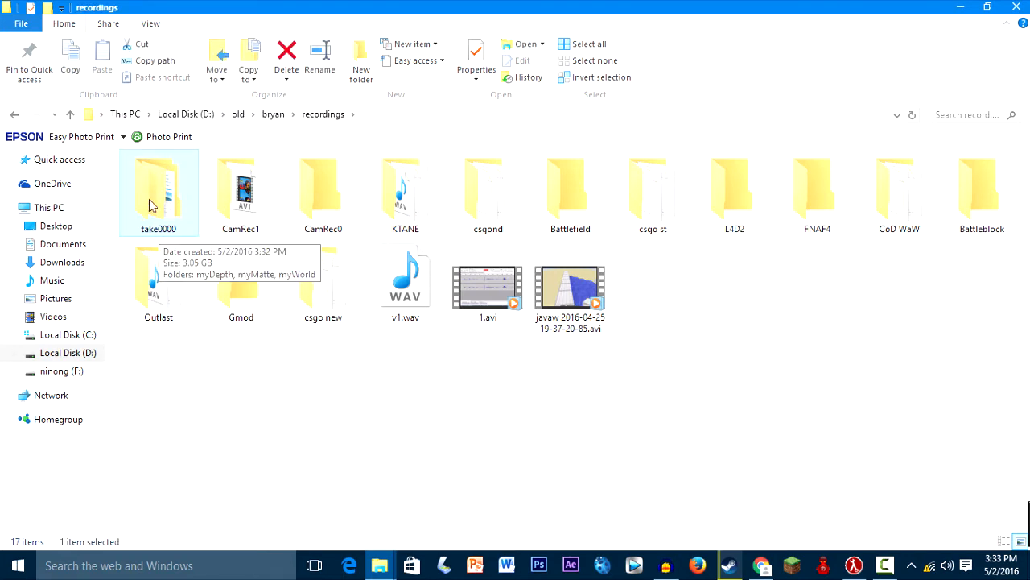
pyautogui.doubleClick(158, 186)
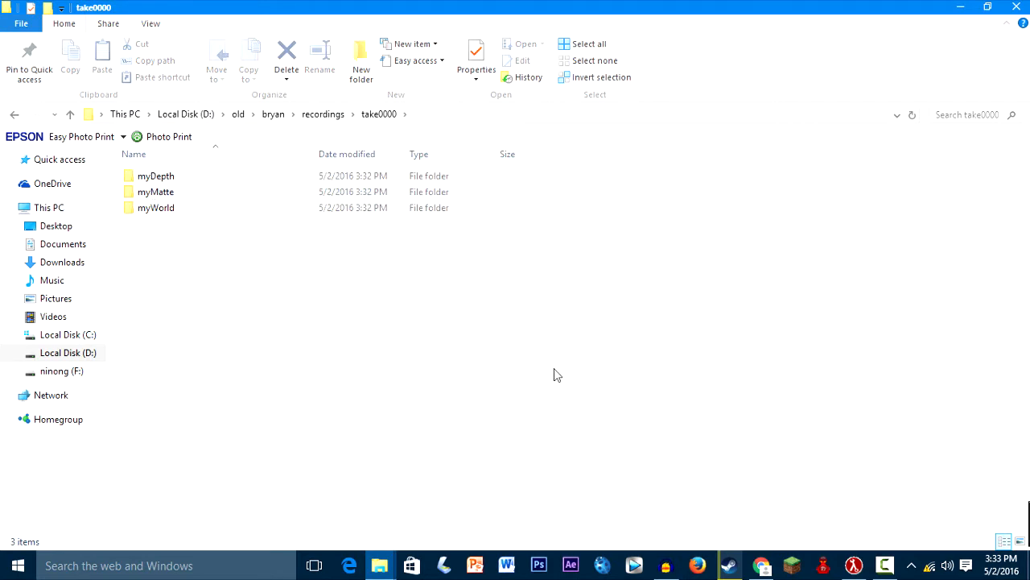
pyautogui.click(1021, 541)
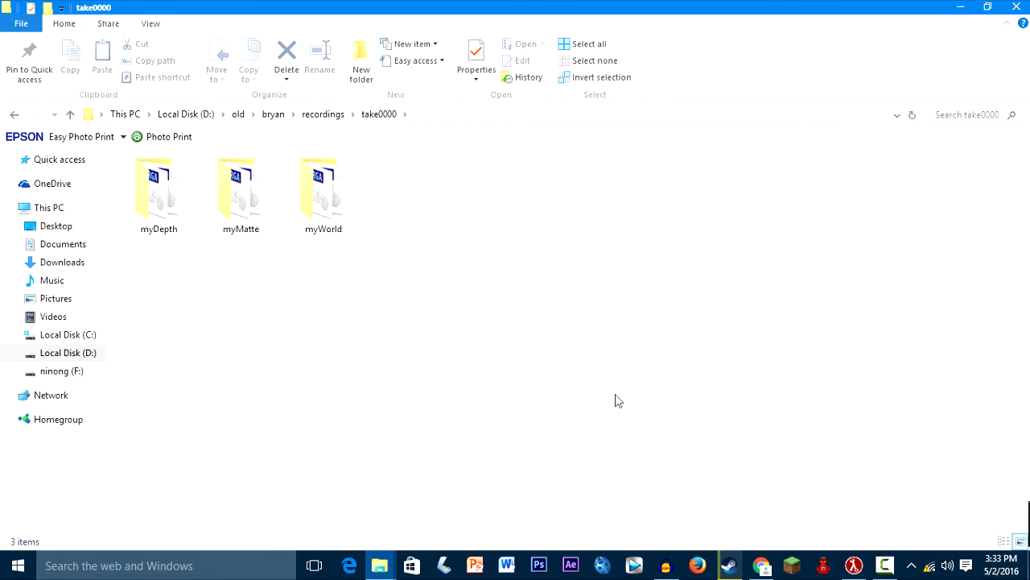
# Check the myWorld and myMatte sequence folders, myWorld holding 348 TGA frames.
pyautogui.click(322, 186)
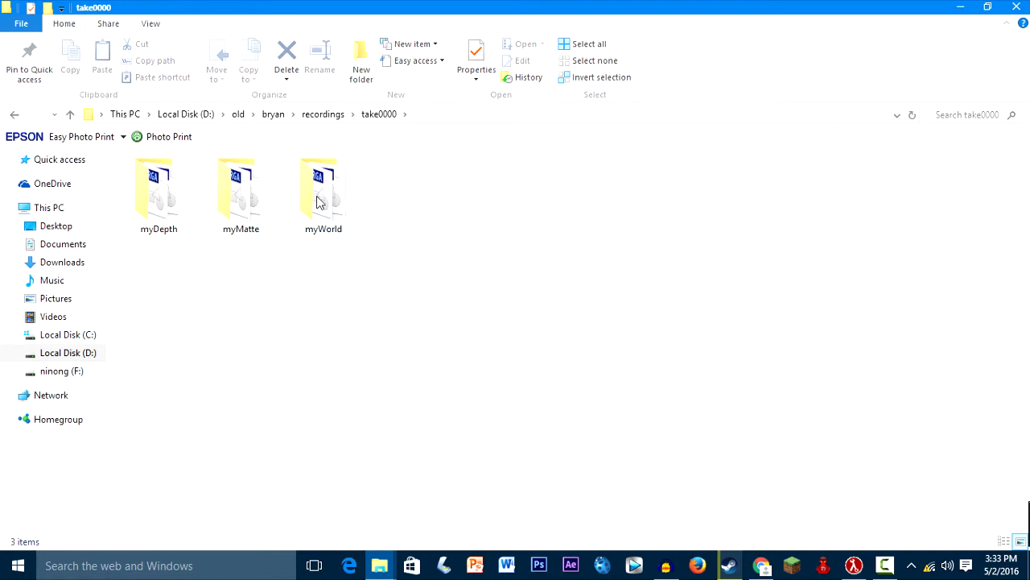
pyautogui.click(323, 194)
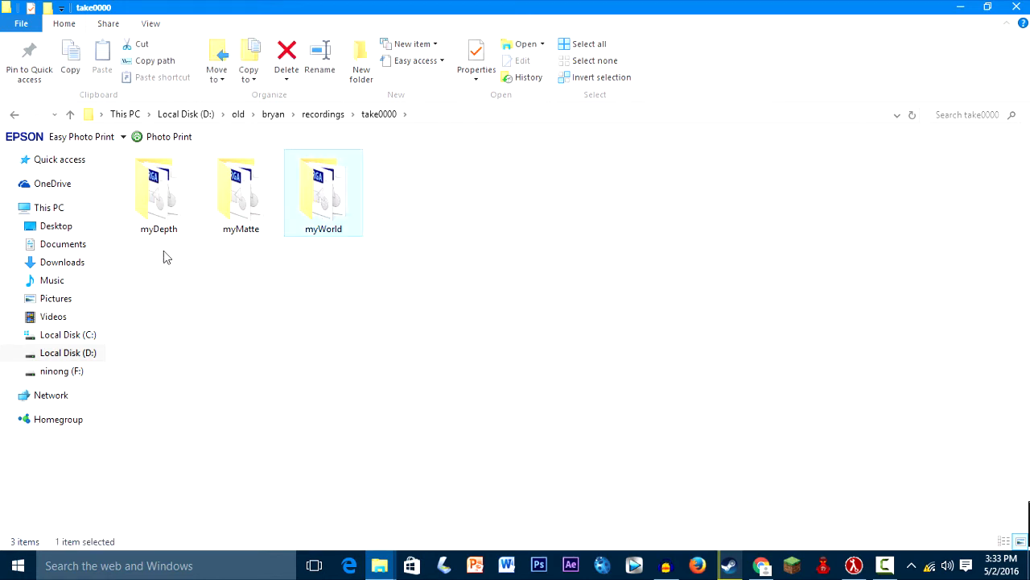
pyautogui.click(242, 193)
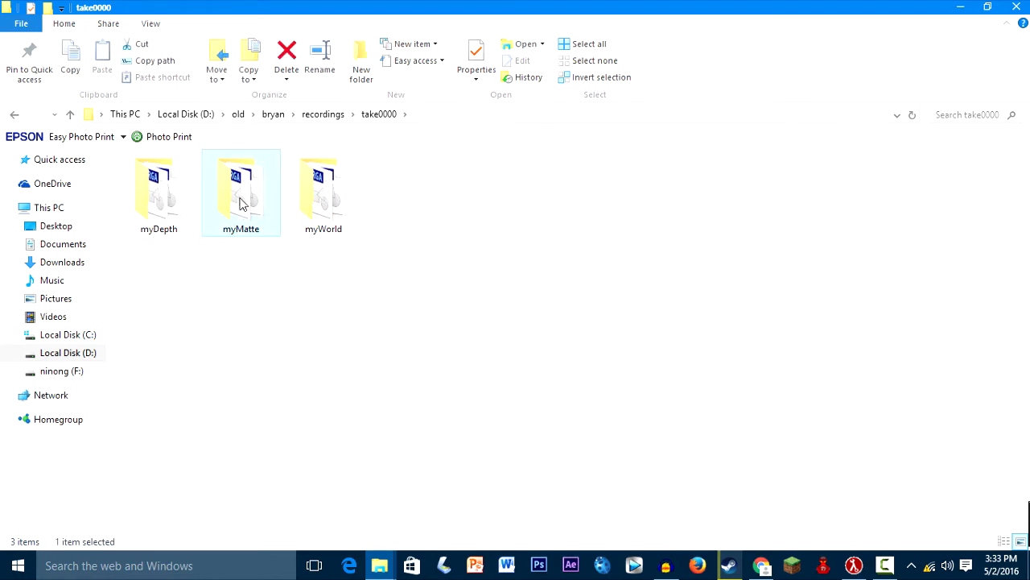
pyautogui.moveTo(322, 186)
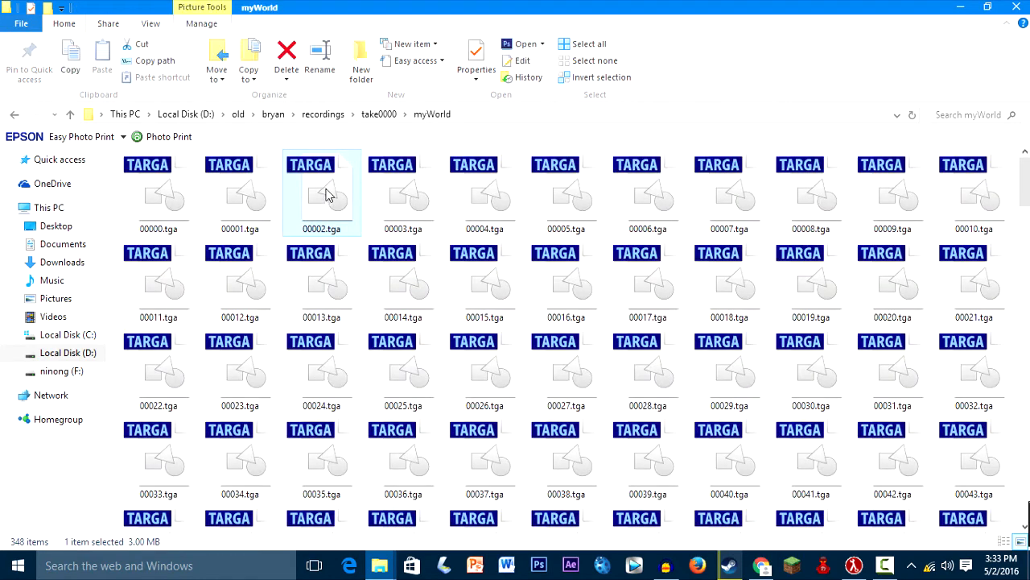
pyautogui.rightClick(515, 218)
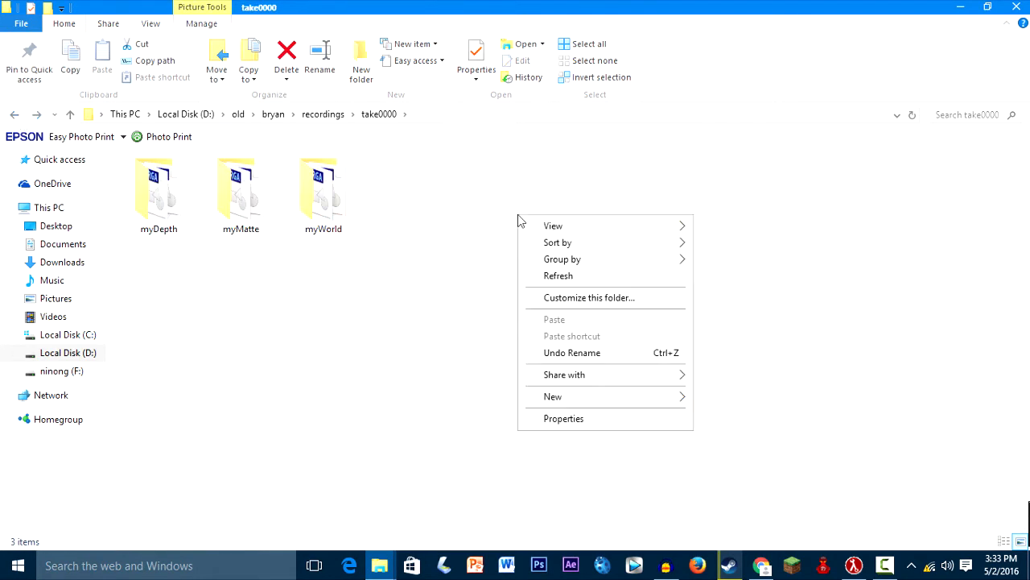
pyautogui.click(576, 554)
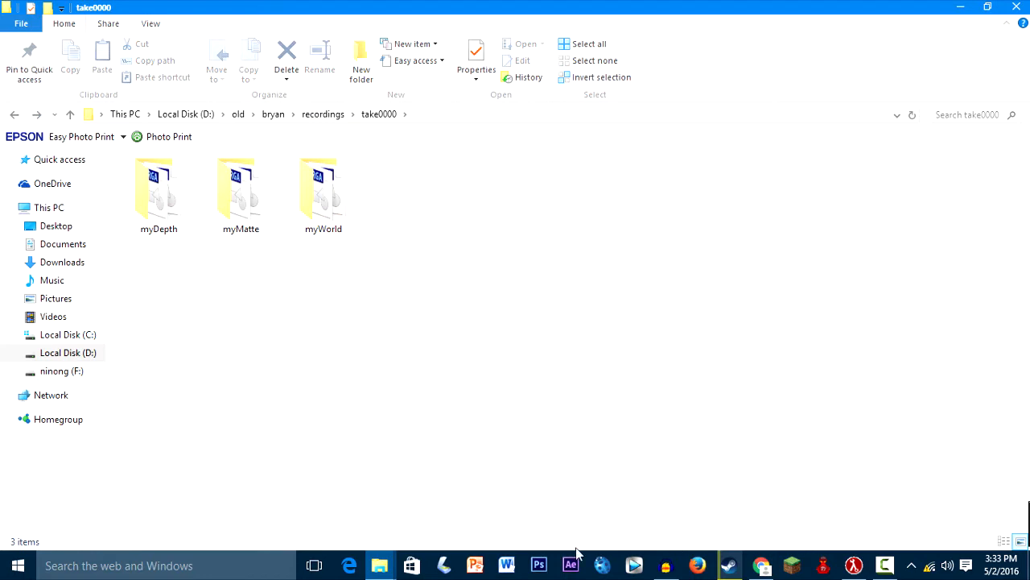
# Launch After Effects into an untitled project with a WALLBANG folder in the Project panel.
pyautogui.click(570, 563)
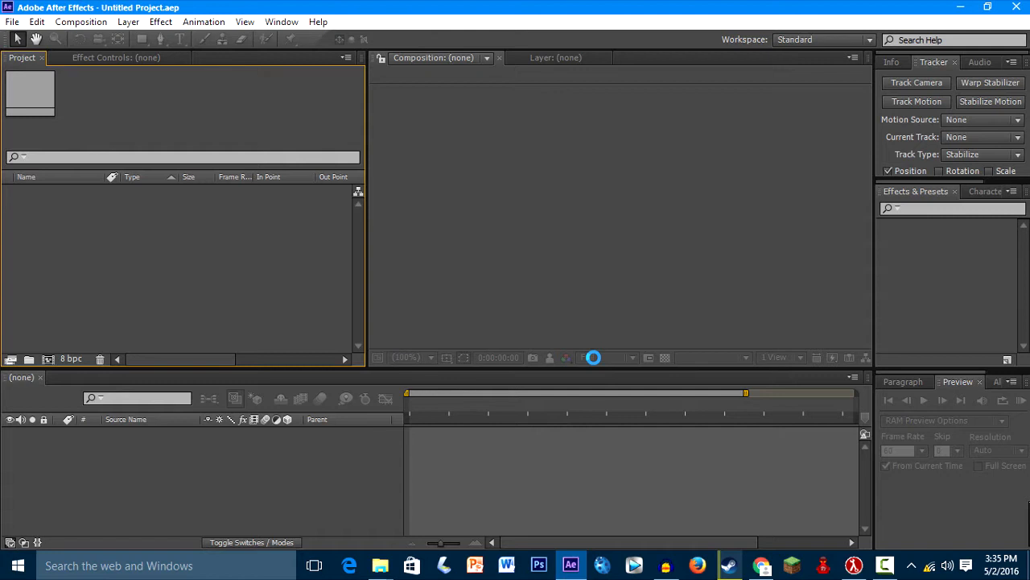
pyautogui.moveTo(596, 362)
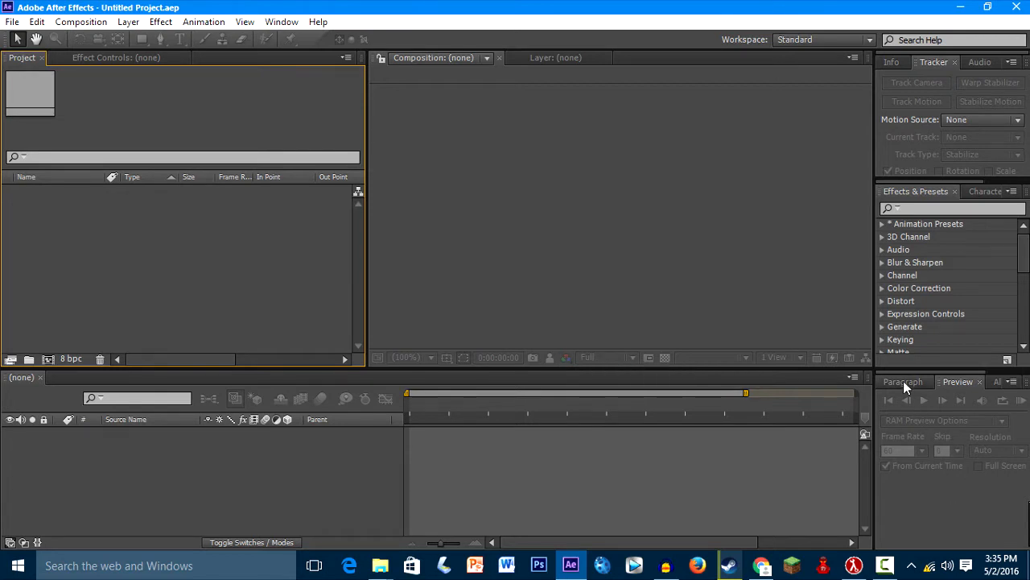
pyautogui.click(901, 382)
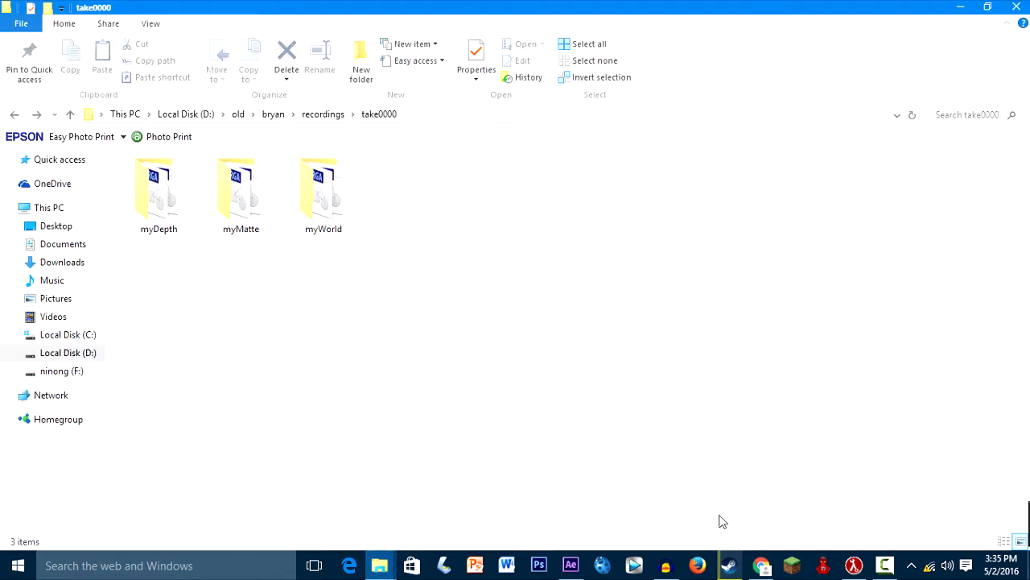
pyautogui.doubleClick(157, 193)
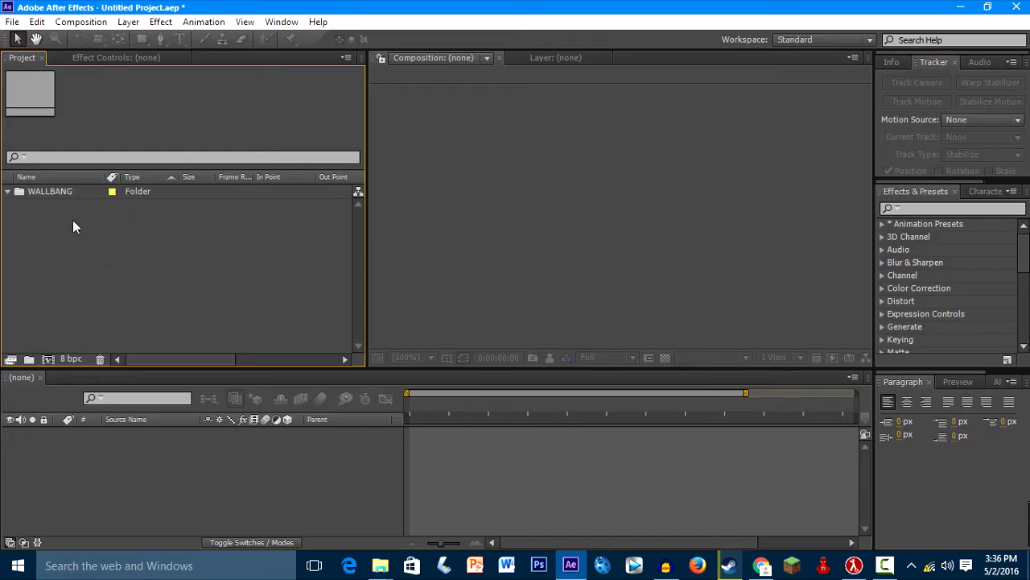
# Import the myDepth and myMatte TGA sequences starting from 00000.tga.
pyautogui.click(13, 23)
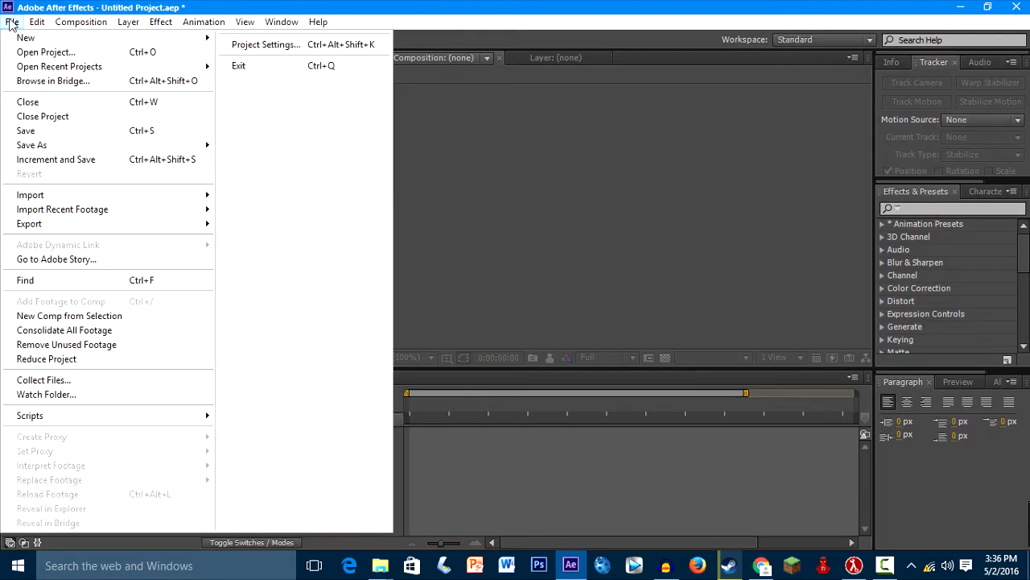
pyautogui.moveTo(29, 193)
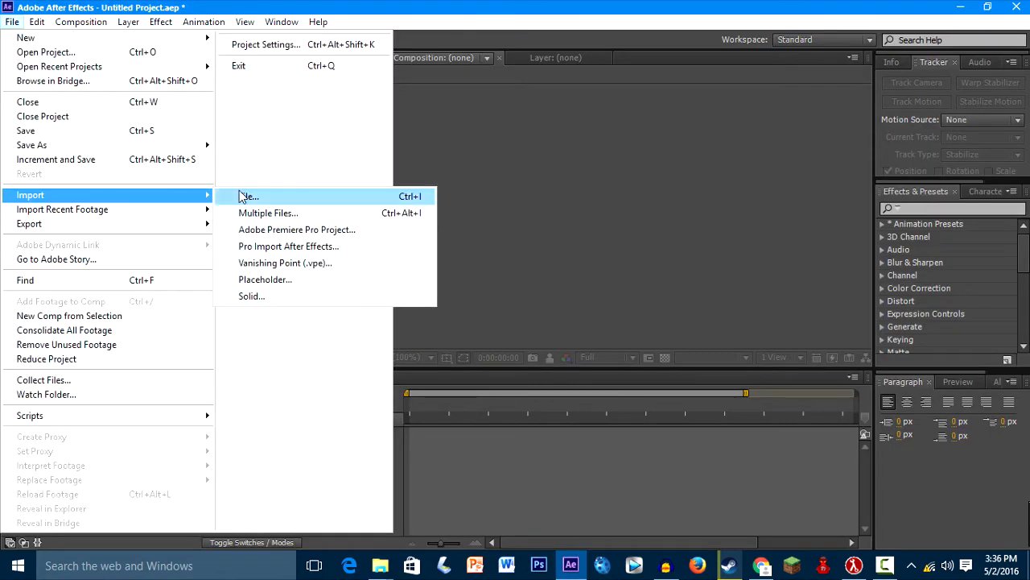
pyautogui.click(248, 196)
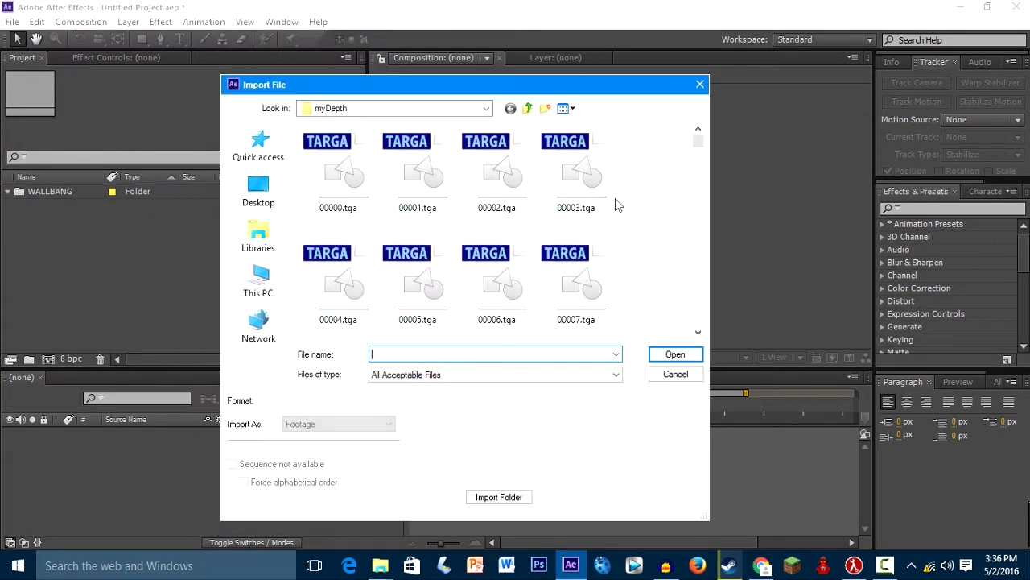
pyautogui.click(338, 169)
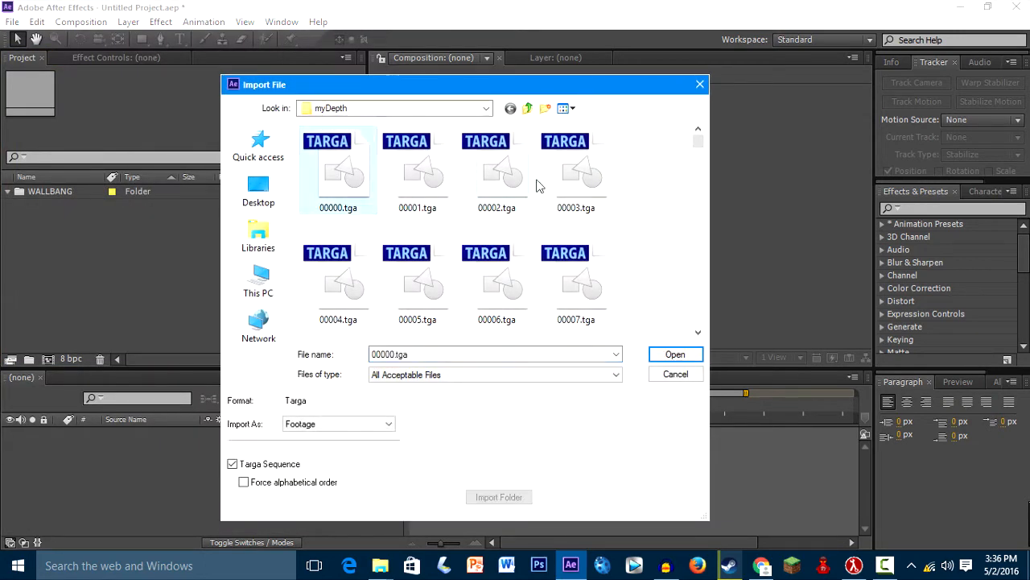
pyautogui.click(675, 354)
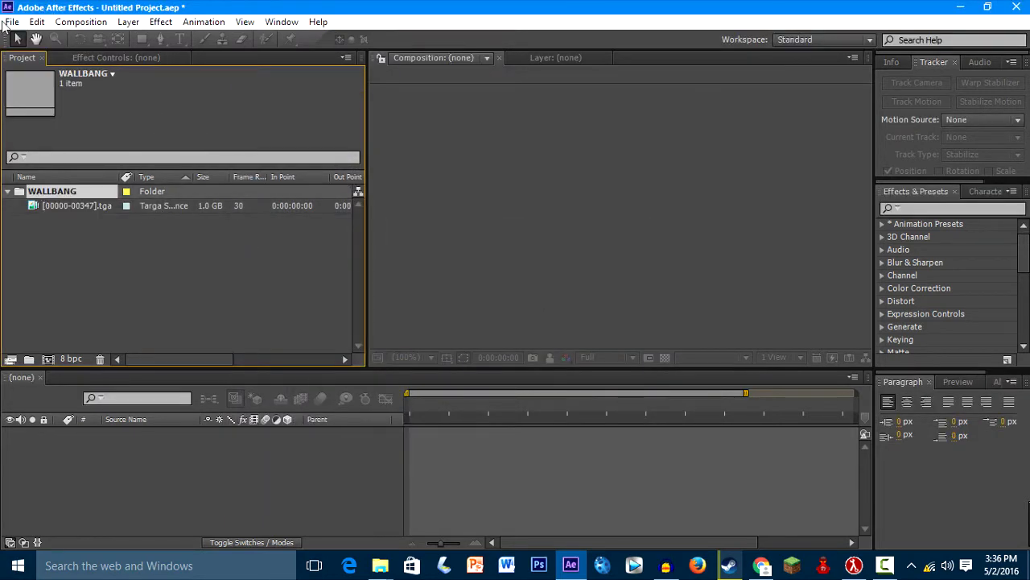
pyautogui.click(11, 23)
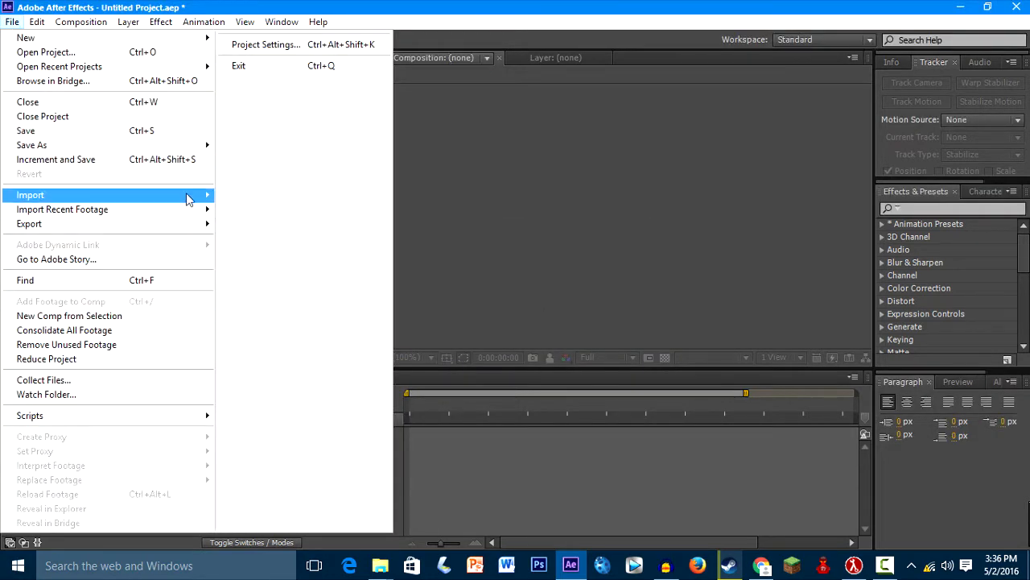
pyautogui.click(29, 193)
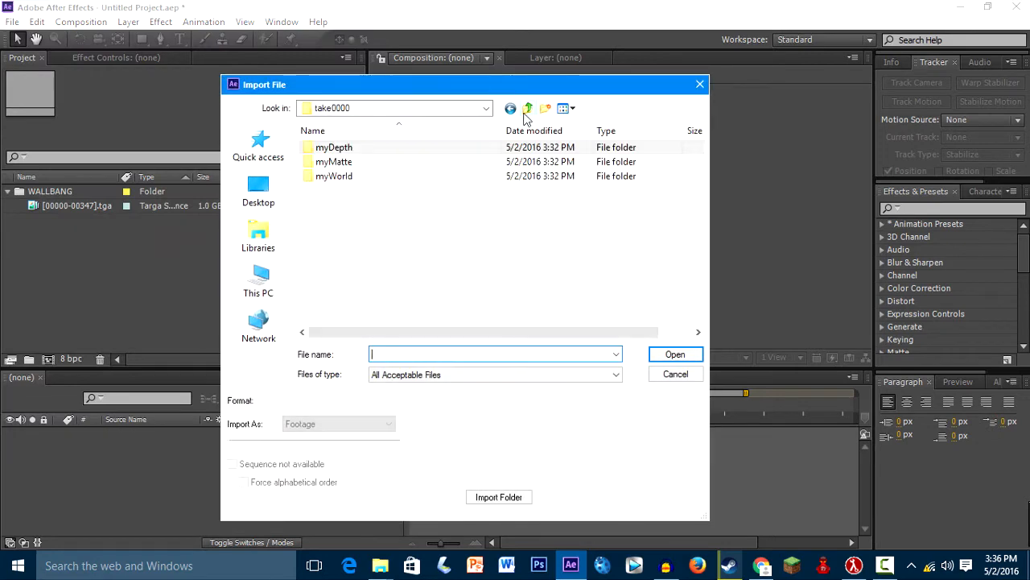
pyautogui.doubleClick(333, 161)
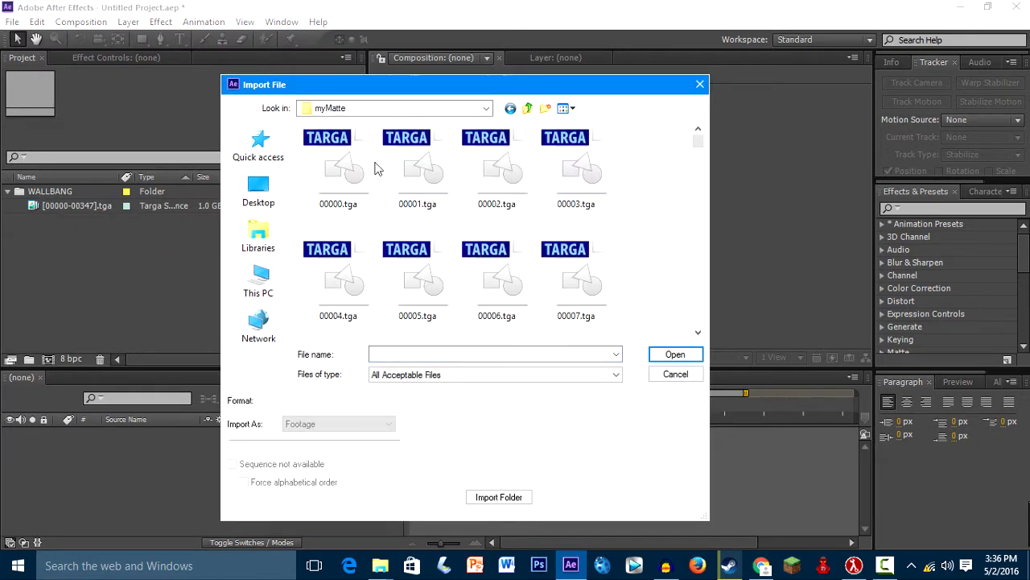
pyautogui.click(338, 164)
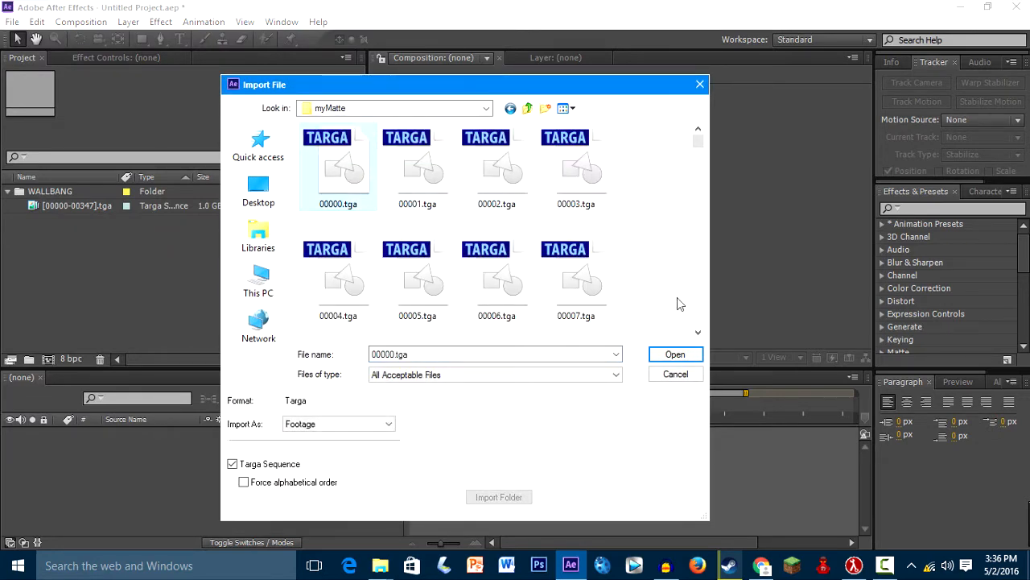
pyautogui.click(675, 354)
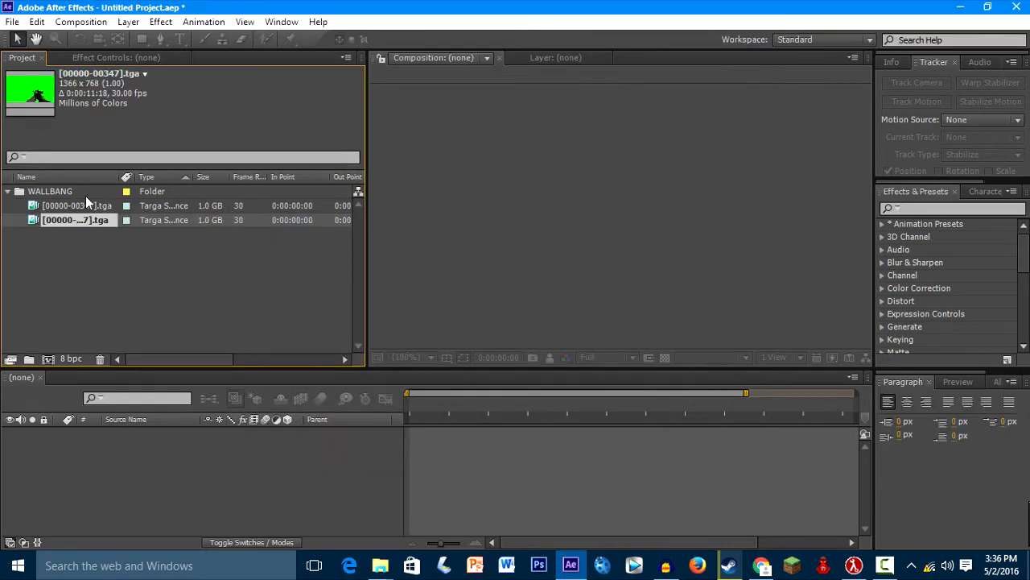
# Import the myWorld TGA sequence into the WALLBANG folder alongside the other two.
pyautogui.click(13, 23)
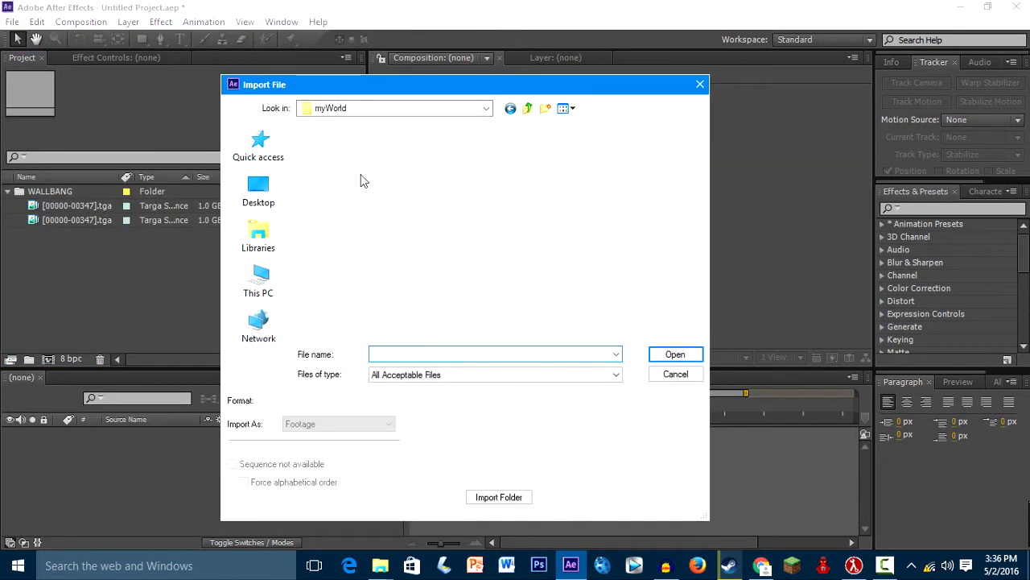
pyautogui.click(338, 169)
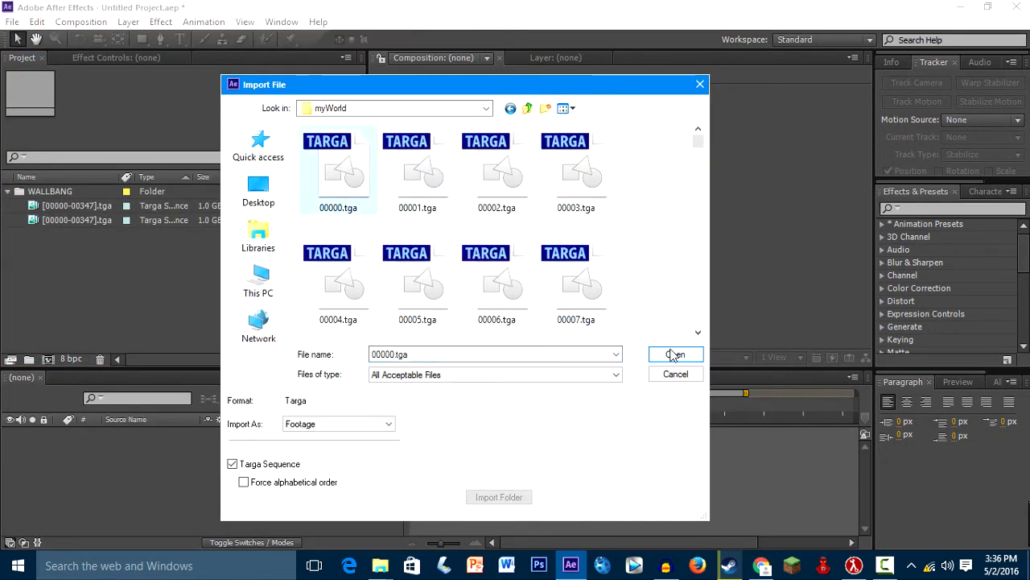
pyautogui.click(676, 355)
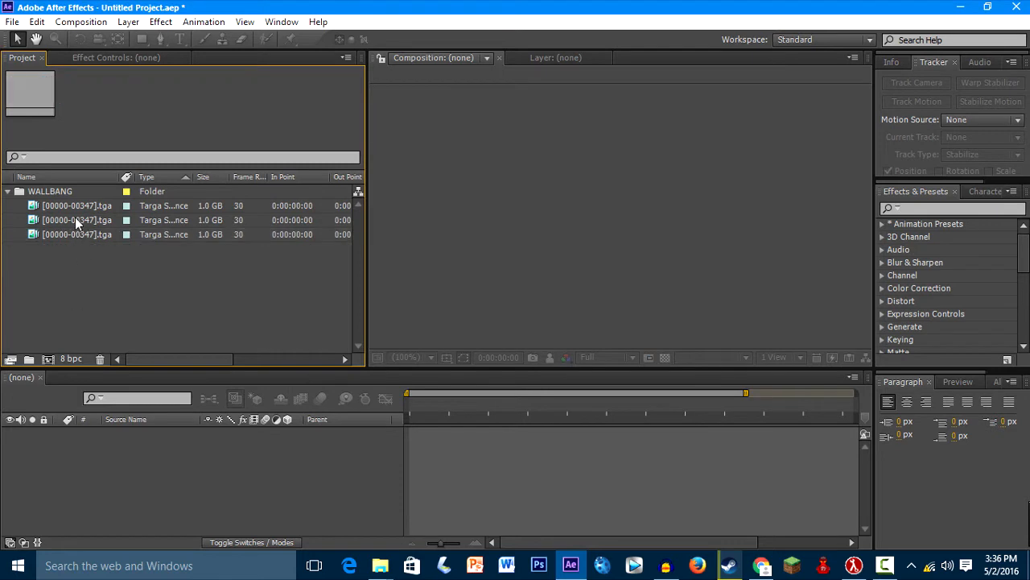
pyautogui.click(78, 233)
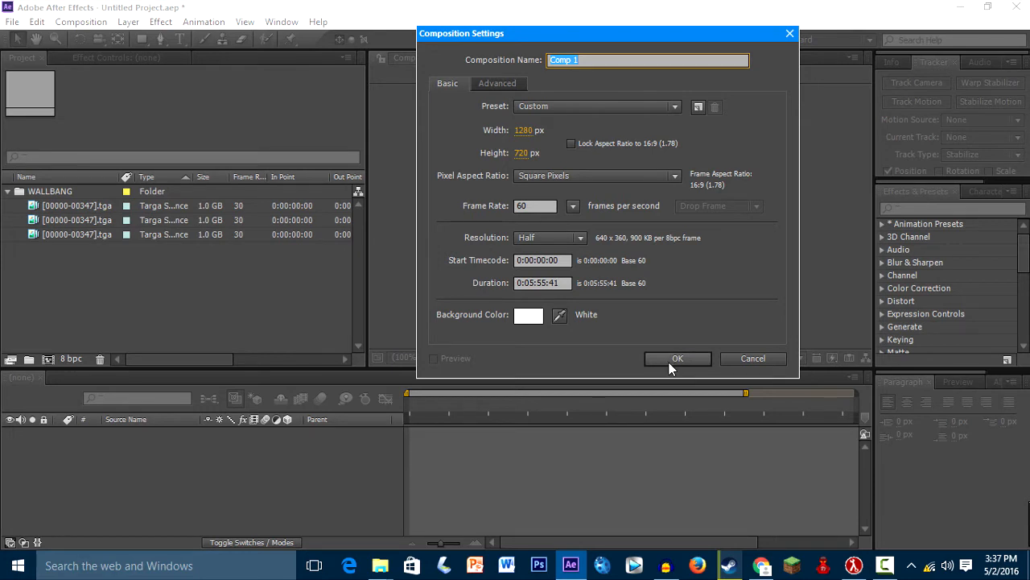
pyautogui.click(676, 358)
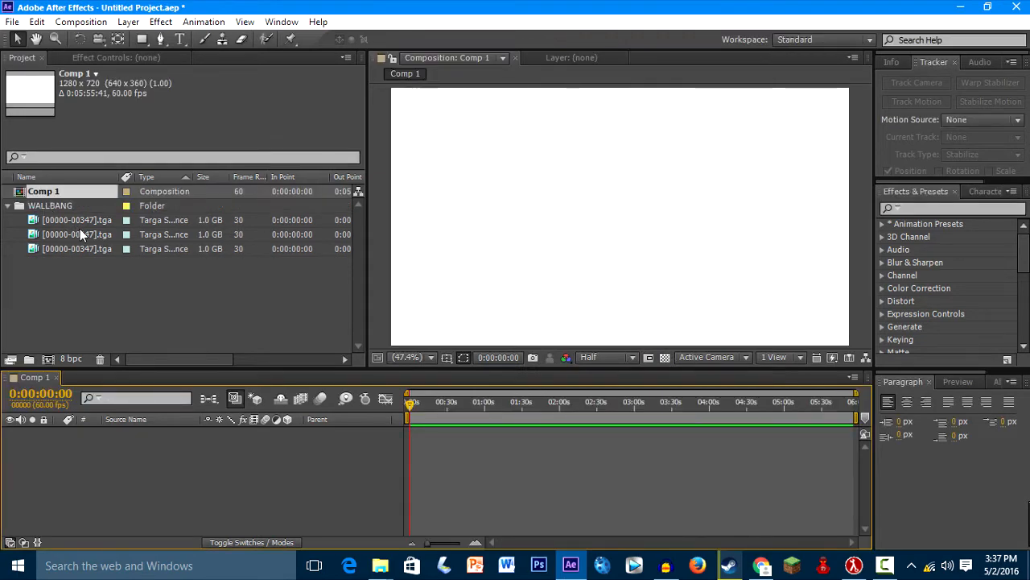
pyautogui.click(77, 219)
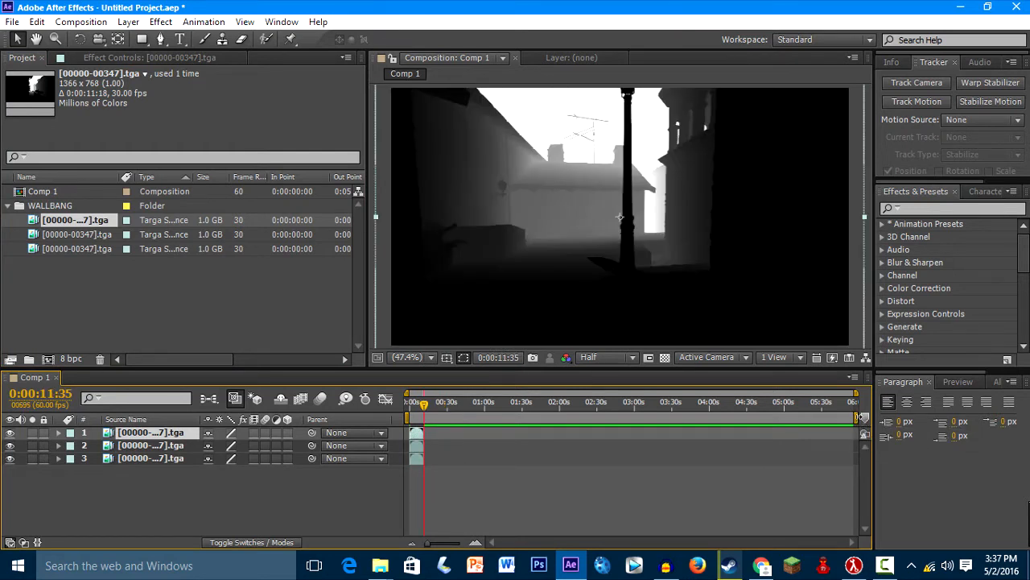
pyautogui.rightClick(425, 416)
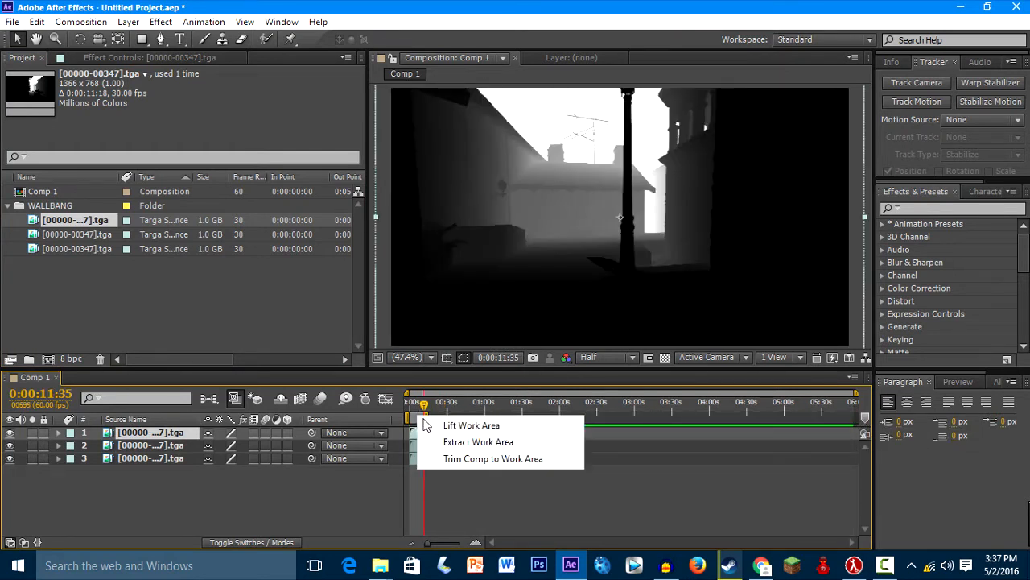
pyautogui.click(493, 457)
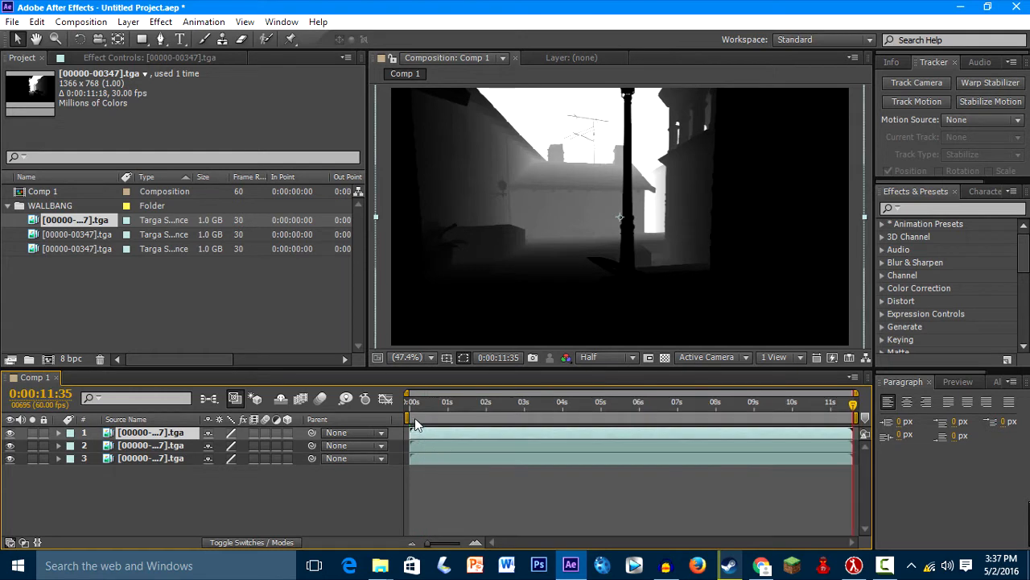
pyautogui.click(409, 401)
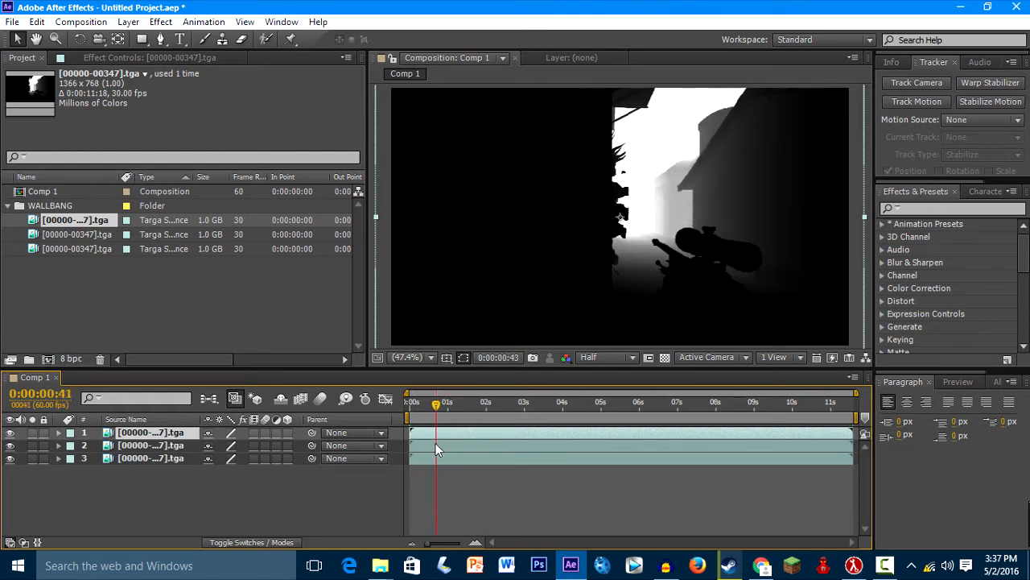
# Scrub through the depth pass footage with the Preview controls and return to 0:00.
pyautogui.moveTo(434, 404); pyautogui.dragTo(439, 404)
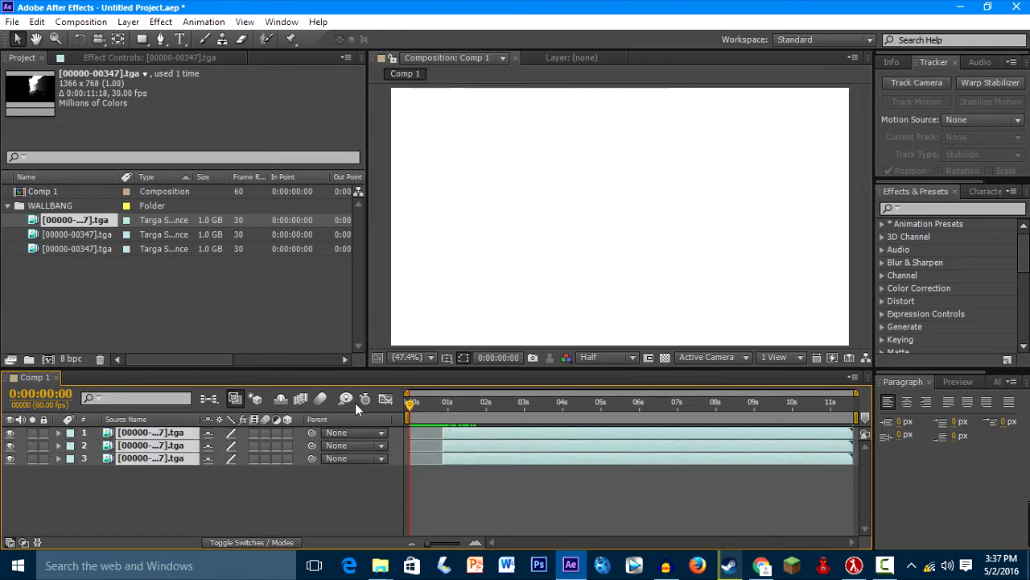
pyautogui.moveTo(409, 419); pyautogui.dragTo(819, 418)
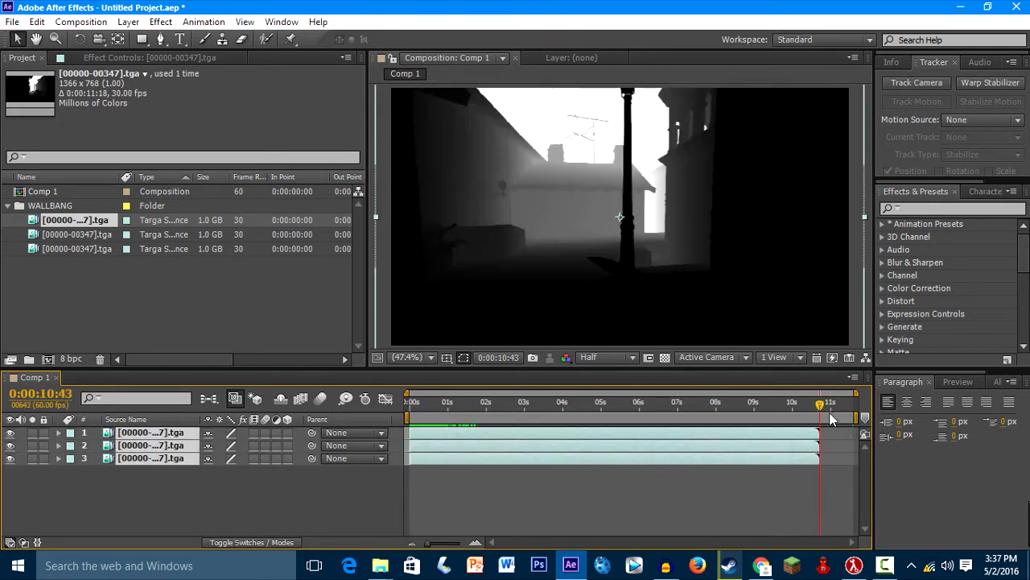
pyautogui.rightClick(829, 419)
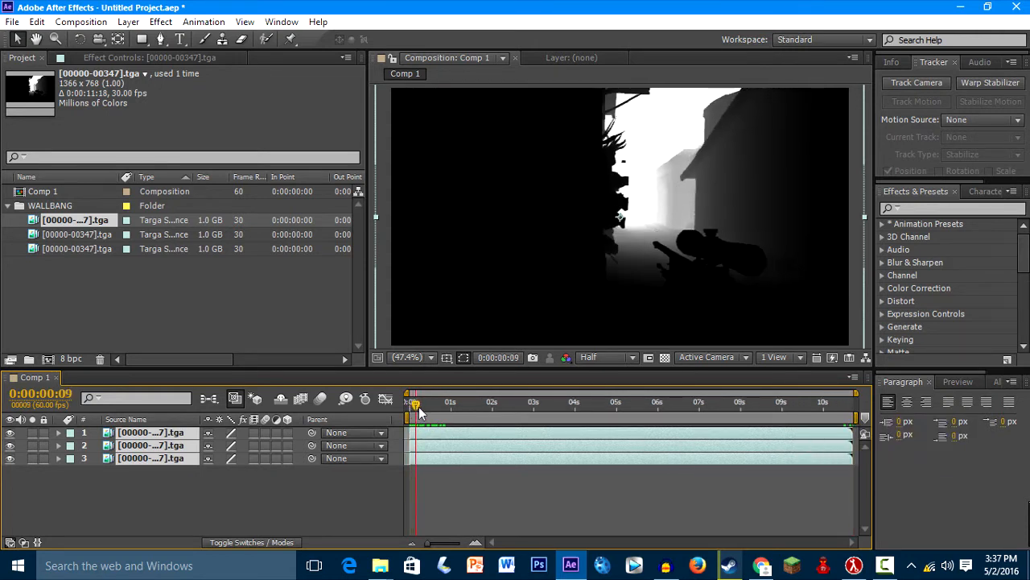
pyautogui.click(407, 401)
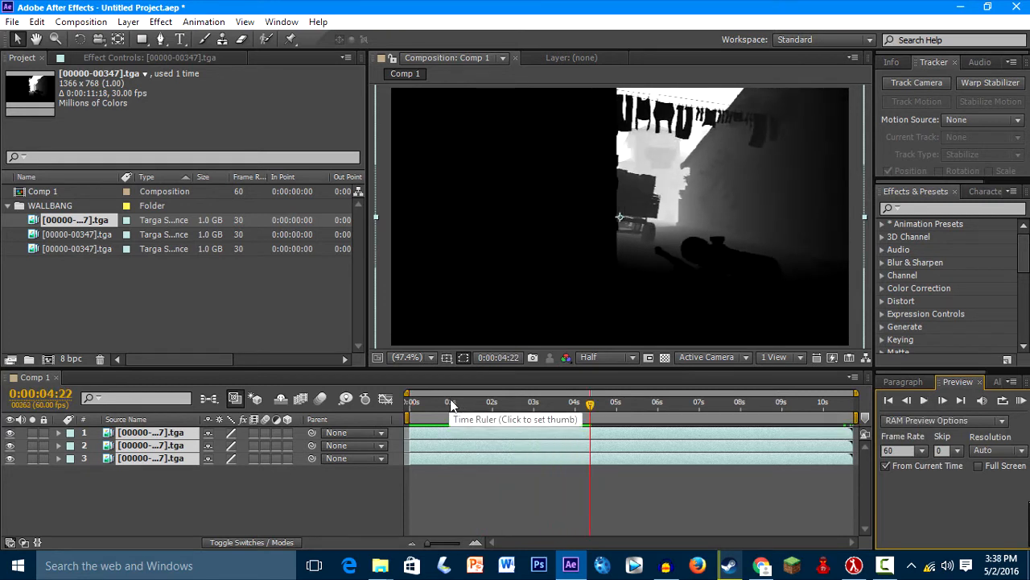
pyautogui.click(486, 402)
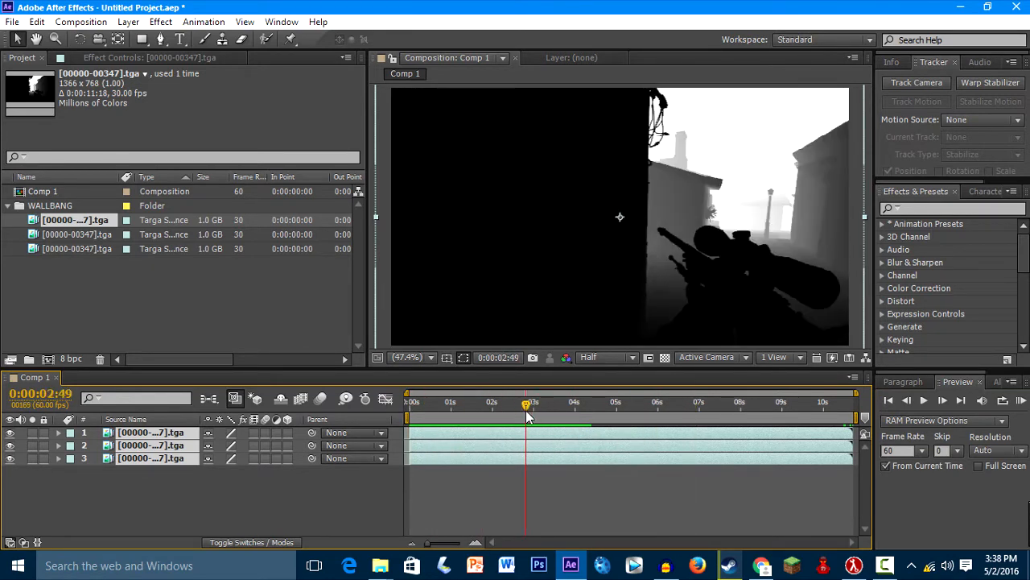
pyautogui.moveTo(525, 406); pyautogui.dragTo(592, 406)
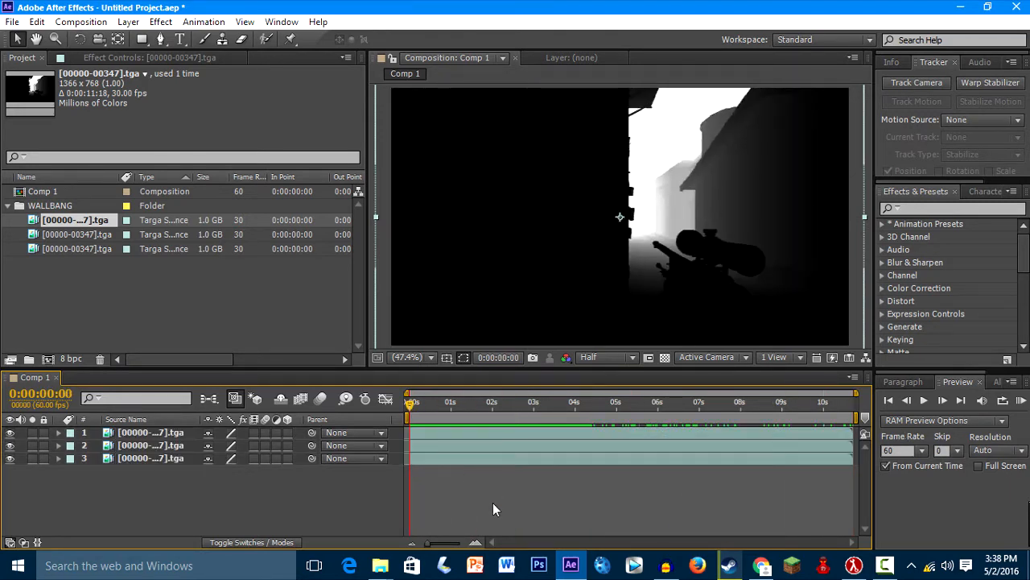
pyautogui.click(153, 457)
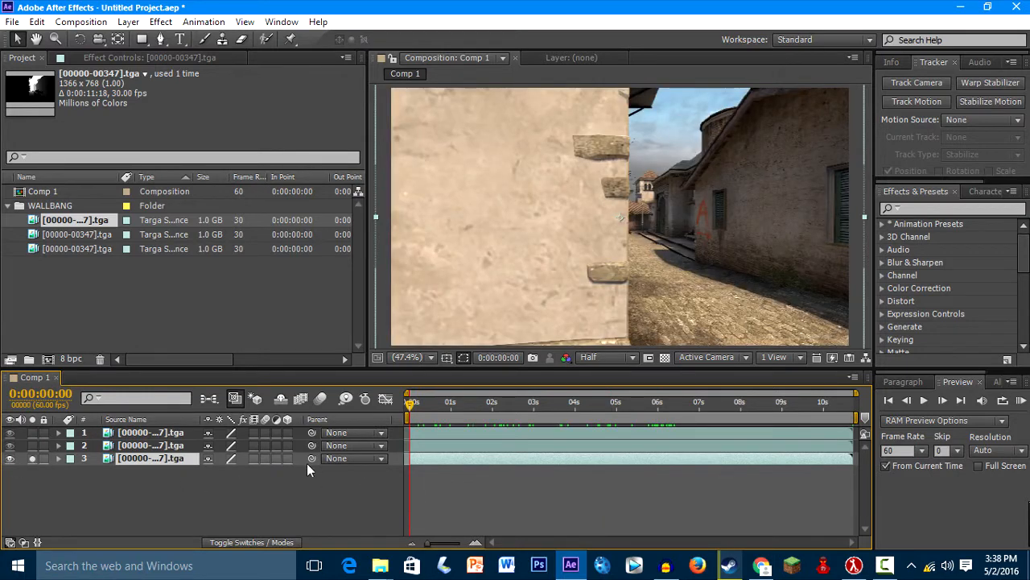
pyautogui.moveTo(902, 223)
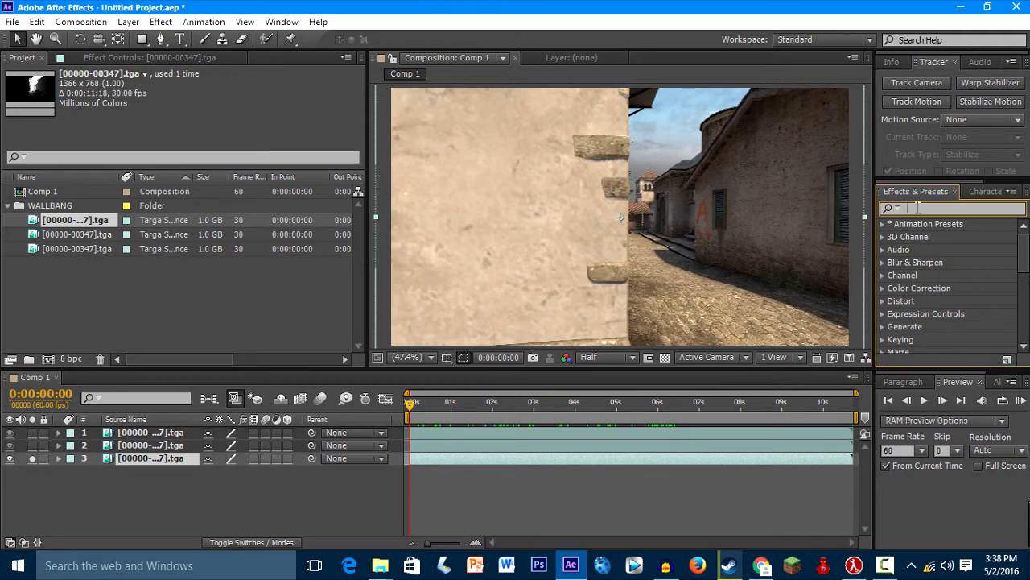
# Apply Camera Lens Blur to the world layer with a Decagon iris and layer 1 as Blur Map.
pyautogui.write('Camera Len')
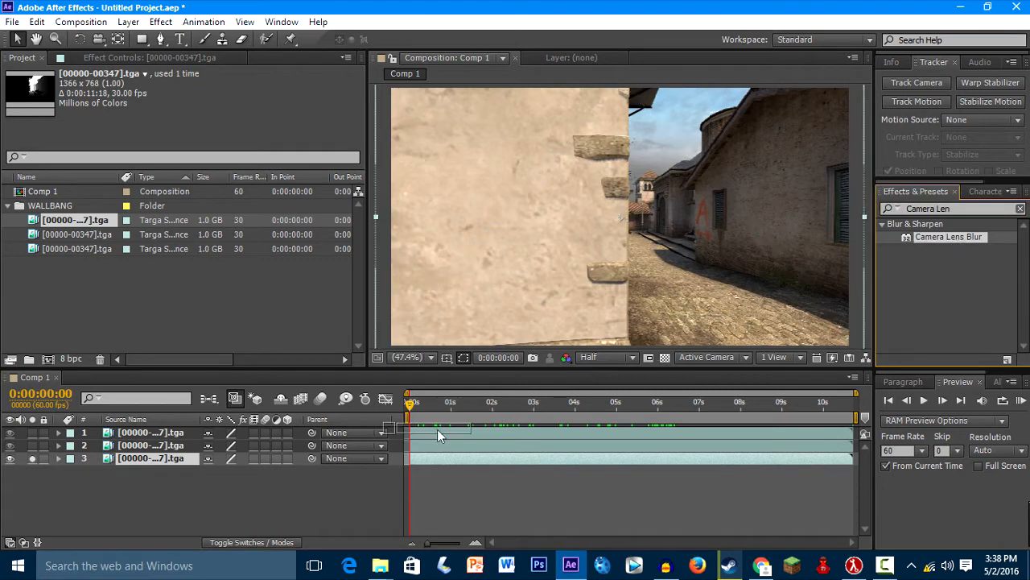
pyautogui.click(153, 457)
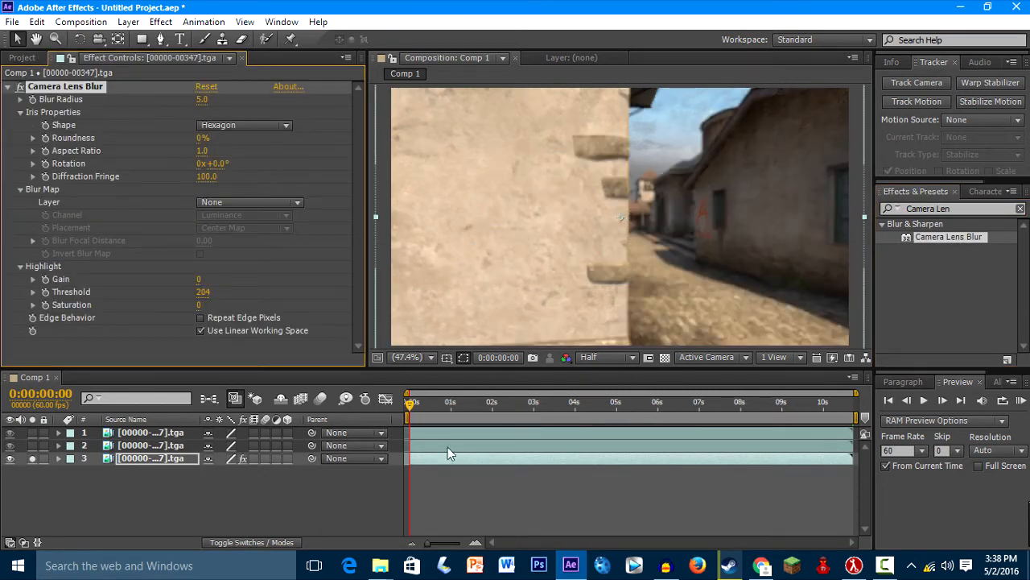
pyautogui.click(245, 125)
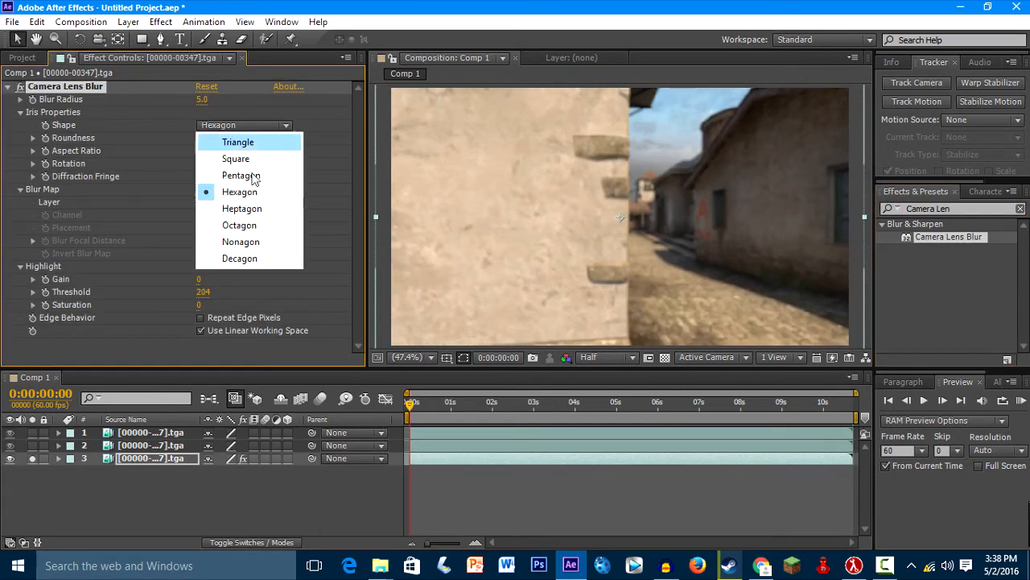
pyautogui.click(240, 257)
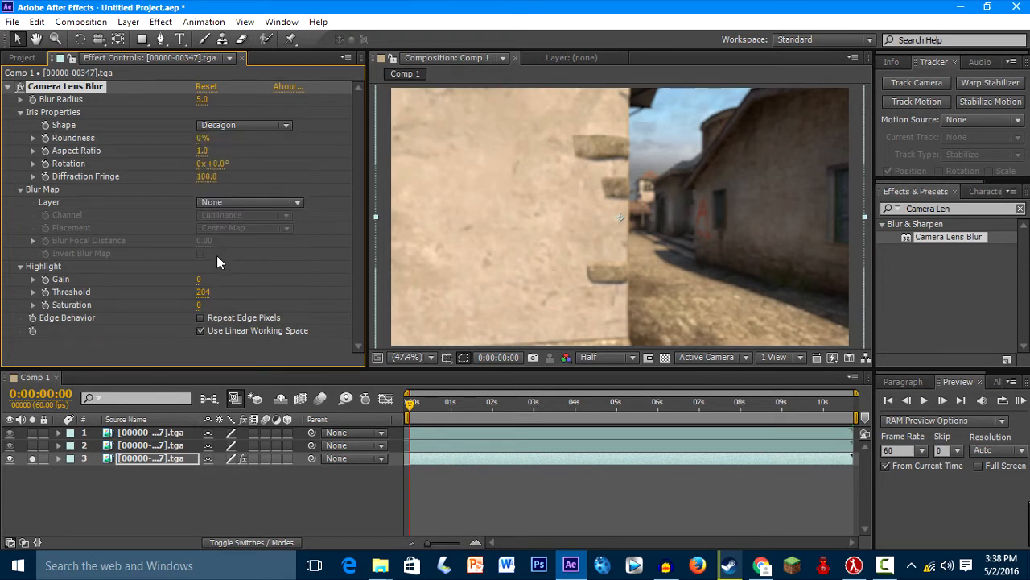
pyautogui.moveTo(185, 199)
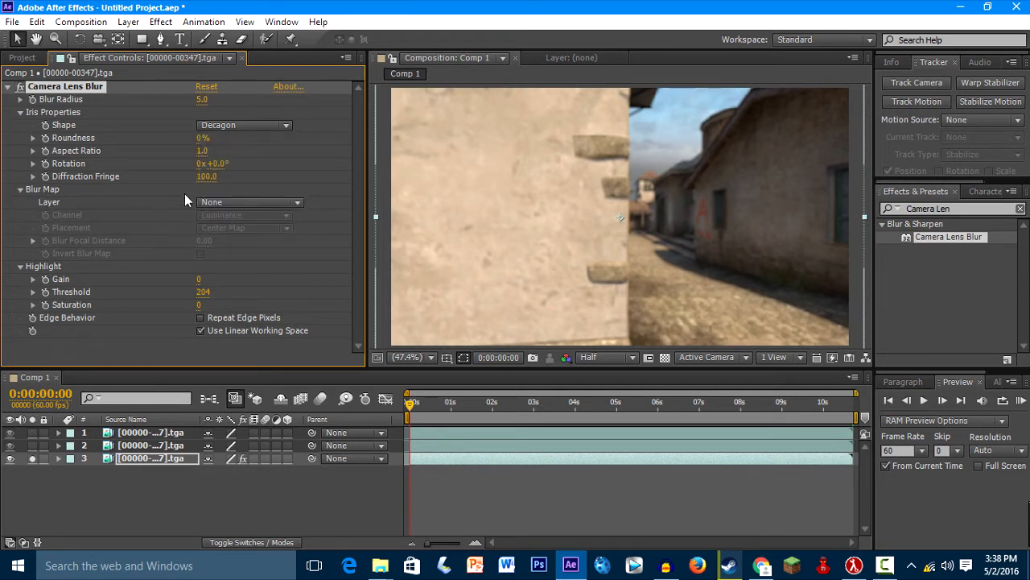
pyautogui.click(250, 203)
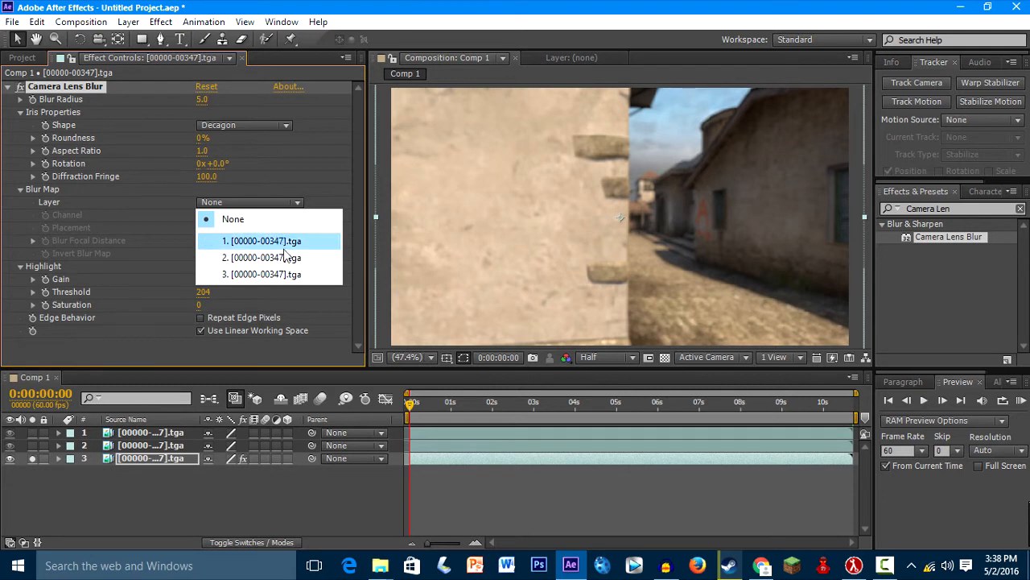
pyautogui.moveTo(274, 255)
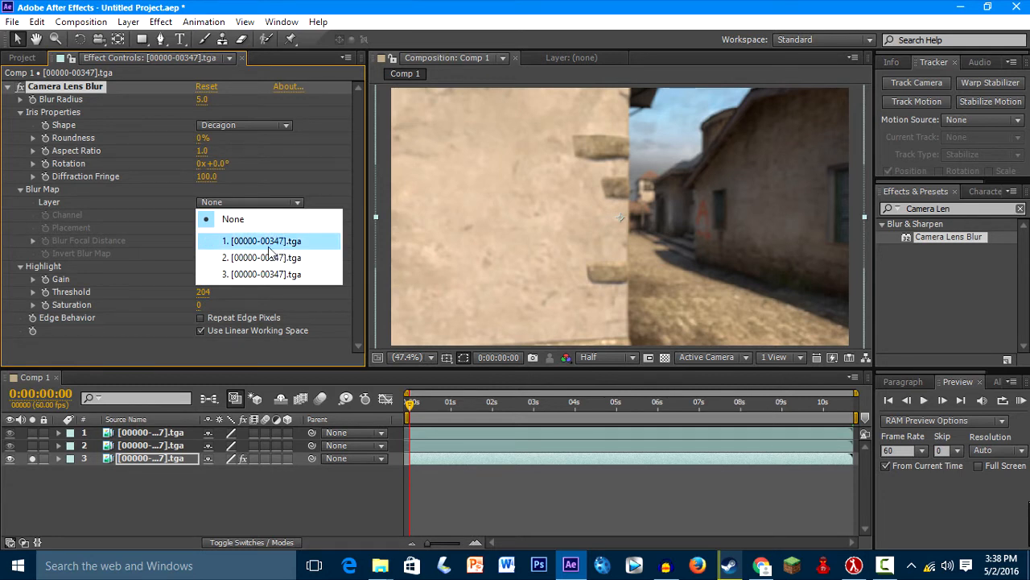
pyautogui.click(232, 219)
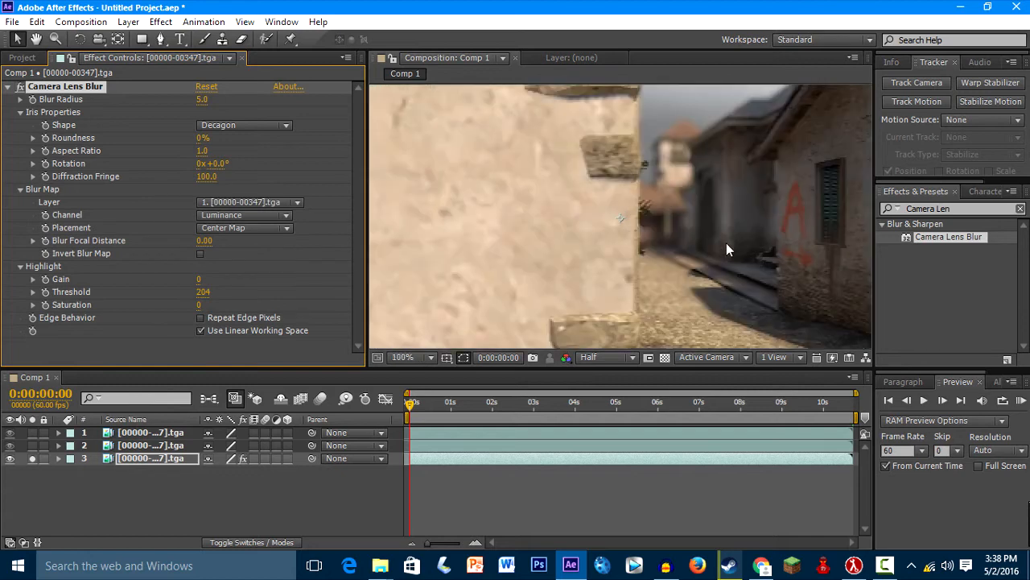
pyautogui.click(422, 357)
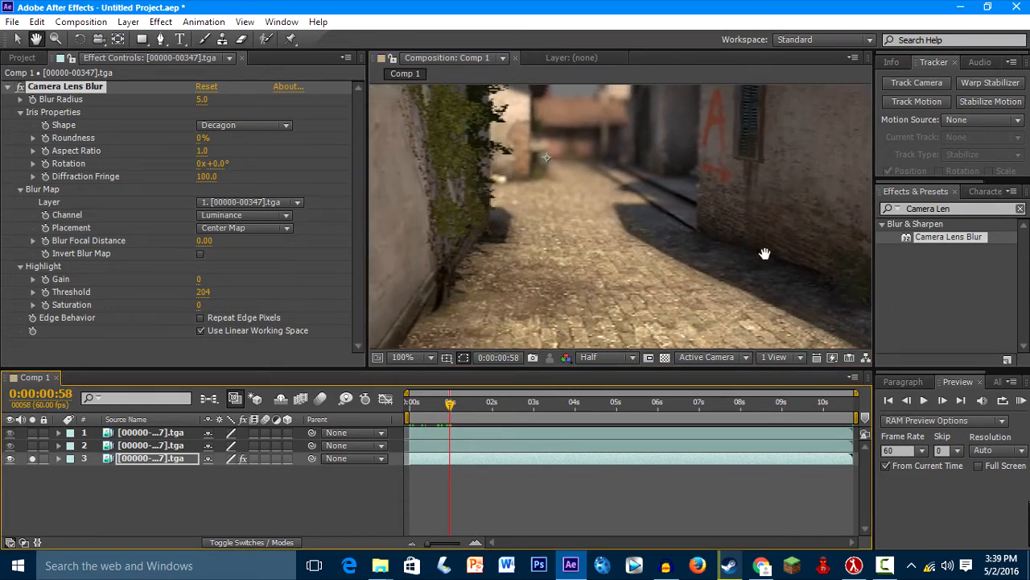
pyautogui.click(419, 357)
pyautogui.write('Keylig')
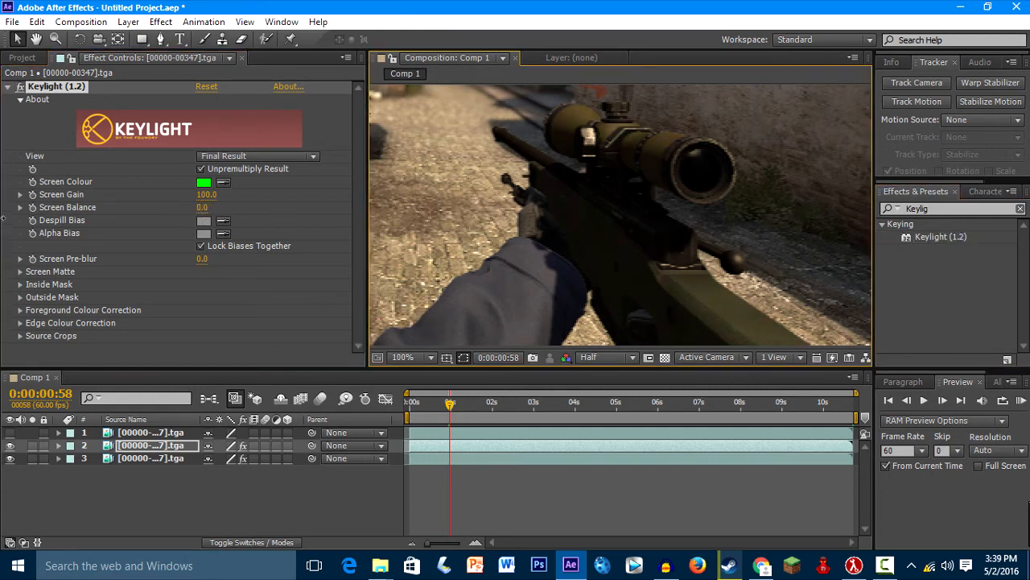
pyautogui.moveTo(438, 219)
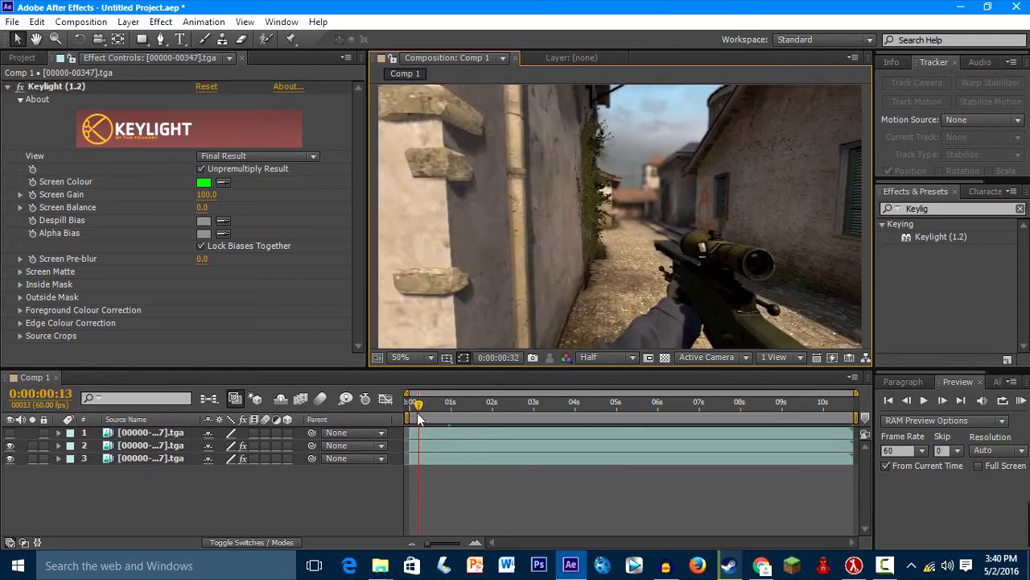
# Scrub the timeline to check the keyed weapon over the blurred scene at different moments.
pyautogui.moveTo(406, 402); pyautogui.dragTo(435, 403)
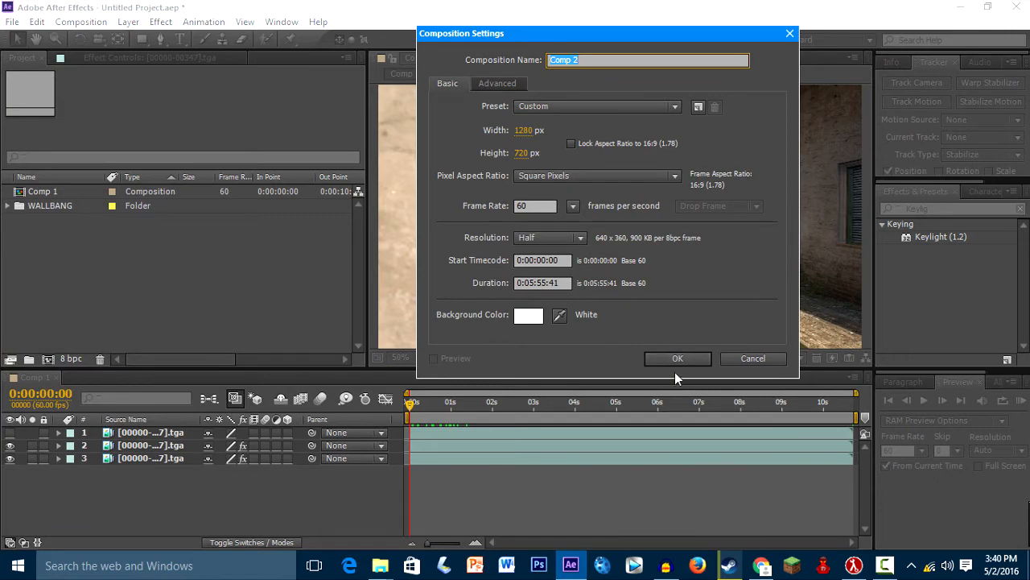
# Confirm Comp 2 at 1280×720, 60 fps, nest Comp 1 inside it and play it back.
pyautogui.click(676, 357)
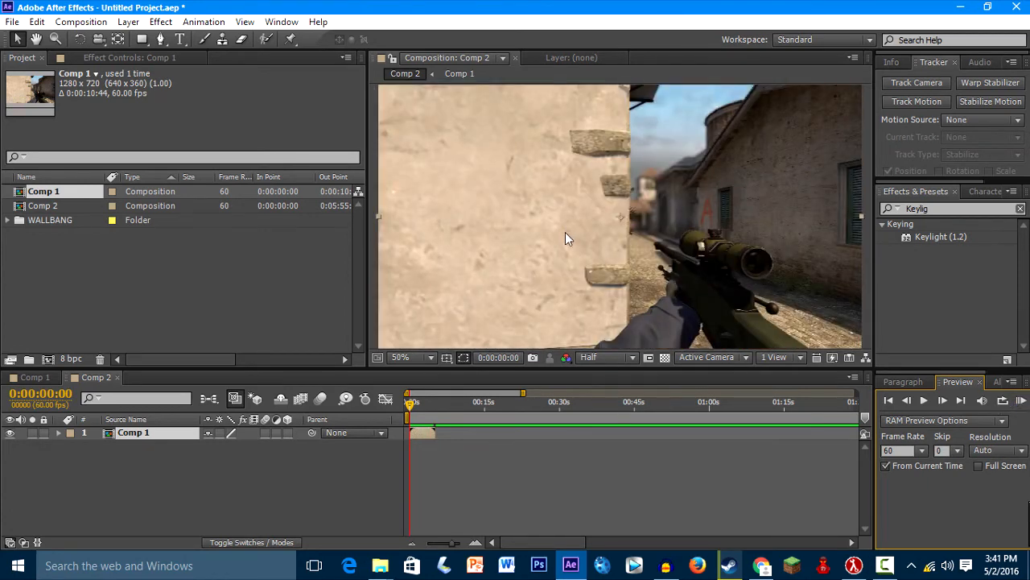
pyautogui.click(411, 357)
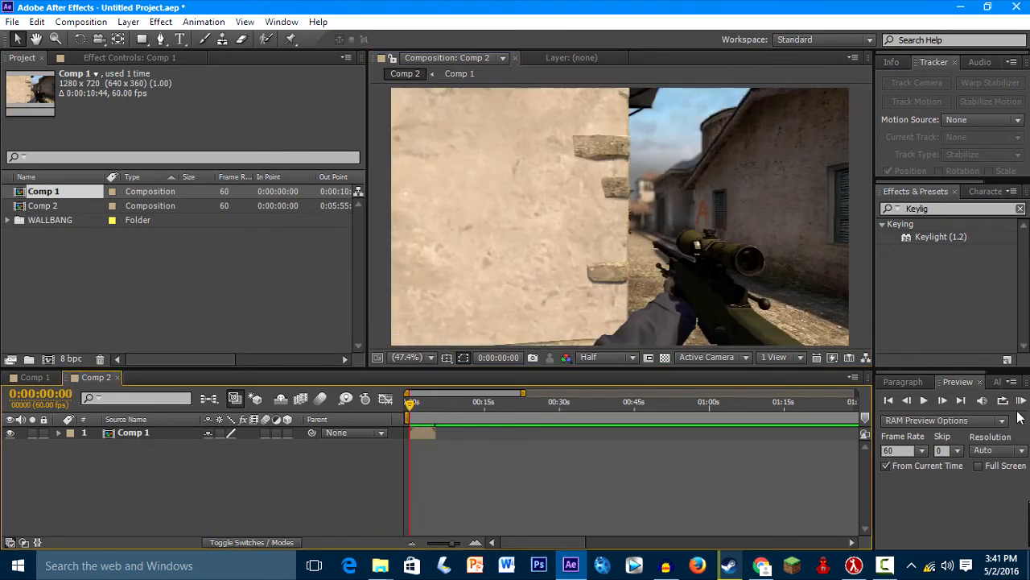
pyautogui.click(1001, 399)
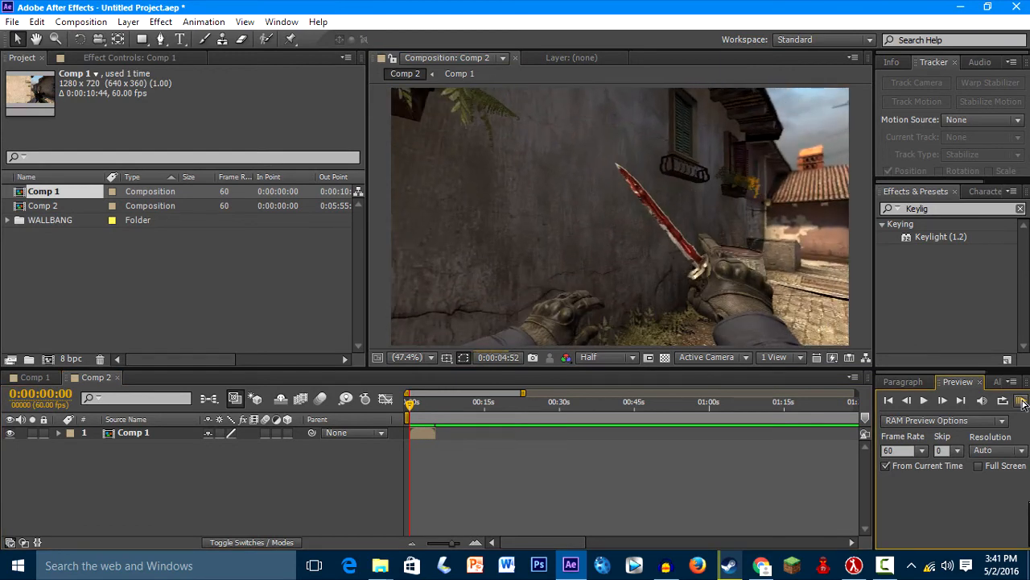